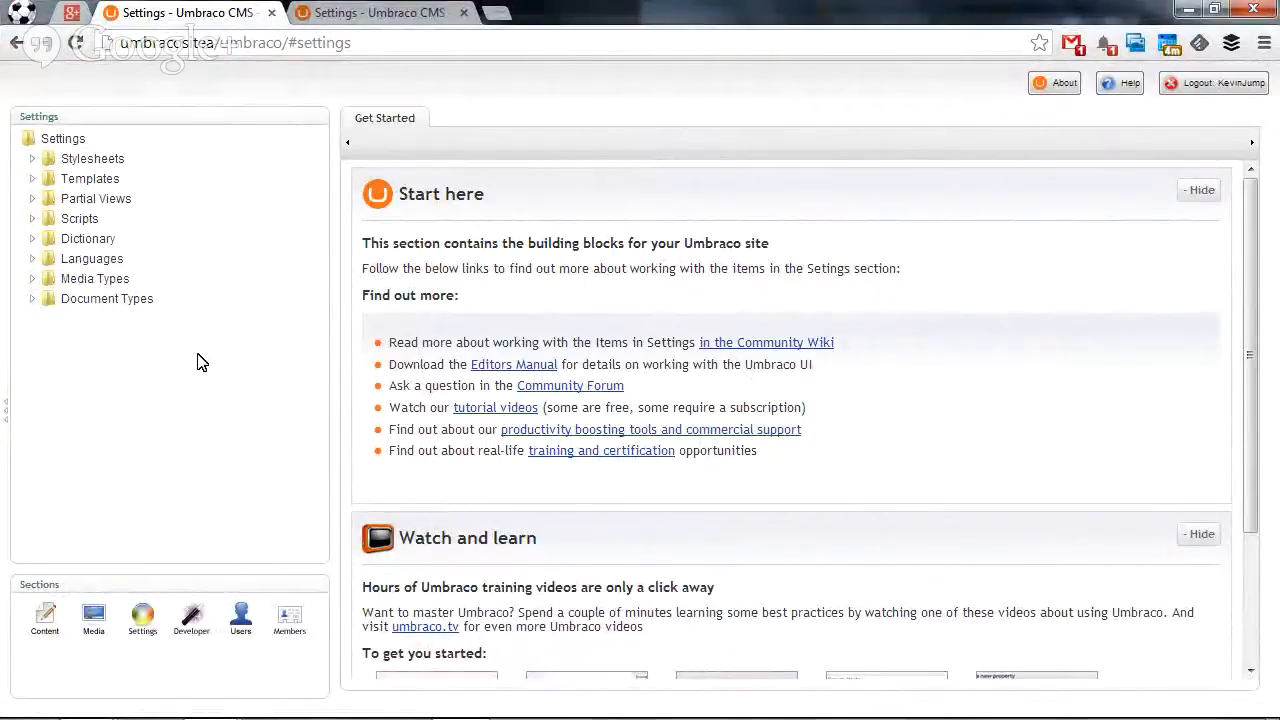
{"action": "mouse_move", "coordinate": [177, 414]}
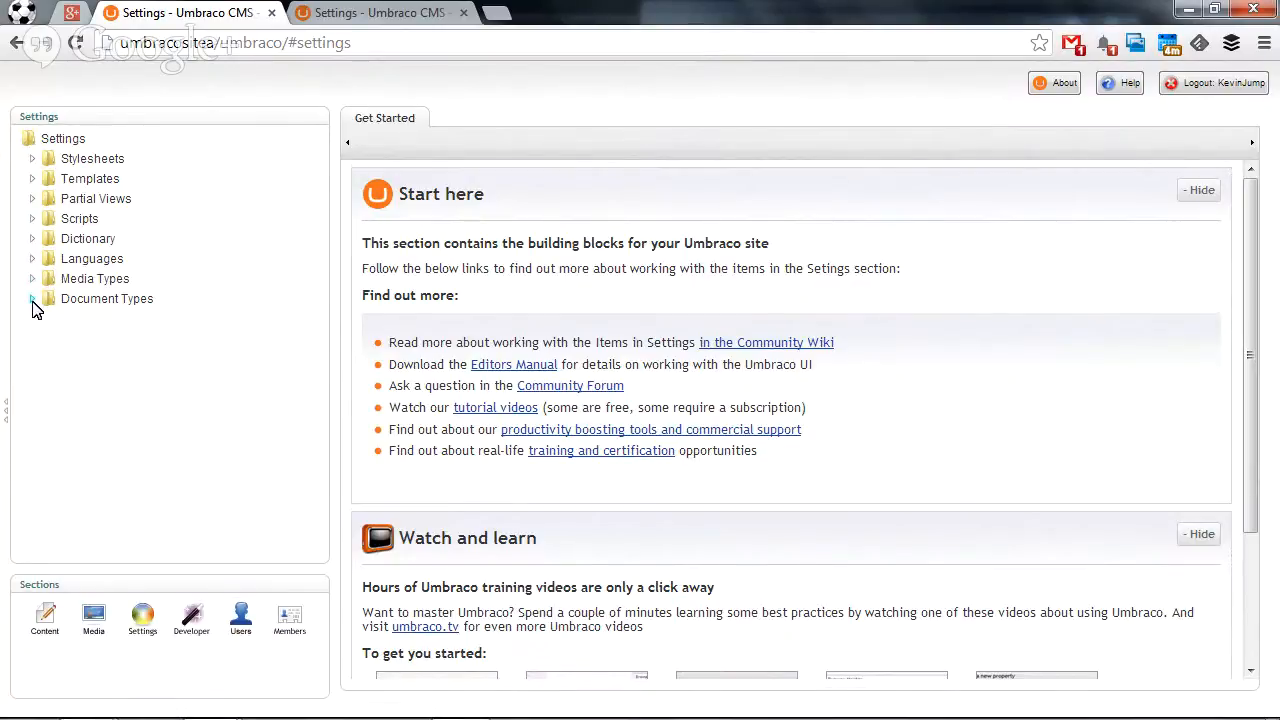
Expand Document Types and Root to show Content, Homepage and Standard Page.
{"action": "left_click", "coordinate": [32, 298]}
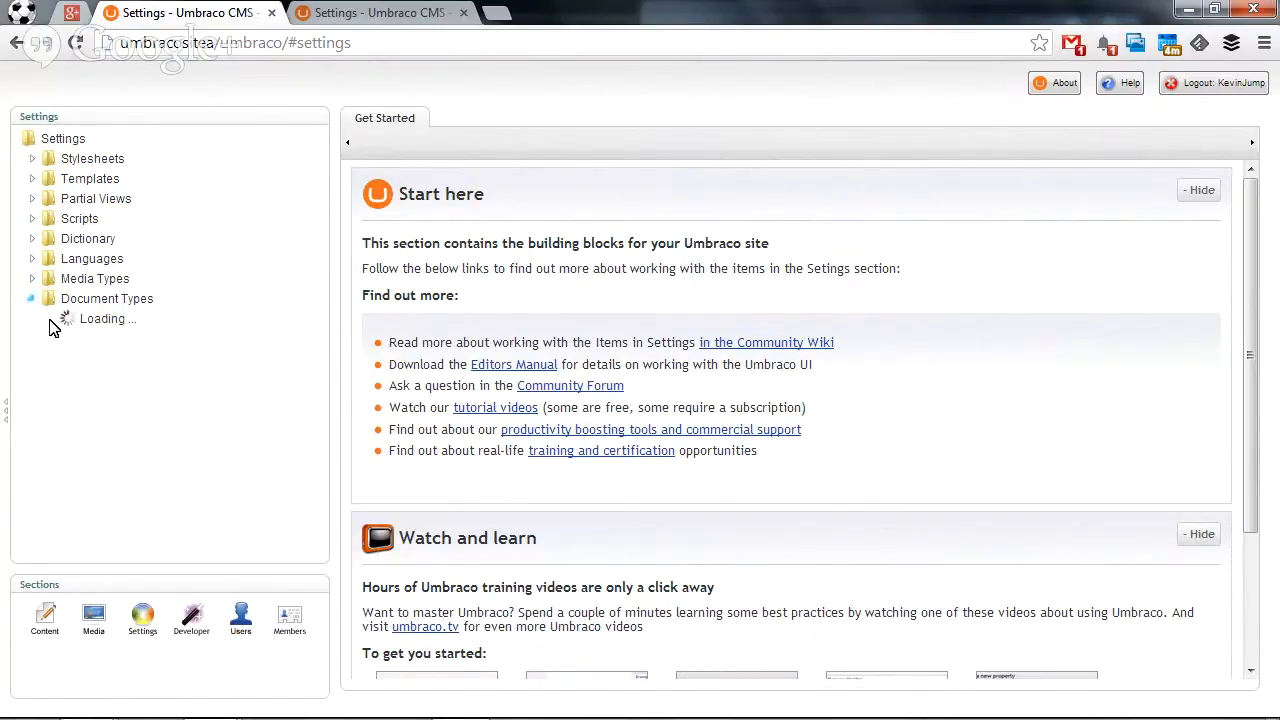
{"action": "left_click", "coordinate": [33, 298]}
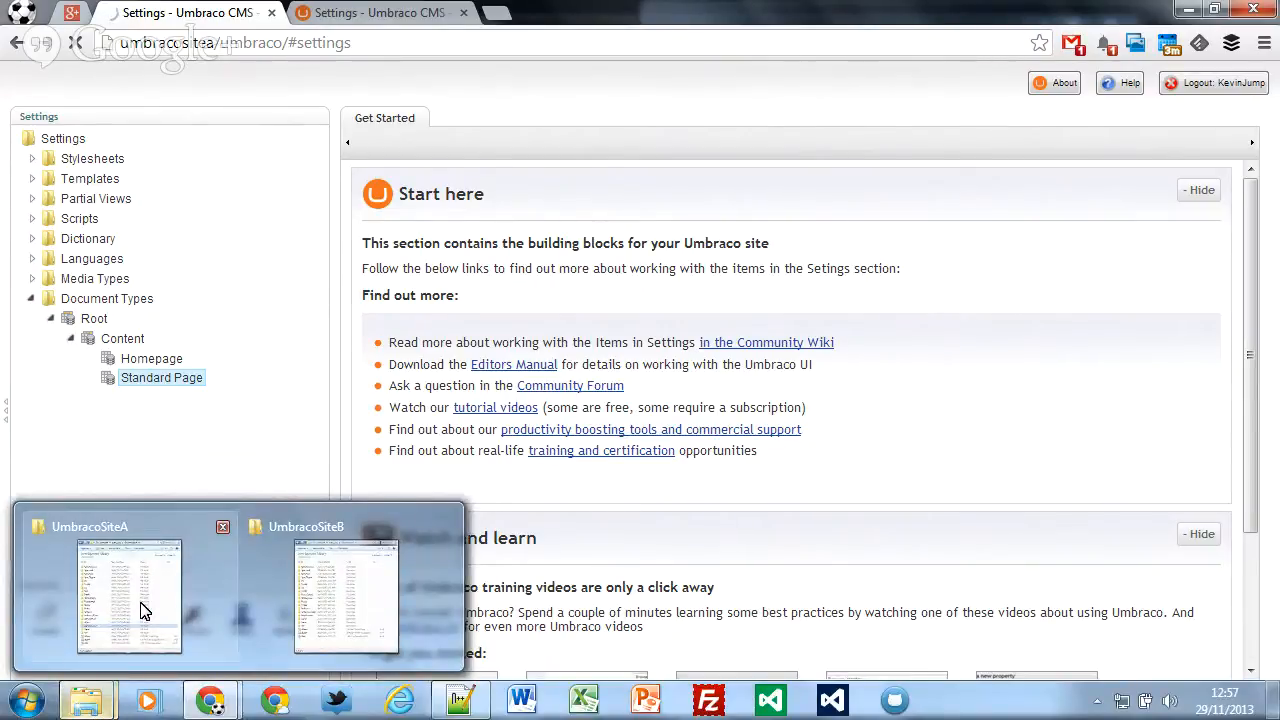
In the UmbracoSiteA window, browse uSync, then DocumentType, into the Root folder.
{"action": "left_click", "coordinate": [129, 595]}
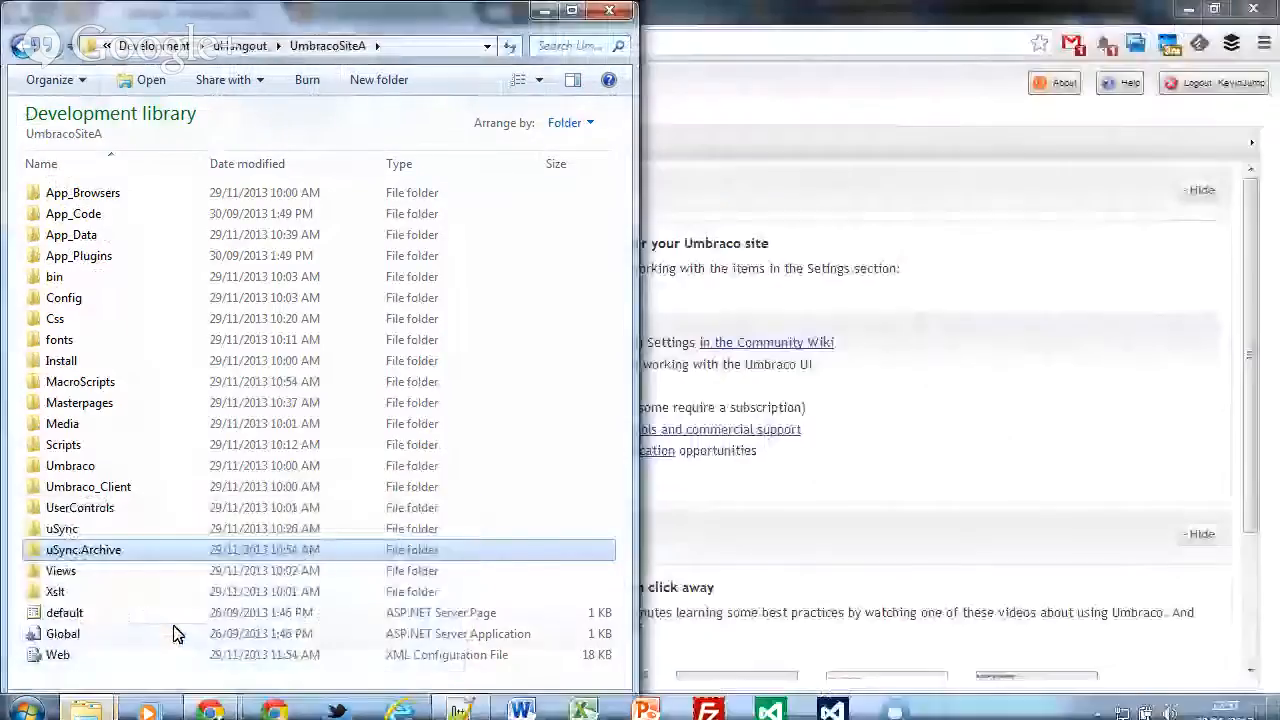
{"action": "left_click", "coordinate": [62, 528]}
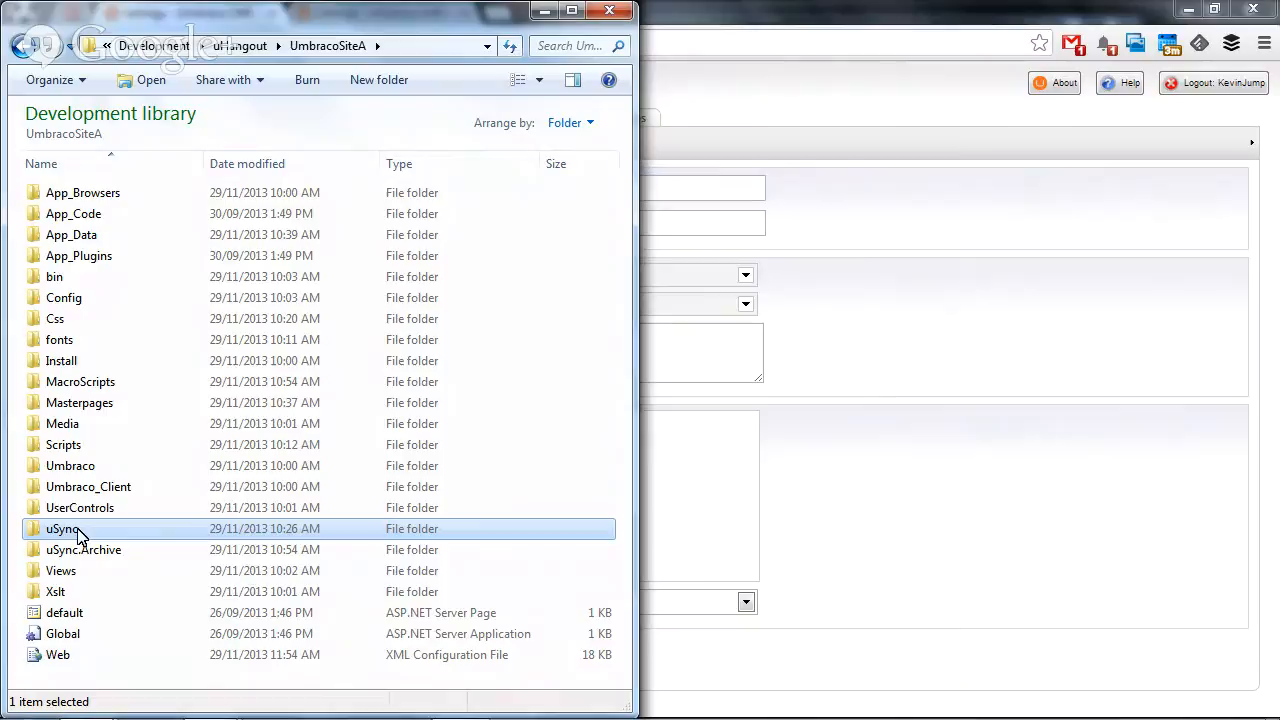
{"action": "mouse_move", "coordinate": [120, 234]}
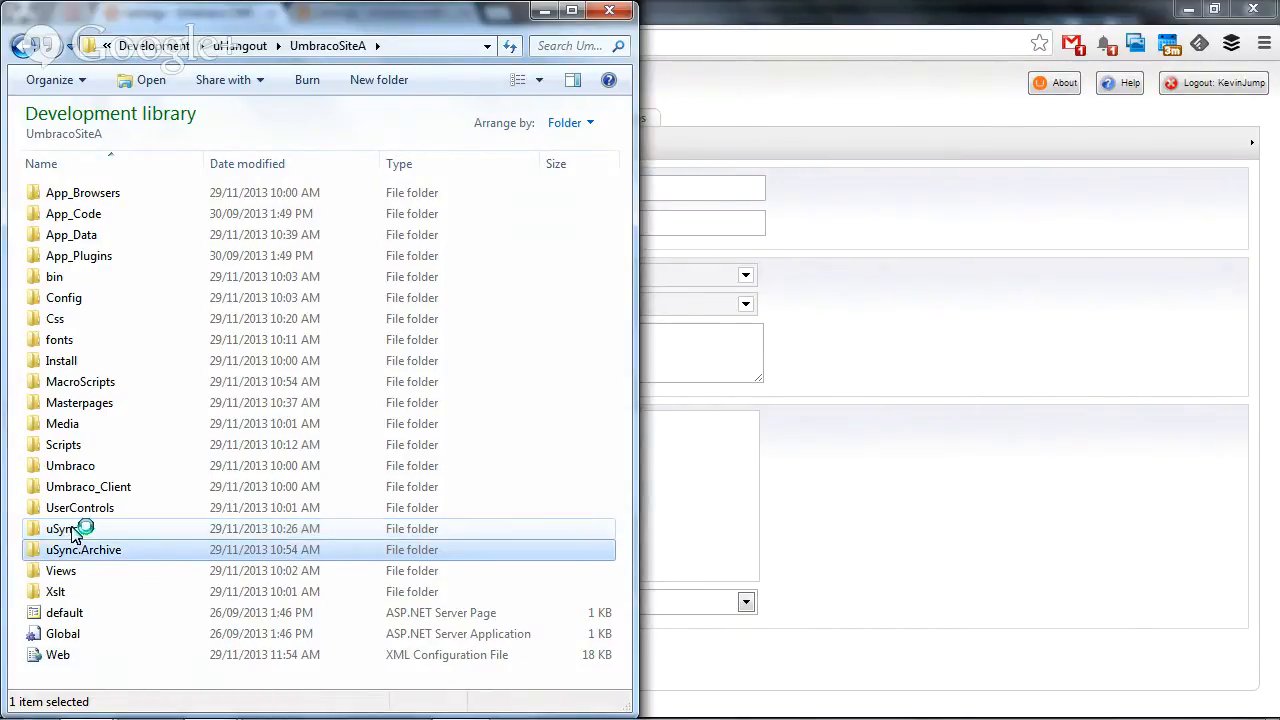
{"action": "double_click", "coordinate": [65, 528]}
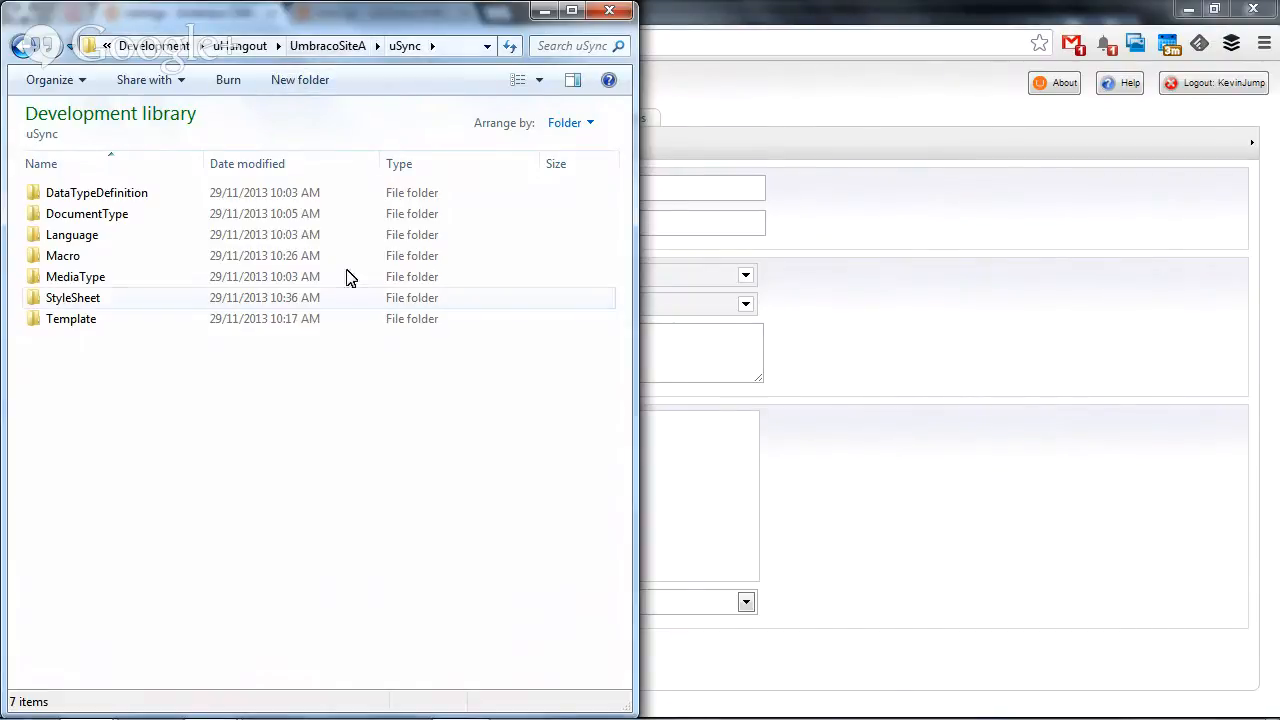
{"action": "left_click", "coordinate": [96, 193]}
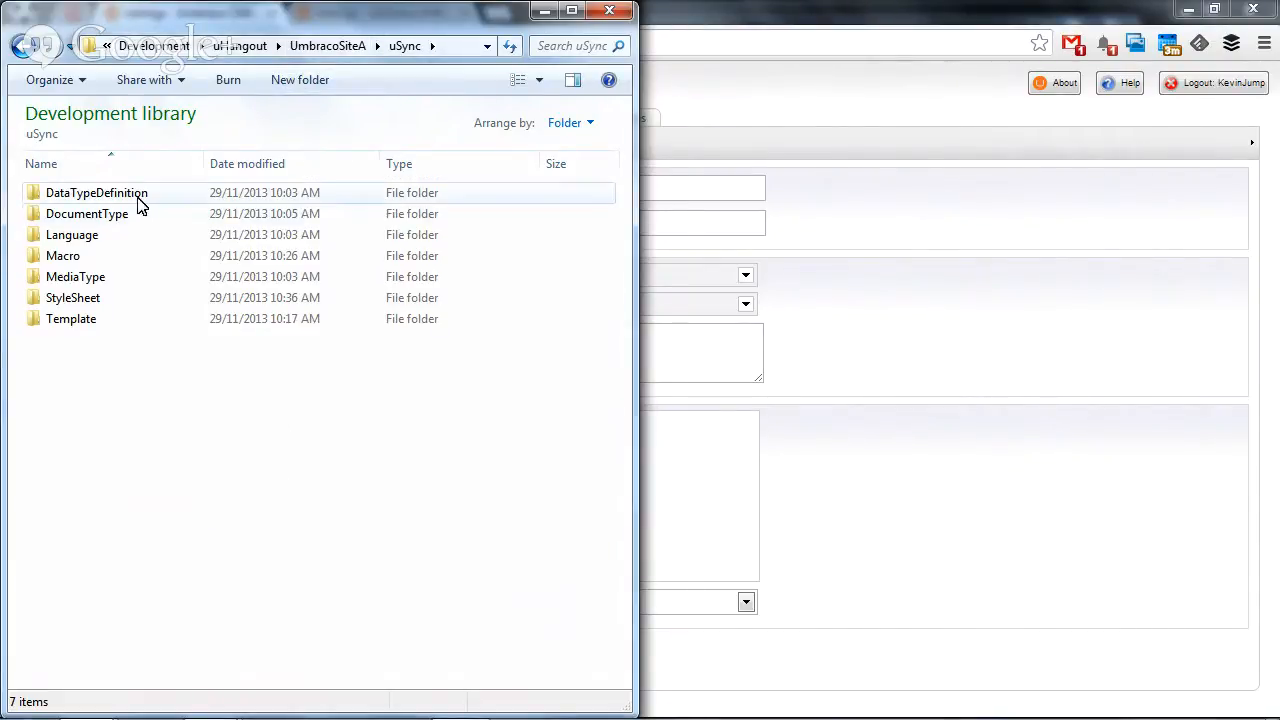
{"action": "mouse_move", "coordinate": [130, 210]}
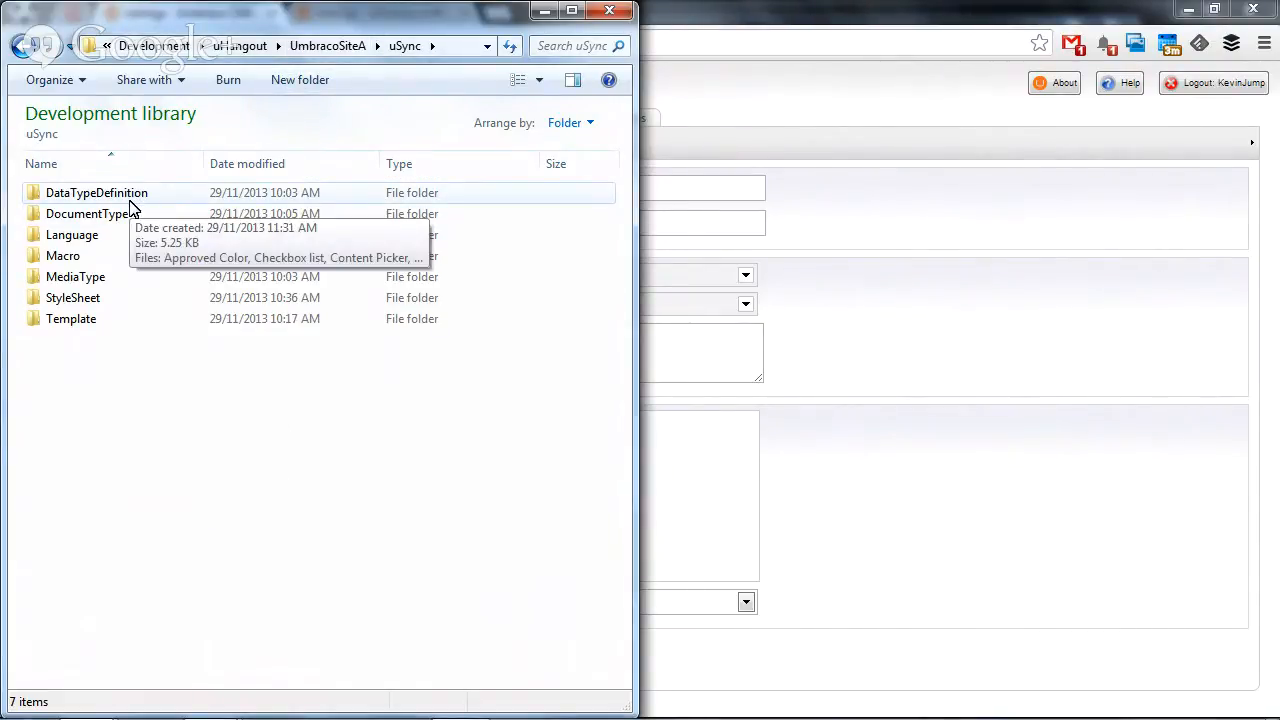
{"action": "double_click", "coordinate": [96, 192]}
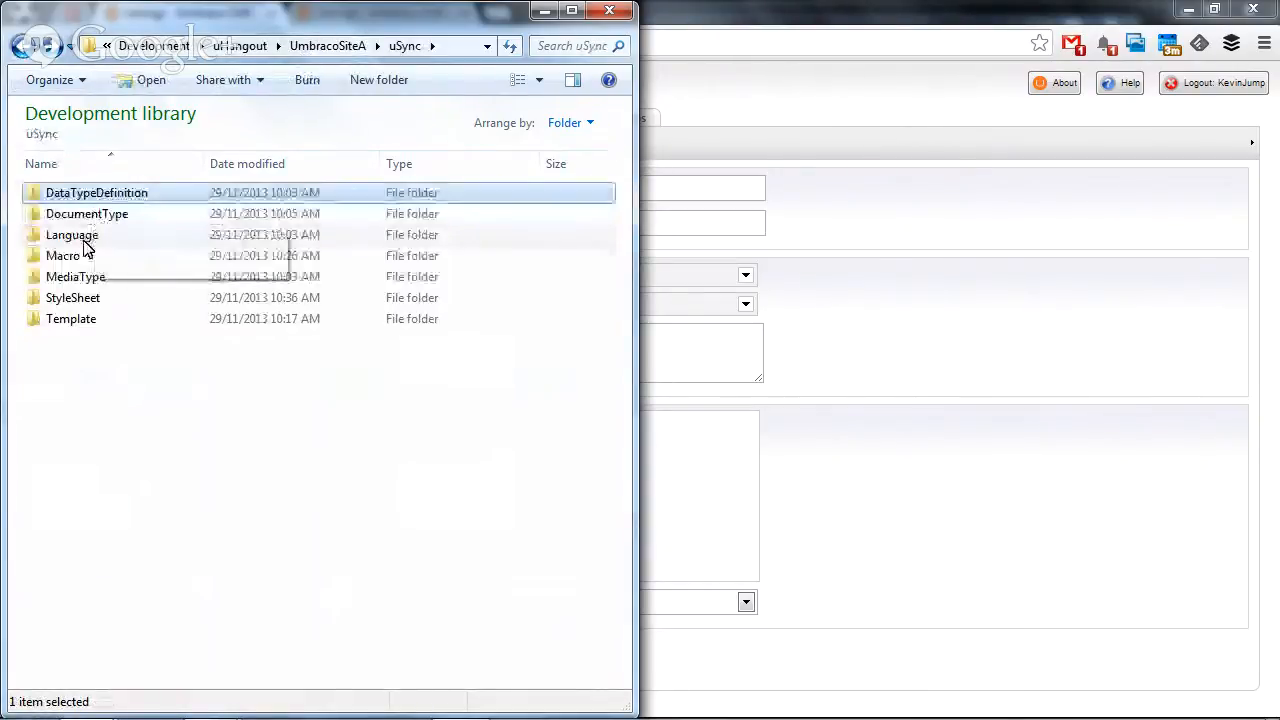
{"action": "mouse_move", "coordinate": [75, 255]}
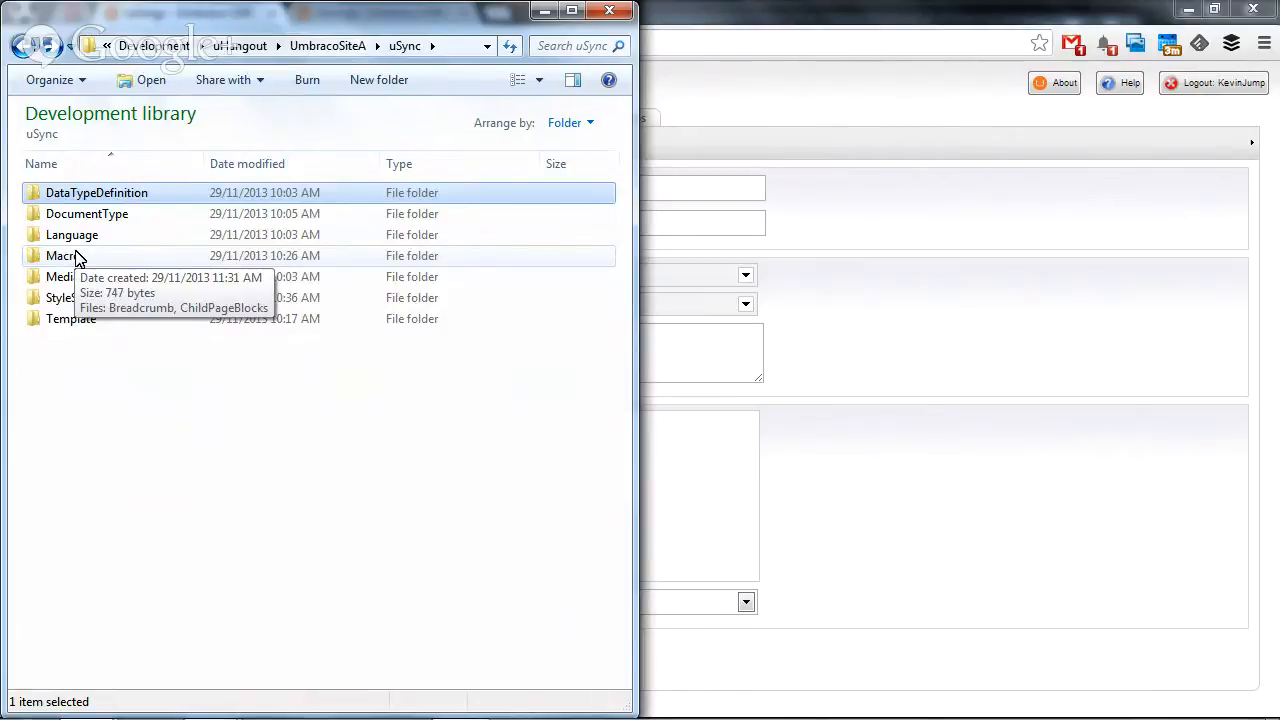
{"action": "mouse_move", "coordinate": [73, 298]}
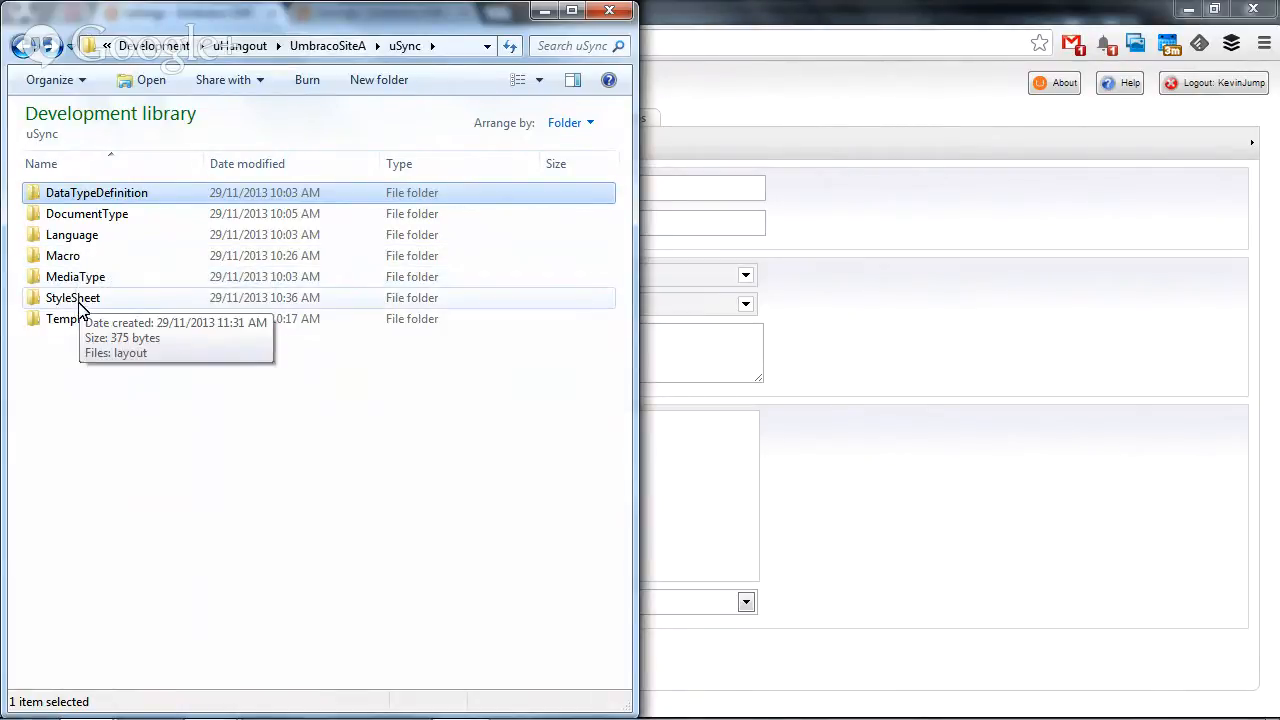
{"action": "left_click", "coordinate": [87, 213]}
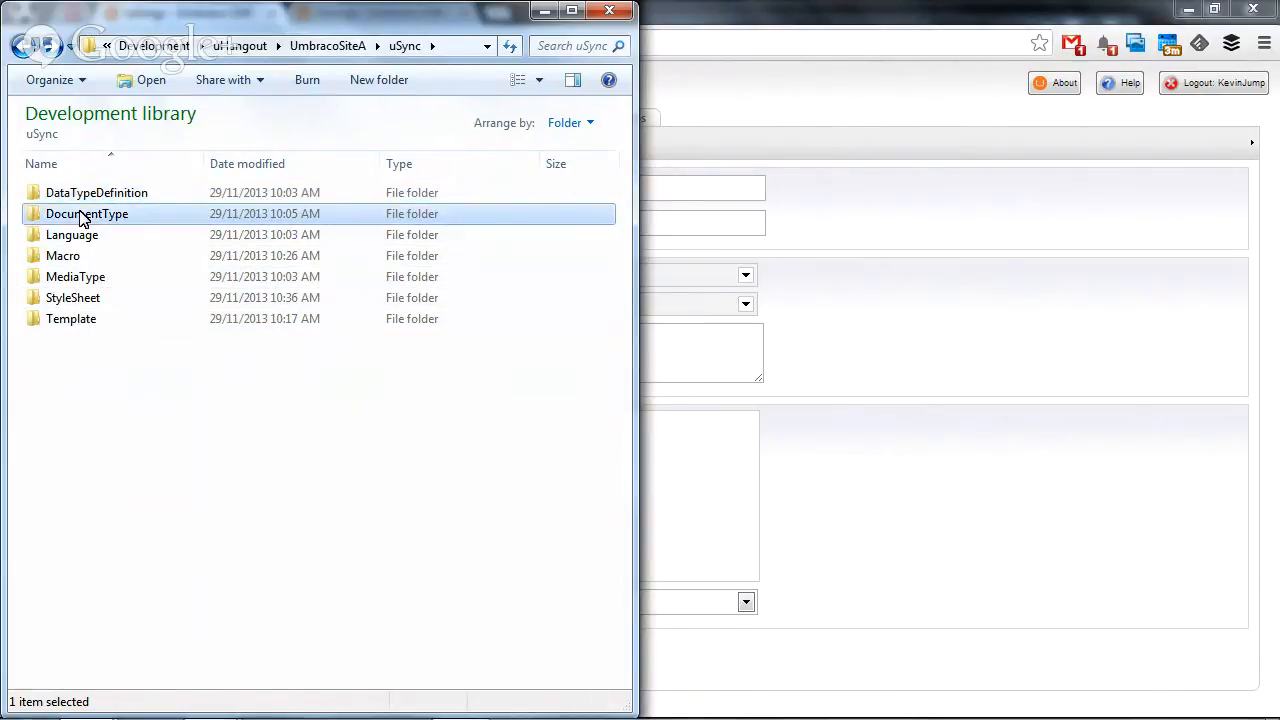
{"action": "double_click", "coordinate": [87, 213]}
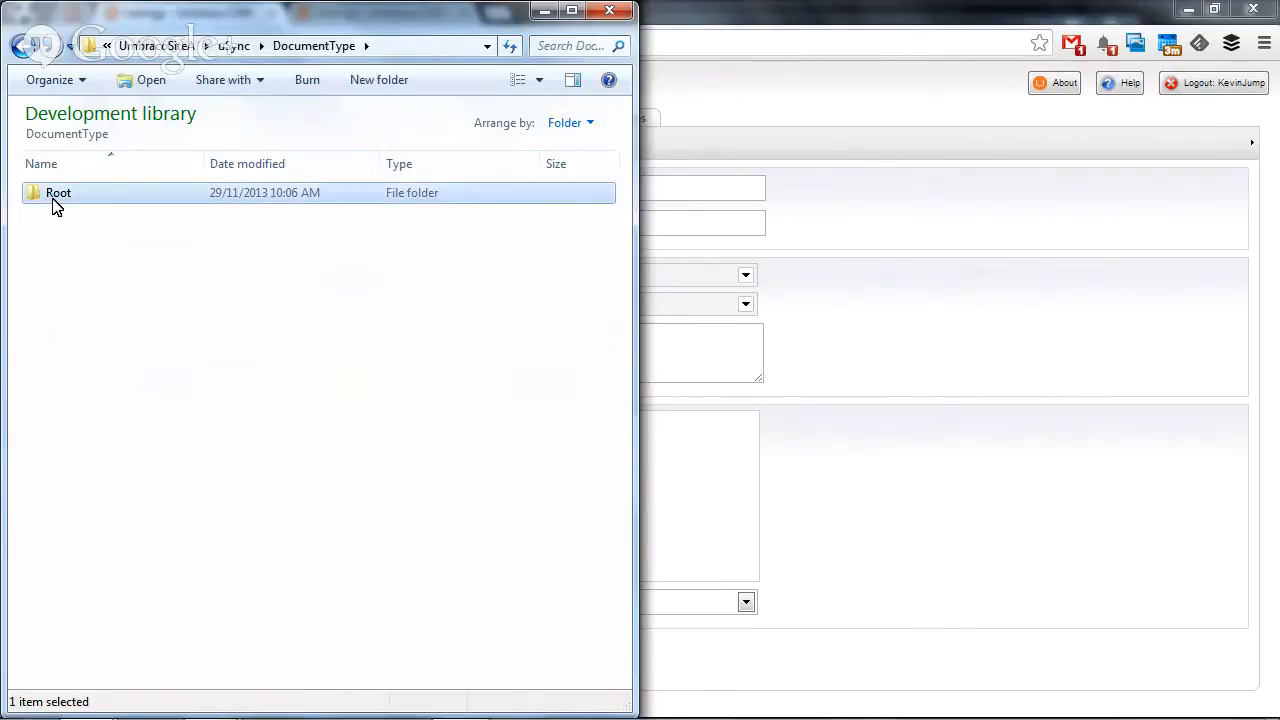
{"action": "double_click", "coordinate": [58, 192]}
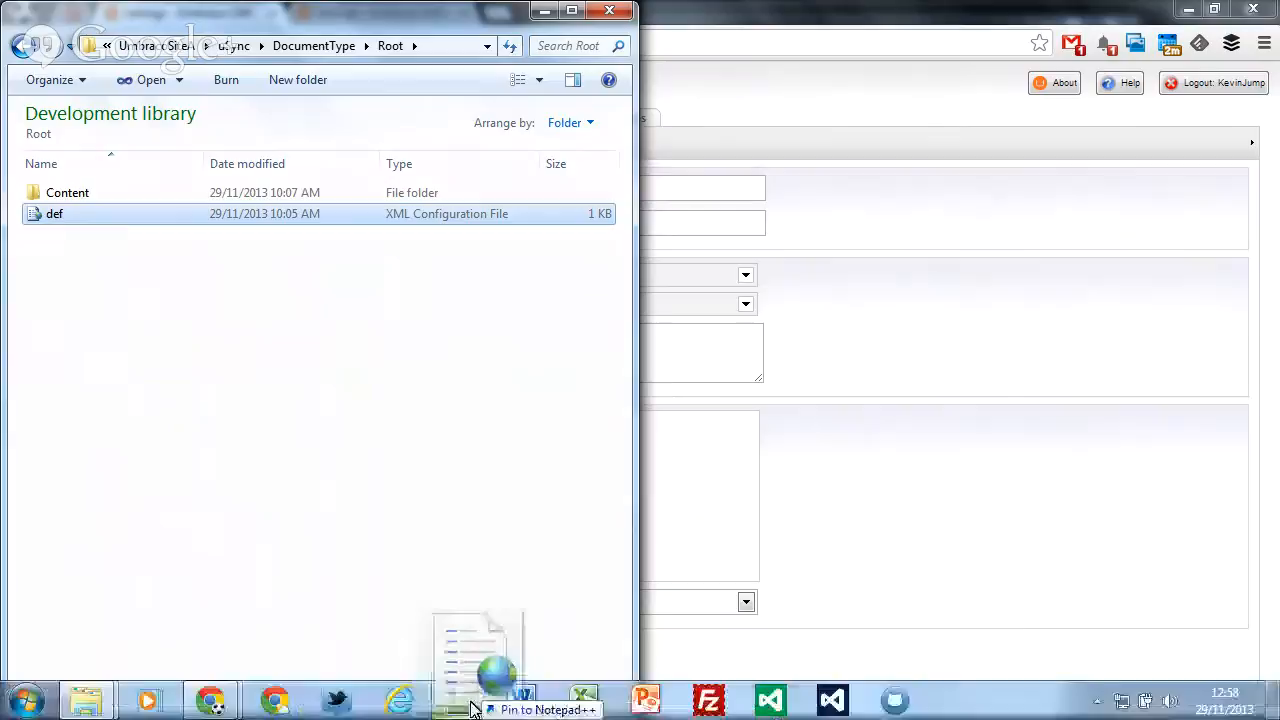
Open Root and Content def.config in Notepad++, scroll through the XML, and return to Explorer.
{"action": "left_click", "coordinate": [477, 660]}
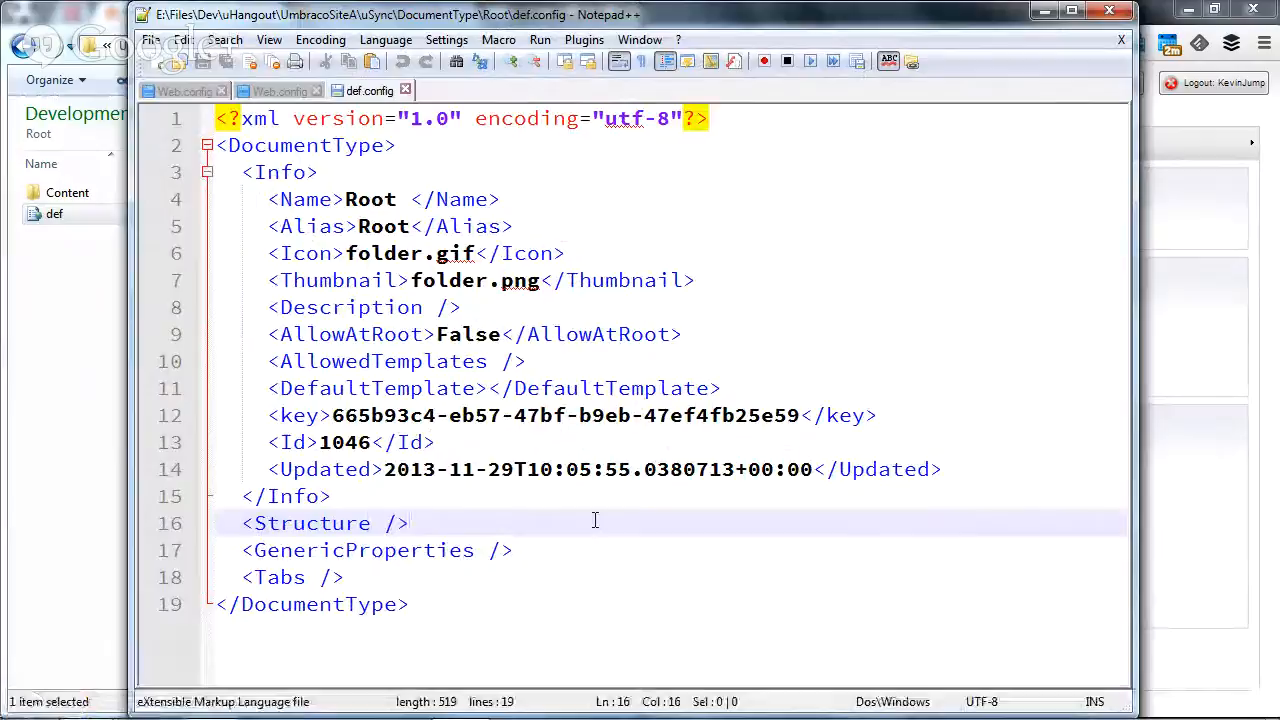
{"action": "left_click", "coordinate": [595, 577]}
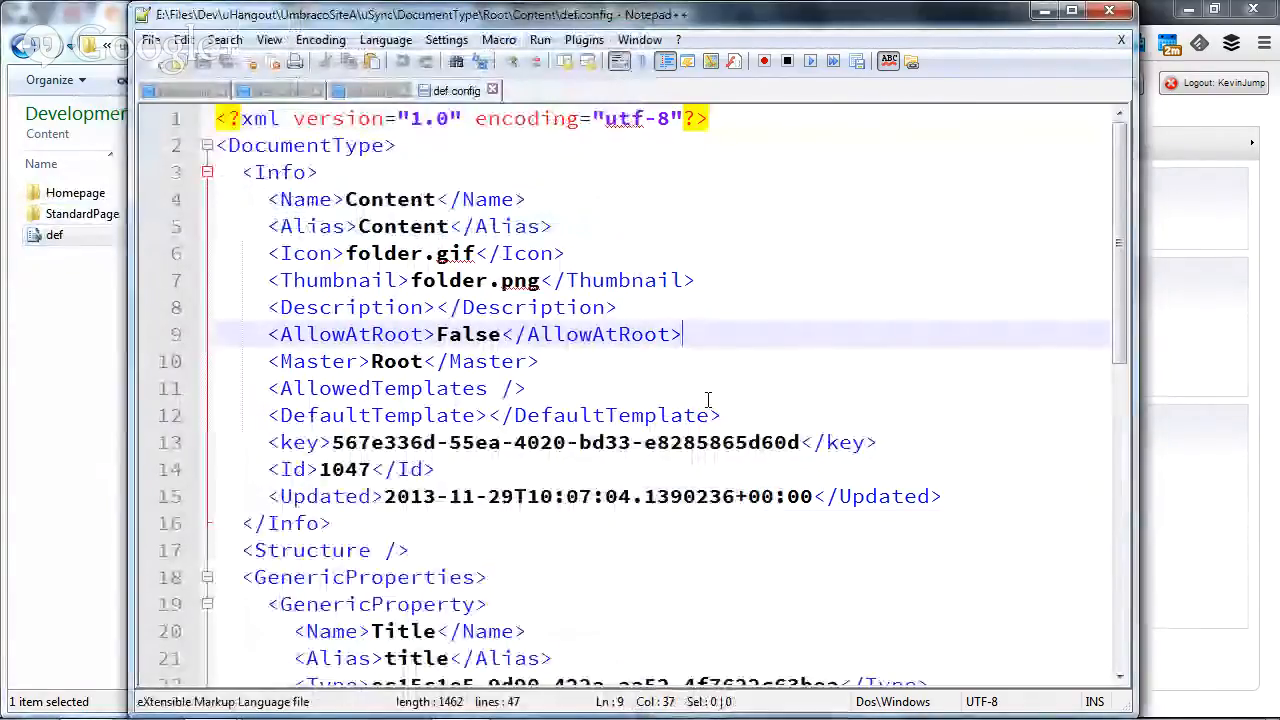
{"action": "scroll", "scroll_direction": "down", "scroll_amount": 3}
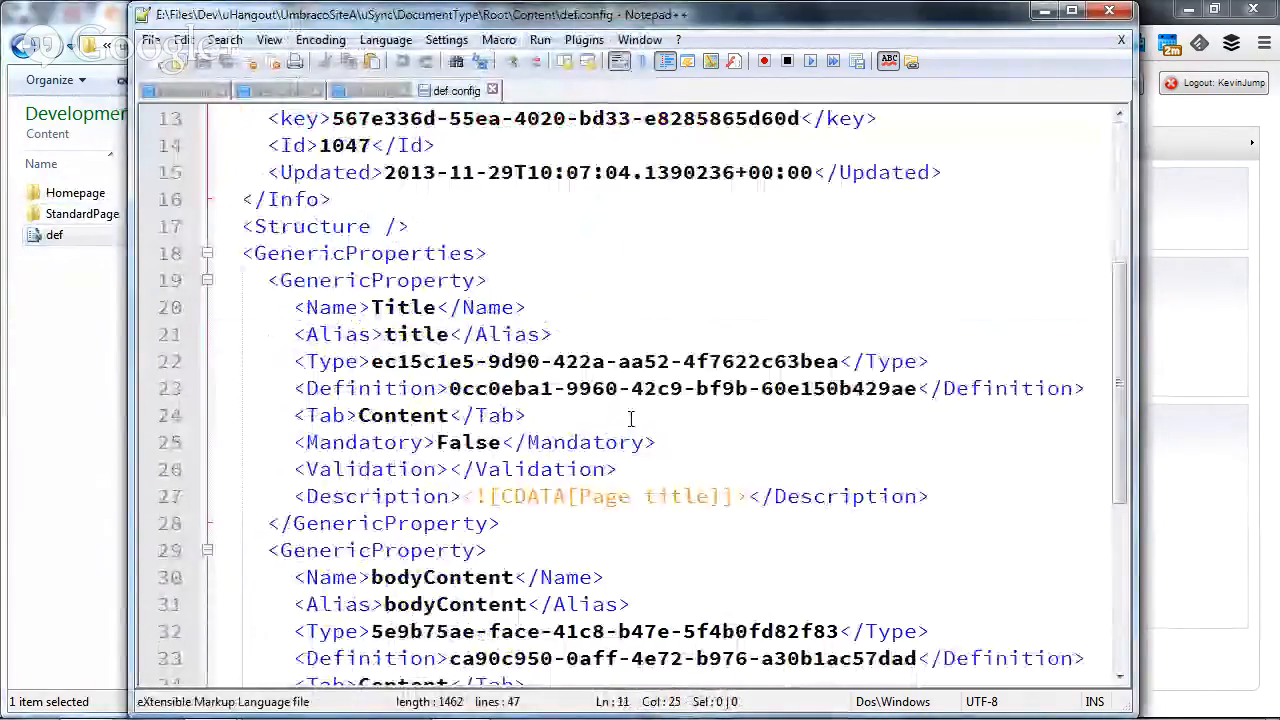
{"action": "scroll", "scroll_direction": "down", "scroll_amount": 3}
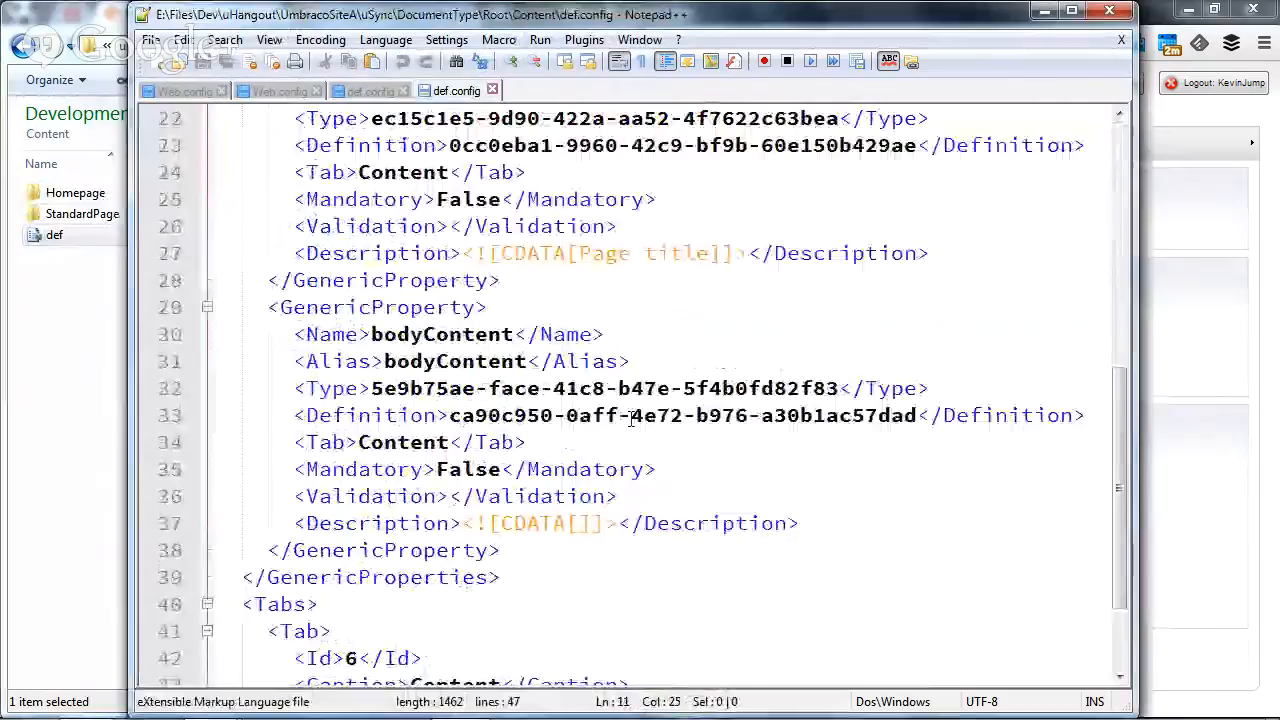
{"action": "scroll", "scroll_direction": "down", "scroll_amount": 3}
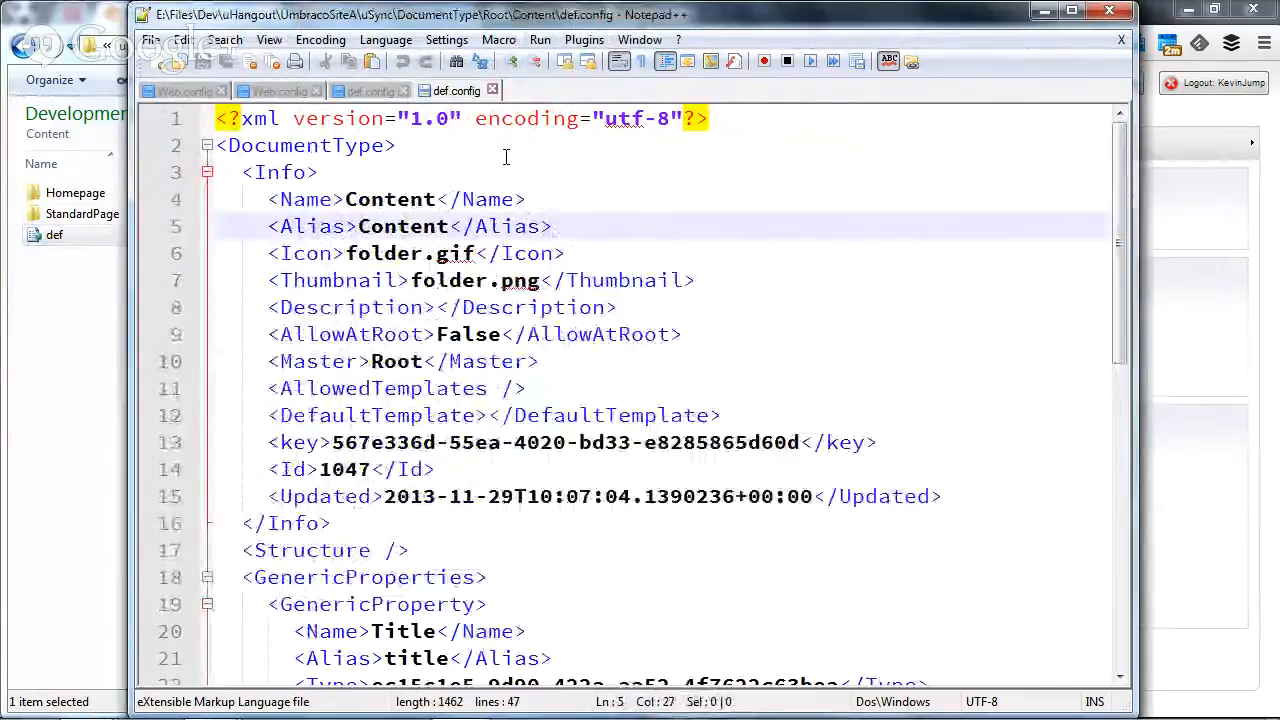
{"action": "left_click", "coordinate": [368, 90]}
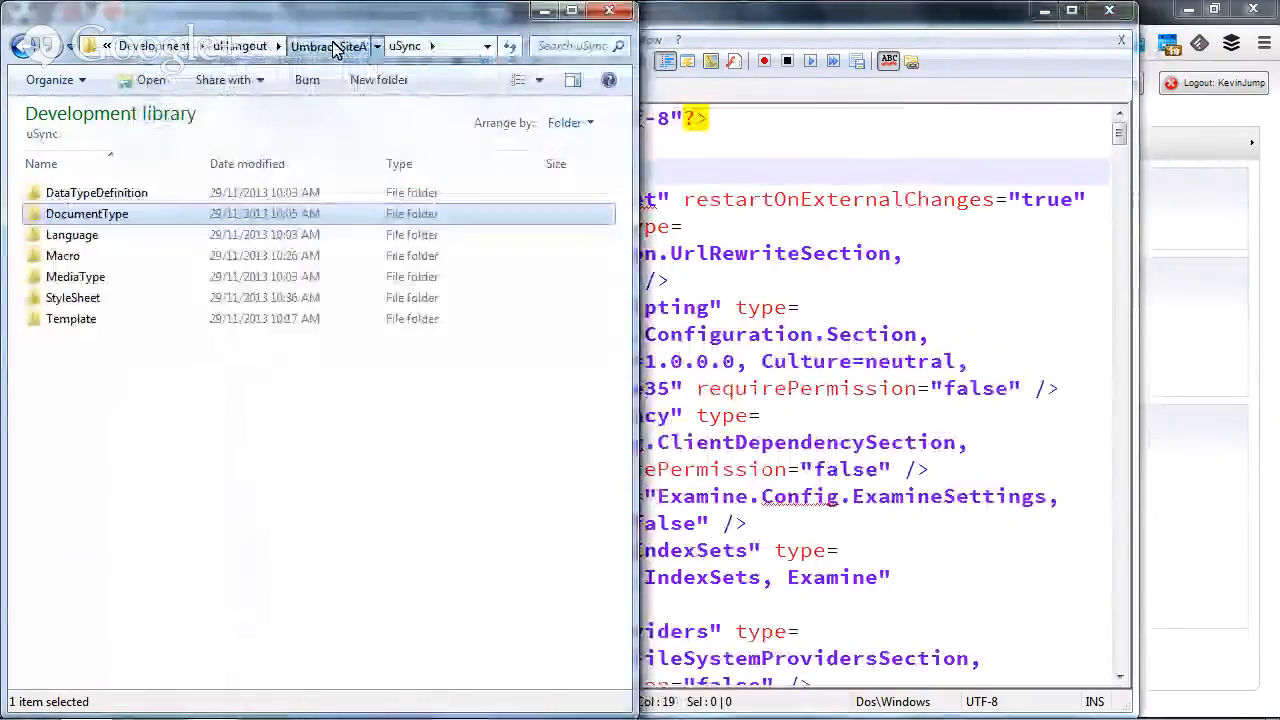
Place UmbracoSiteB beside UmbracoSiteA and select nine Site A folders, including uSync.
{"action": "left_click", "coordinate": [329, 46]}
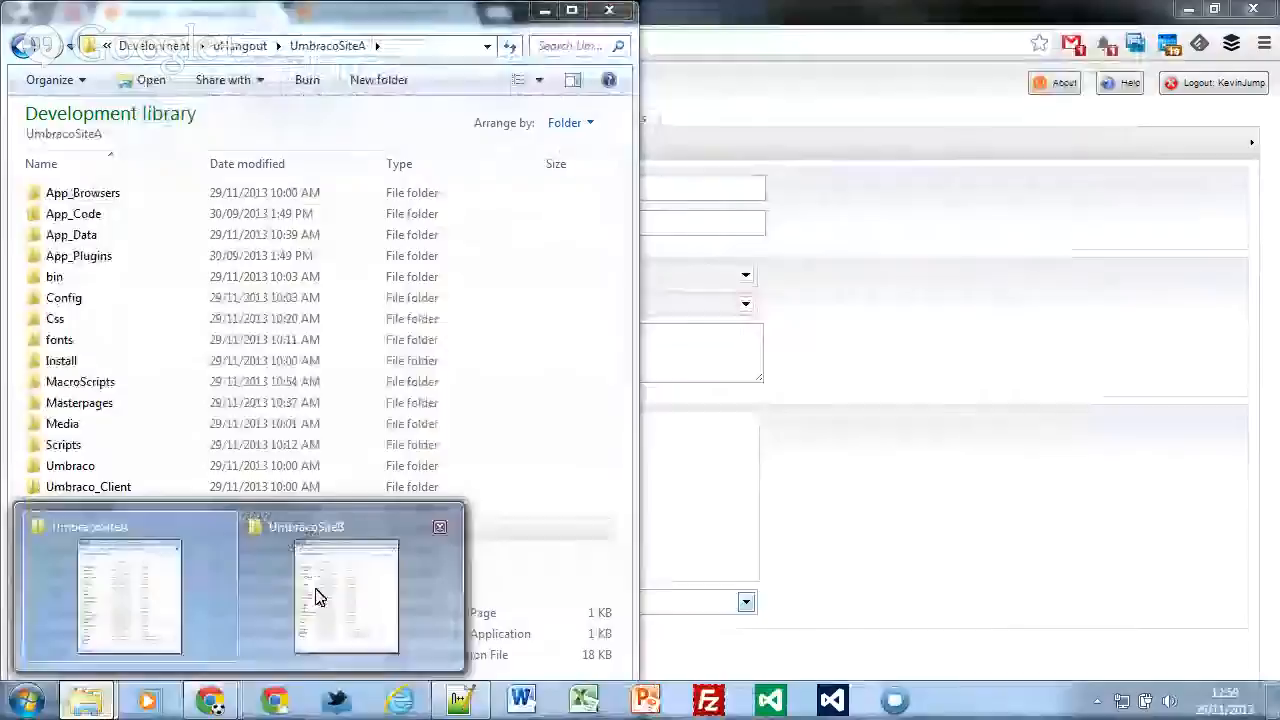
{"action": "left_click", "coordinate": [345, 595]}
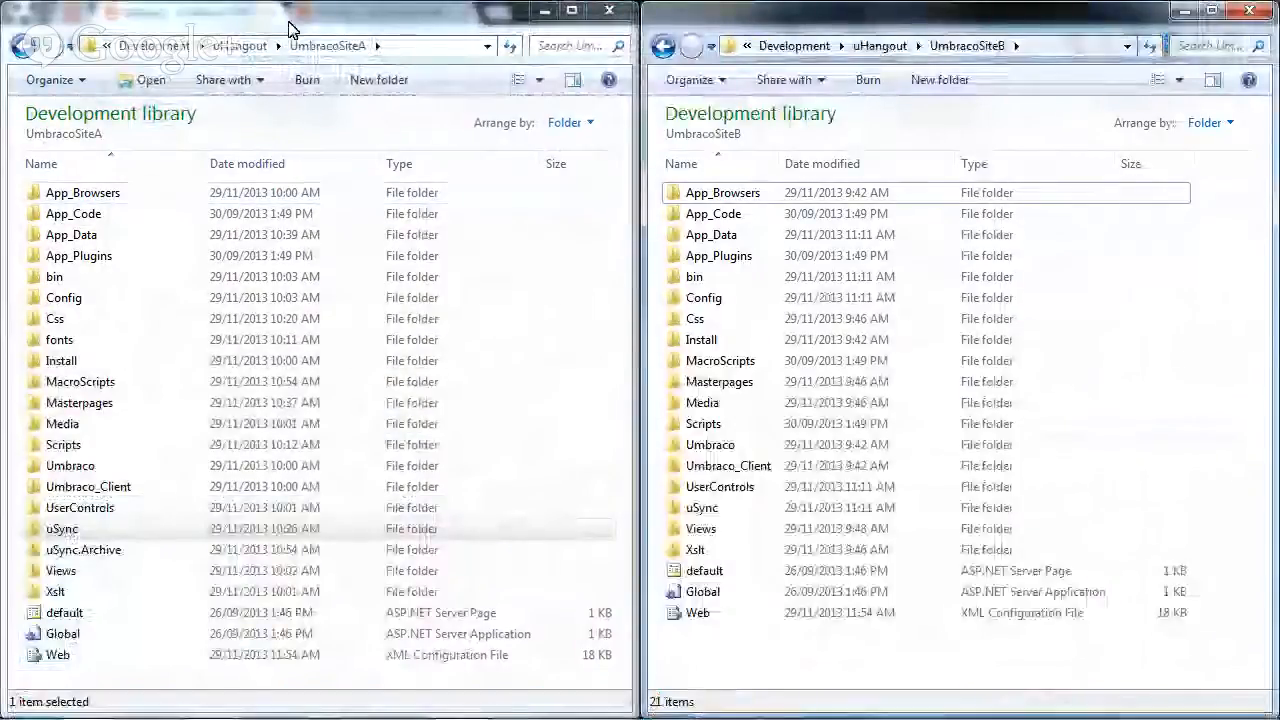
{"action": "left_click", "coordinate": [62, 528]}
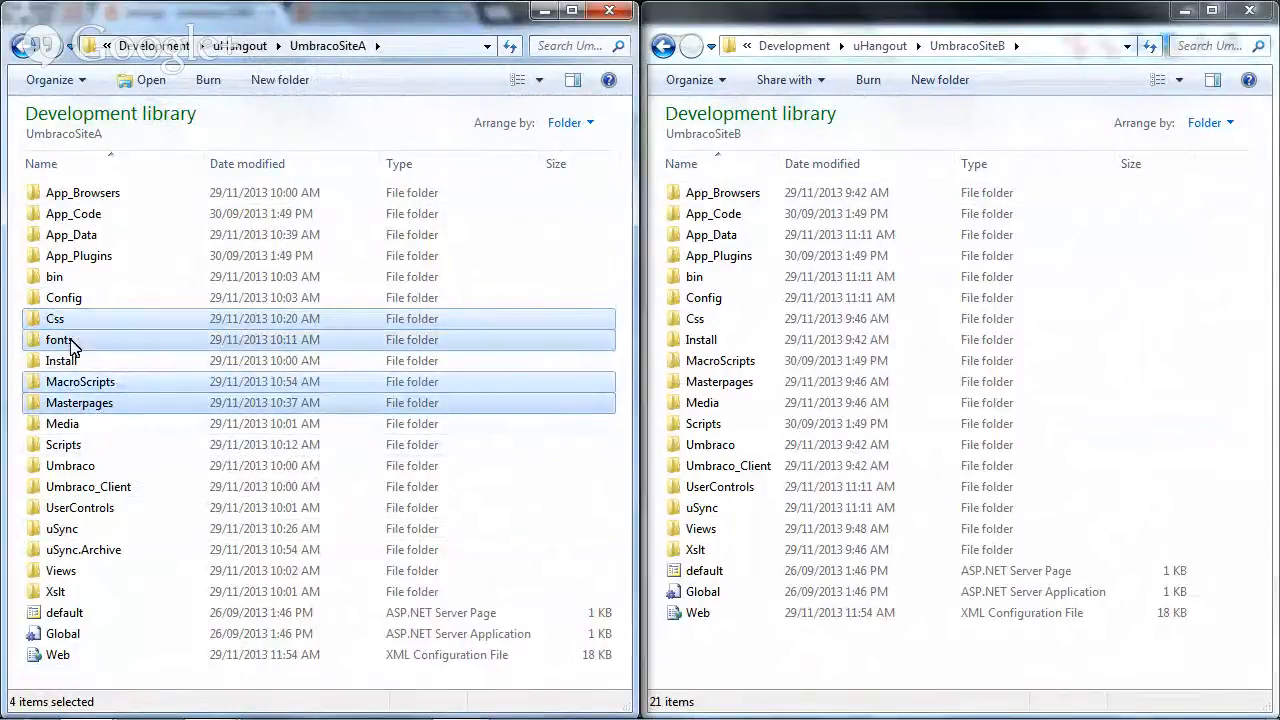
{"action": "mouse_move", "coordinate": [60, 340]}
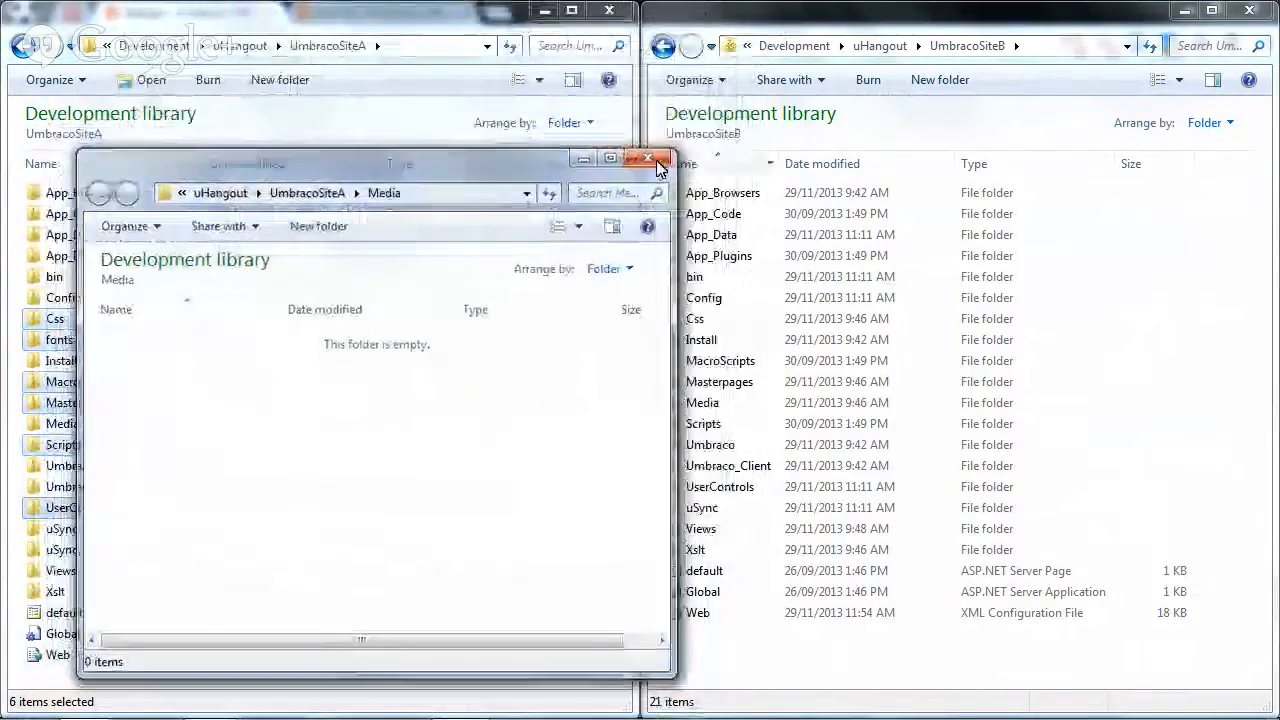
{"action": "left_click", "coordinate": [648, 160]}
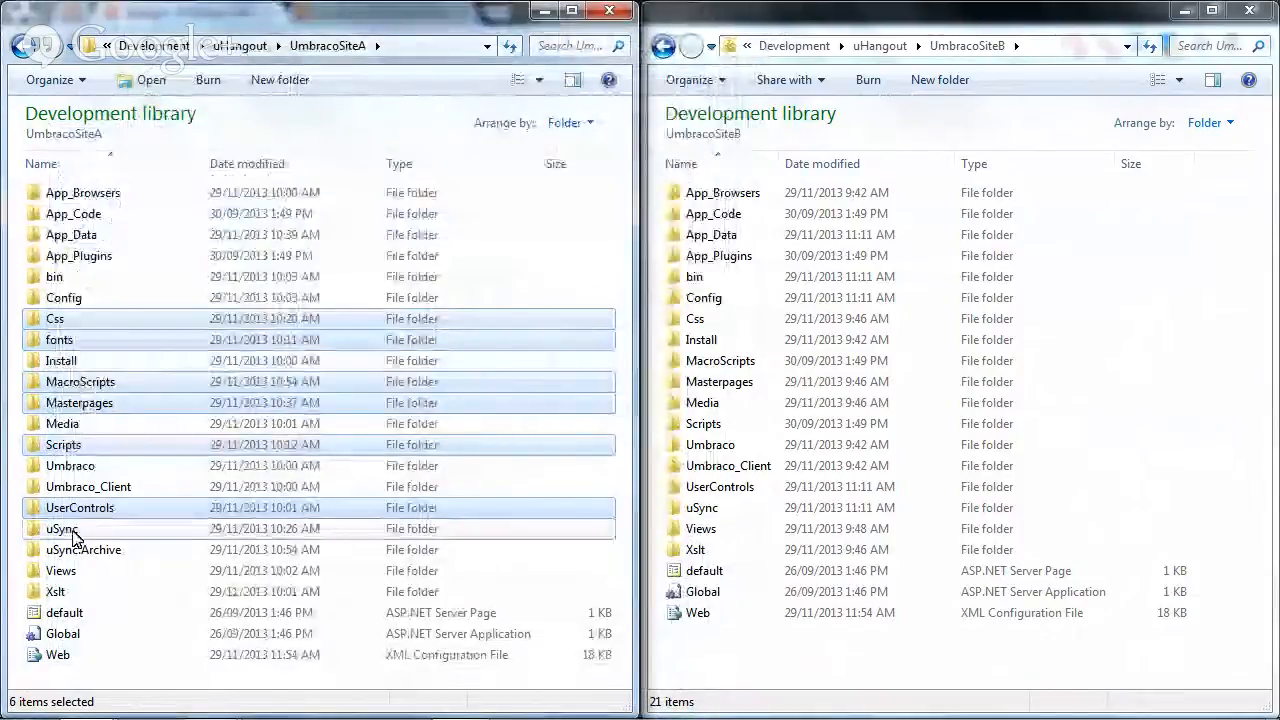
{"action": "left_click", "coordinate": [84, 549]}
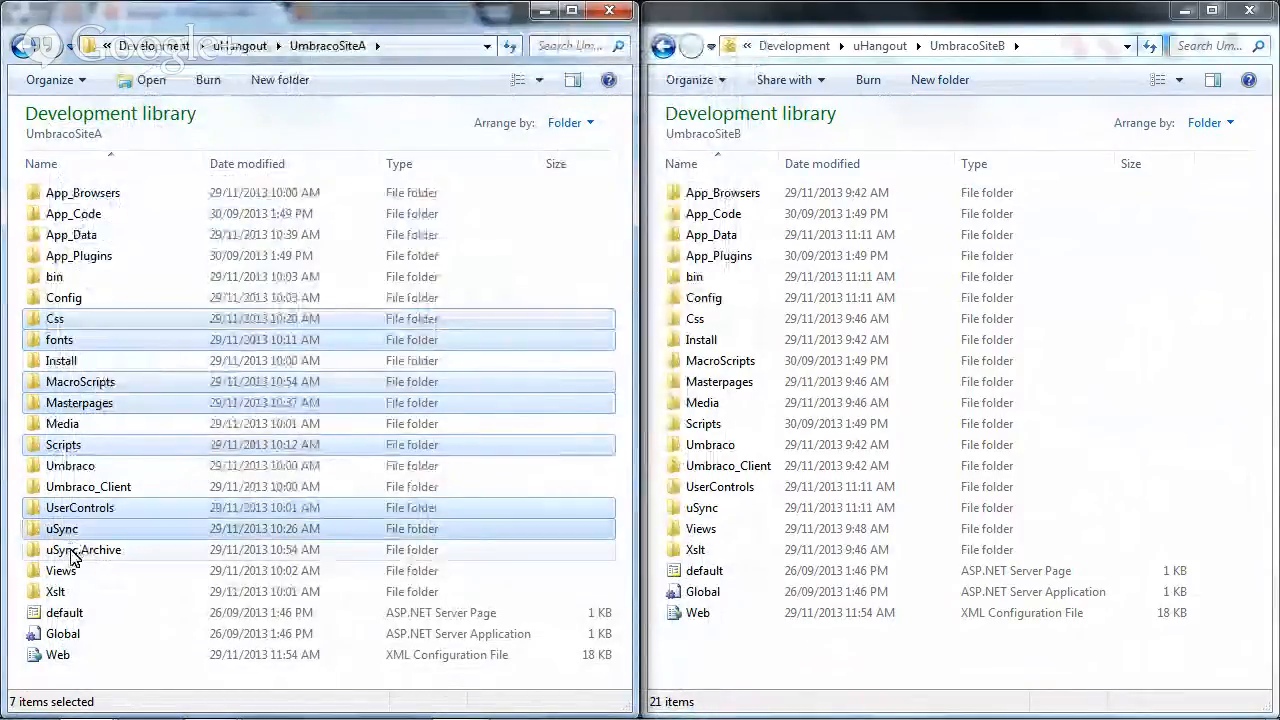
{"action": "left_click", "coordinate": [61, 570]}
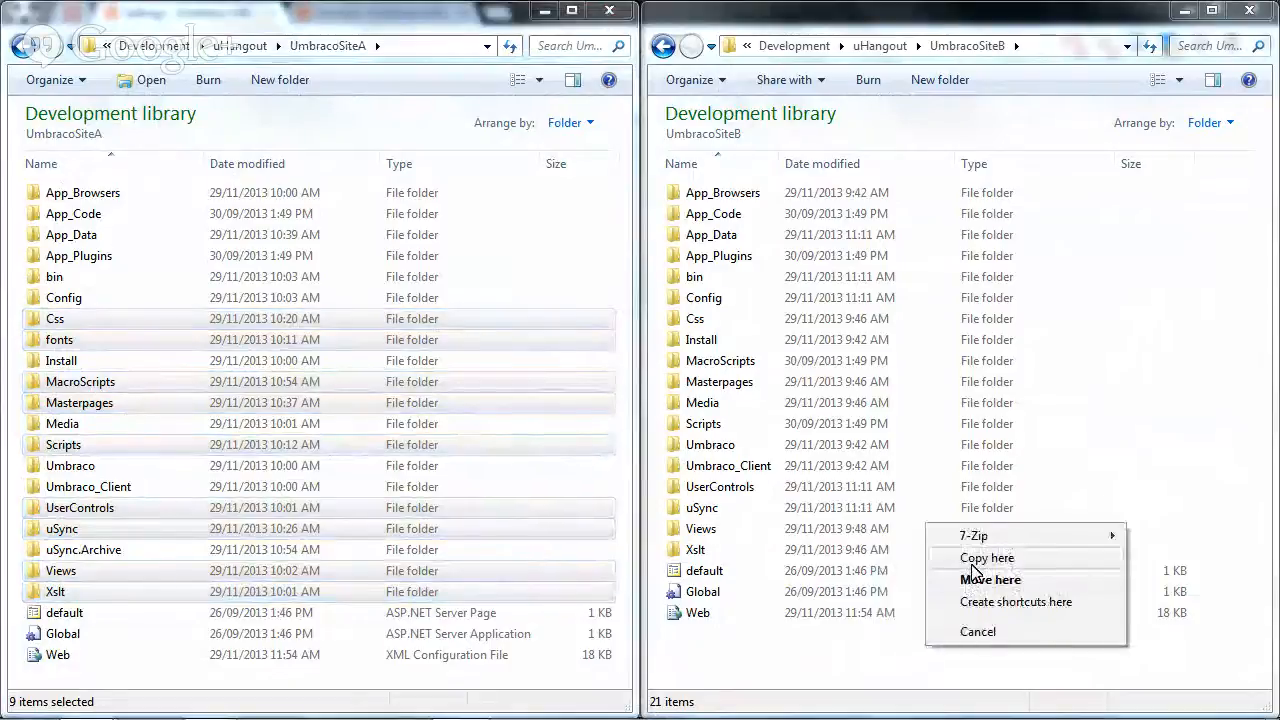
Copy the folders into UmbracoSiteB, merging all folders and replacing all conflicting files.
{"action": "left_click", "coordinate": [986, 557]}
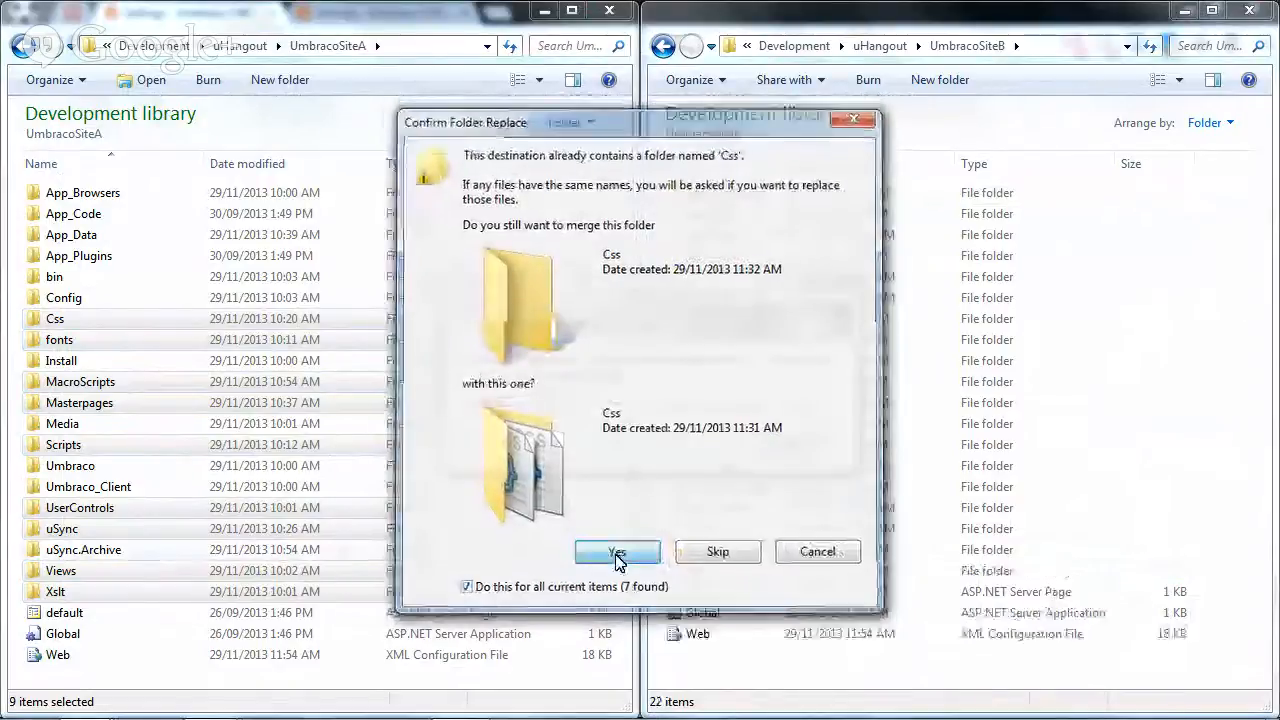
{"action": "left_click", "coordinate": [617, 551]}
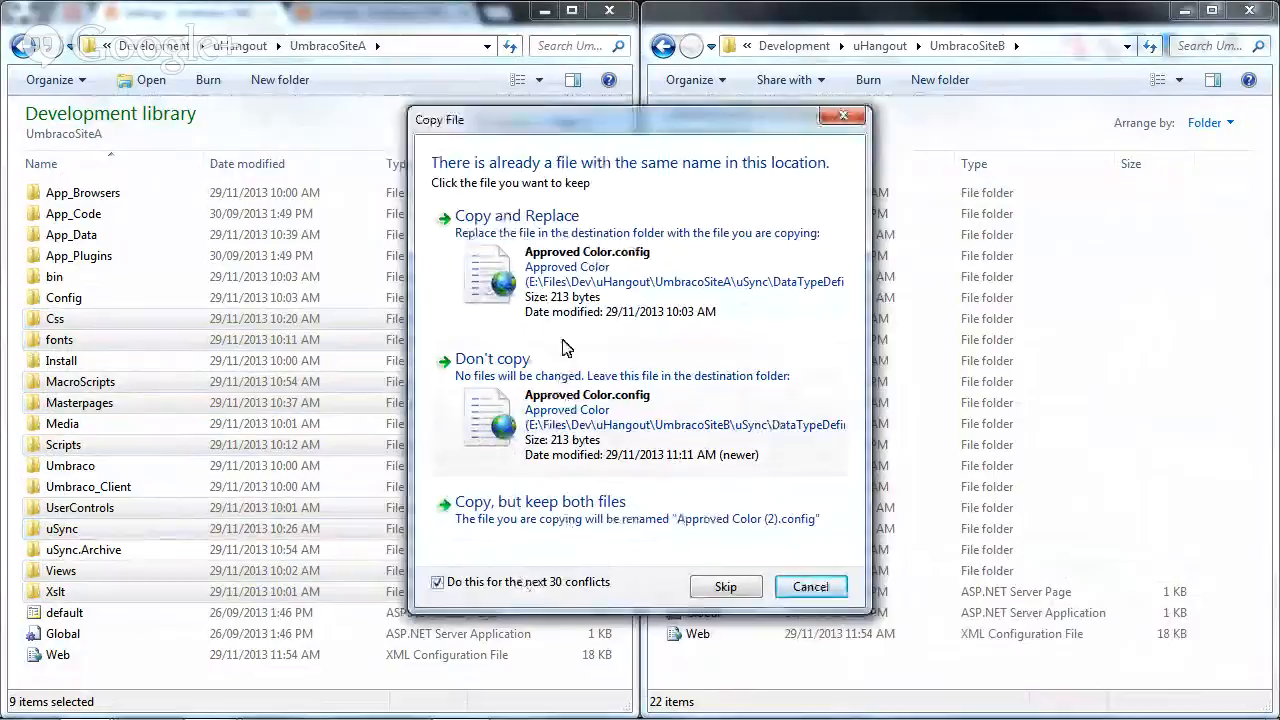
{"action": "left_click", "coordinate": [517, 215]}
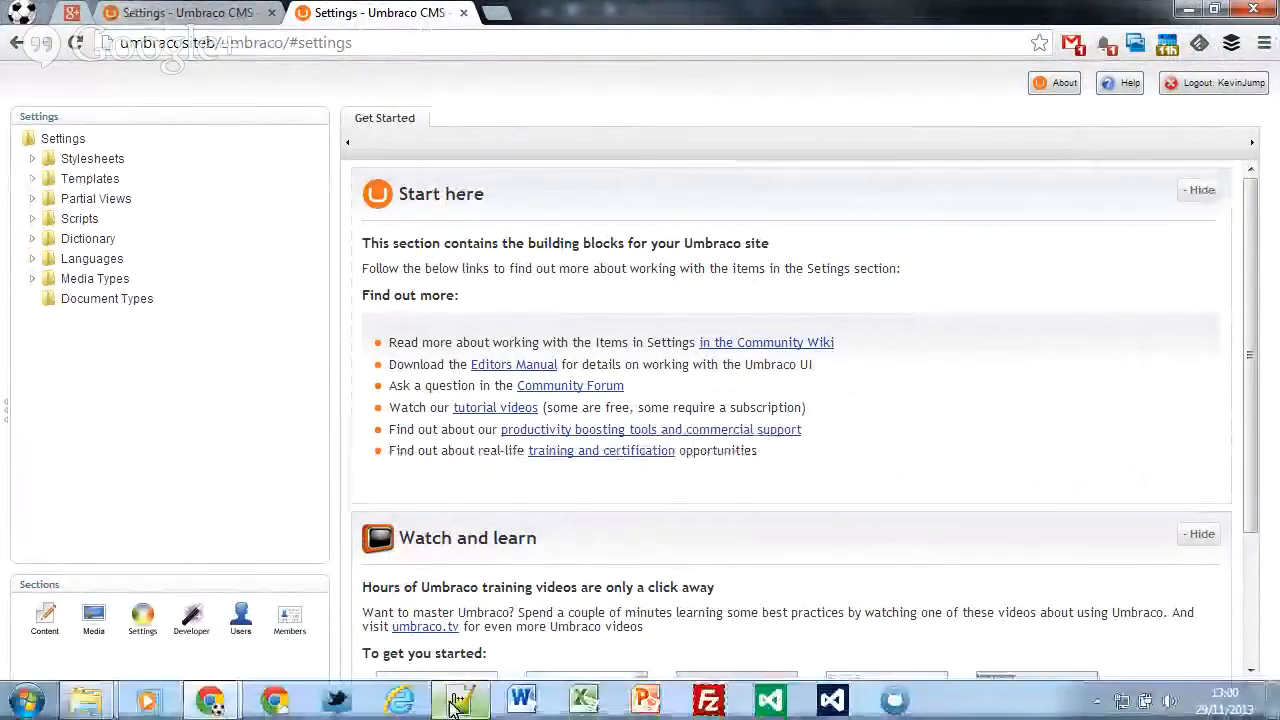
{"action": "mouse_move", "coordinate": [461, 697]}
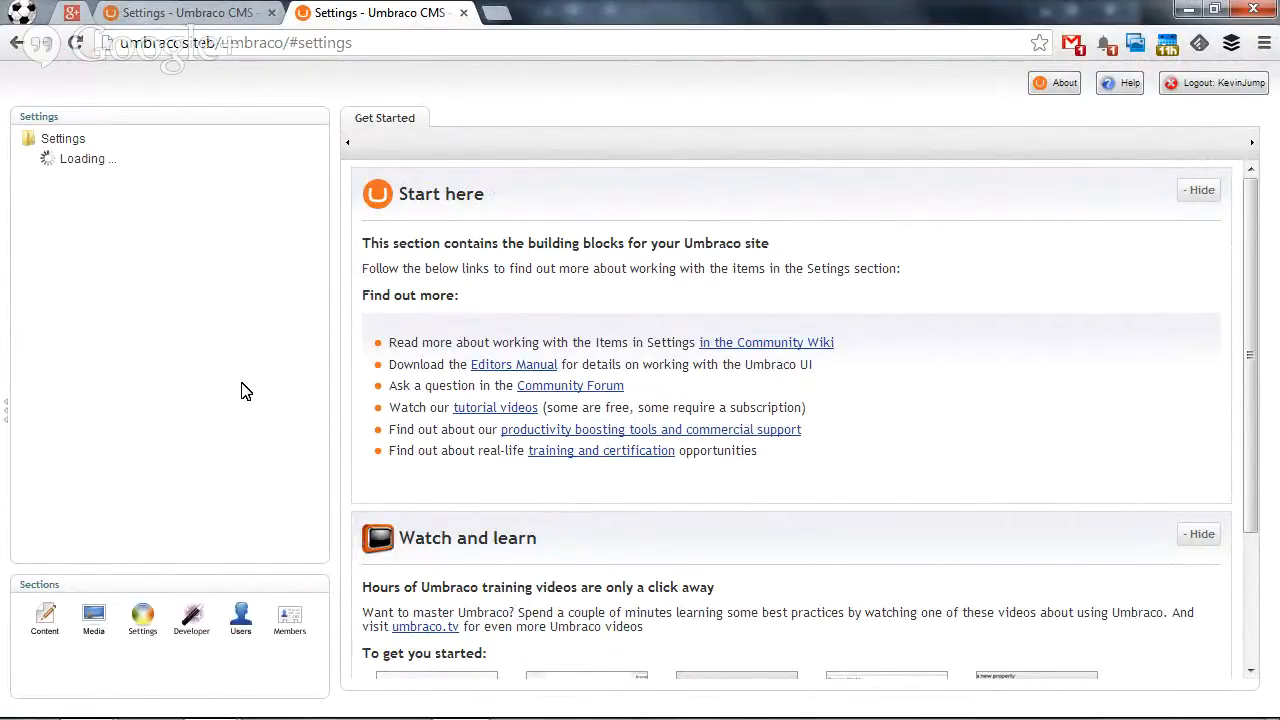
{"action": "mouse_move", "coordinate": [228, 357]}
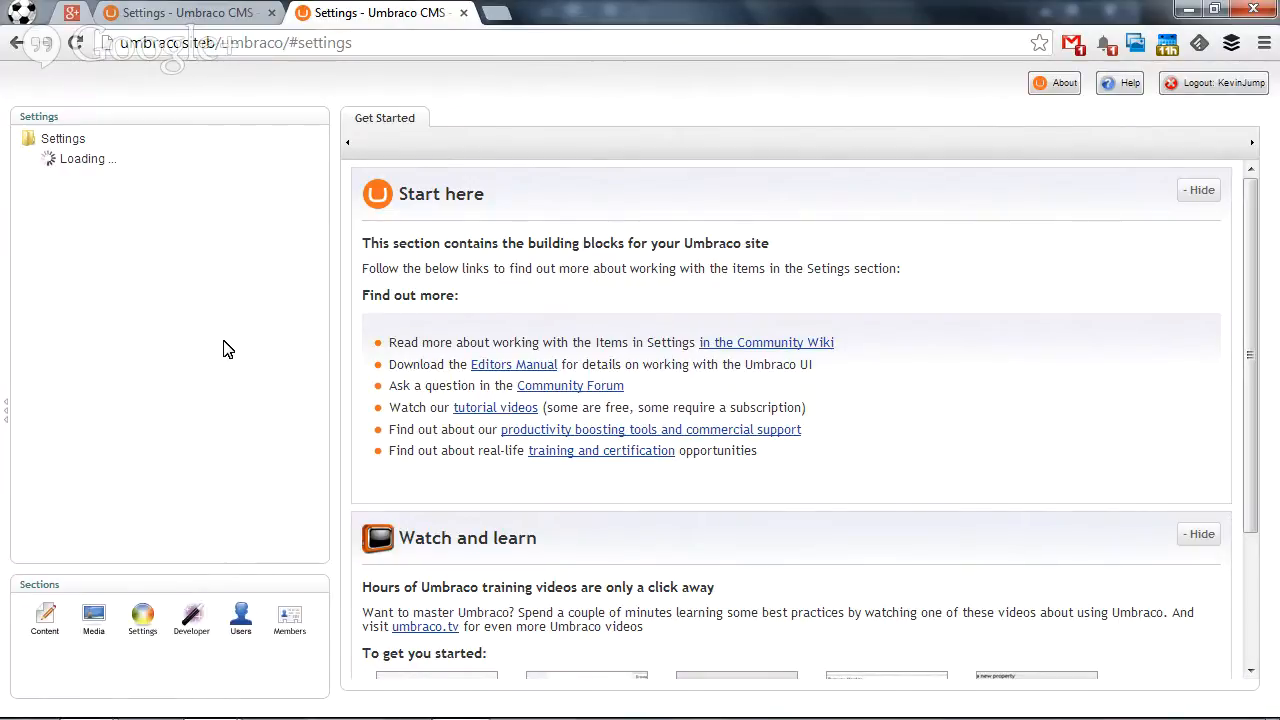
{"action": "mouse_move", "coordinate": [214, 321]}
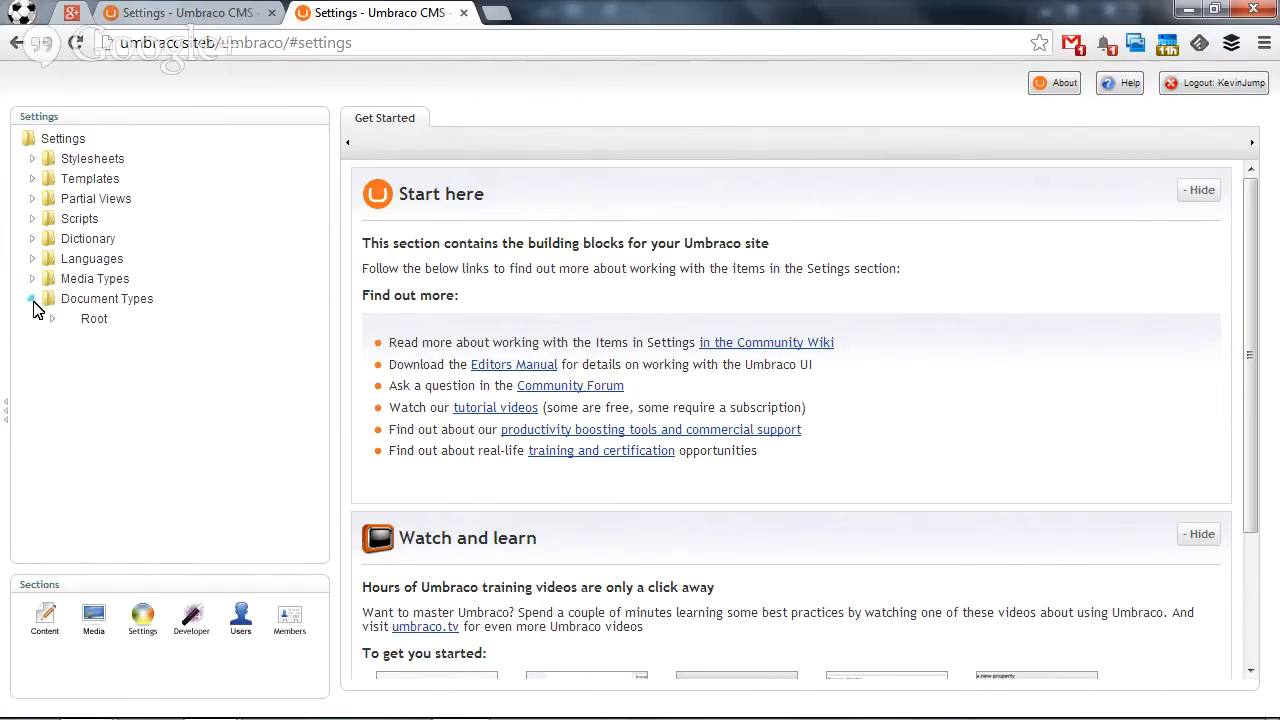
Open the Standard Page document type and view its Generic properties and Tabs.
{"action": "left_click", "coordinate": [52, 318]}
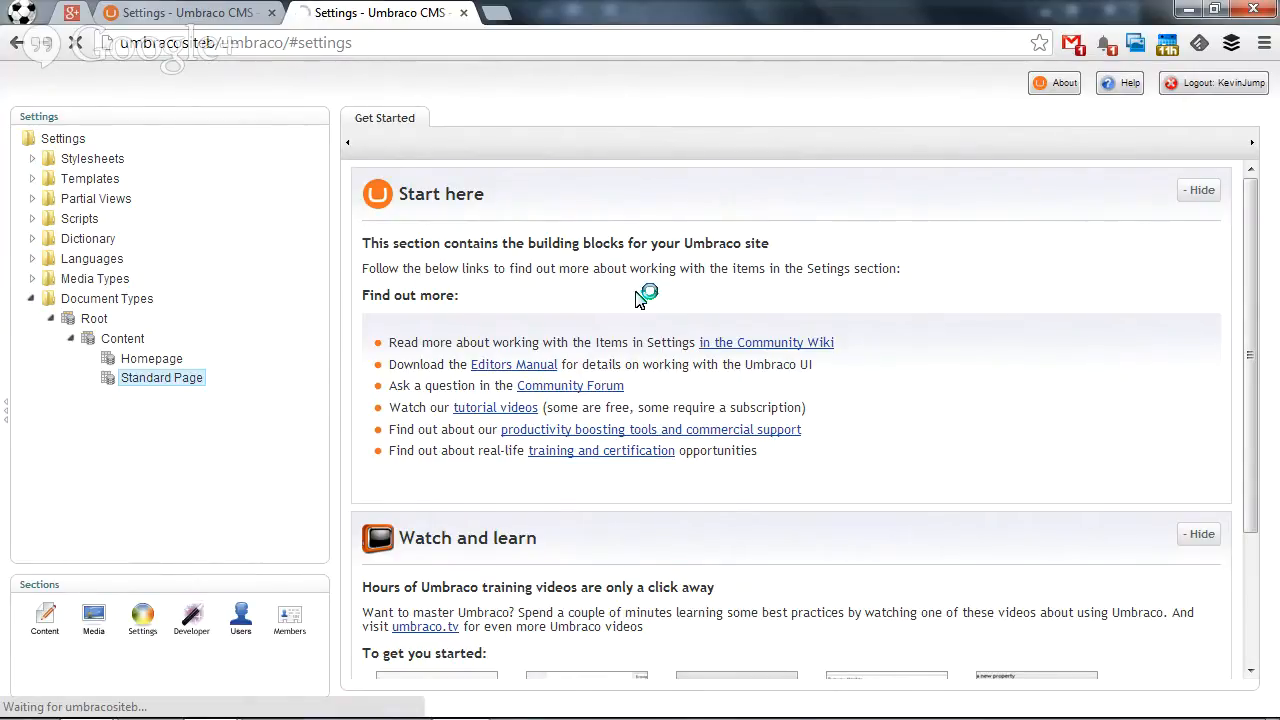
{"action": "mouse_move", "coordinate": [645, 287]}
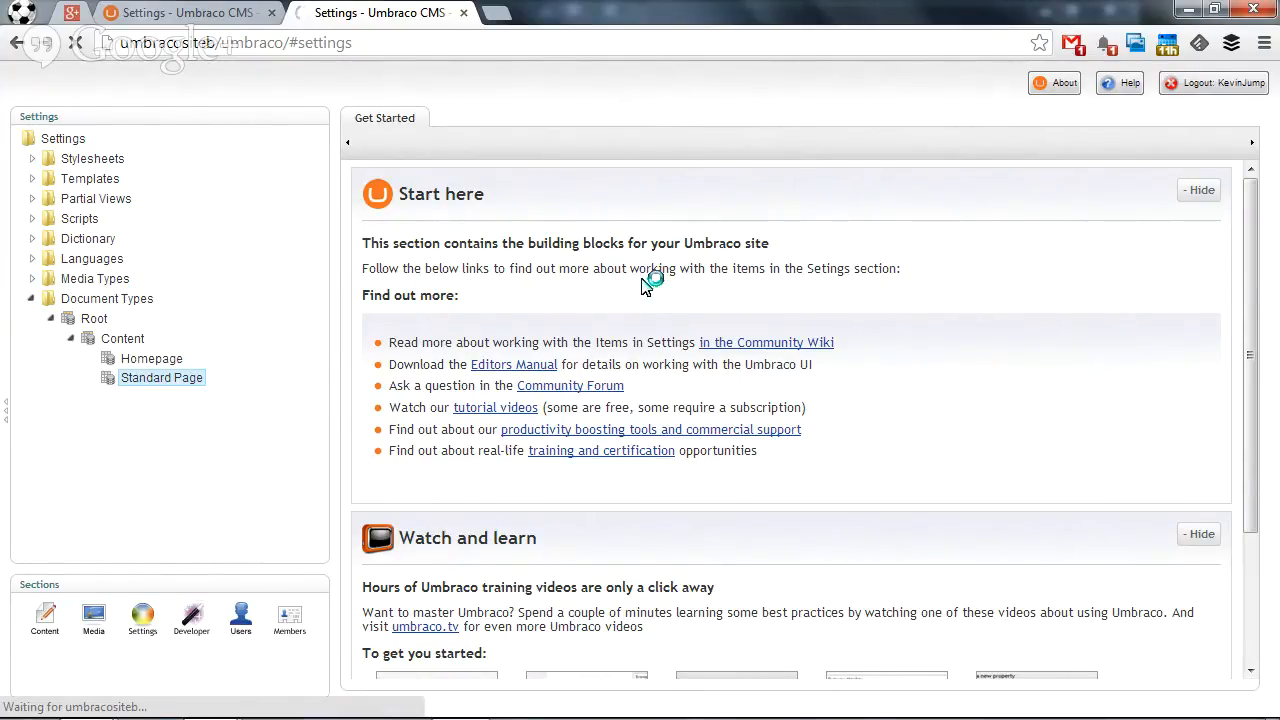
{"action": "left_click", "coordinate": [161, 377]}
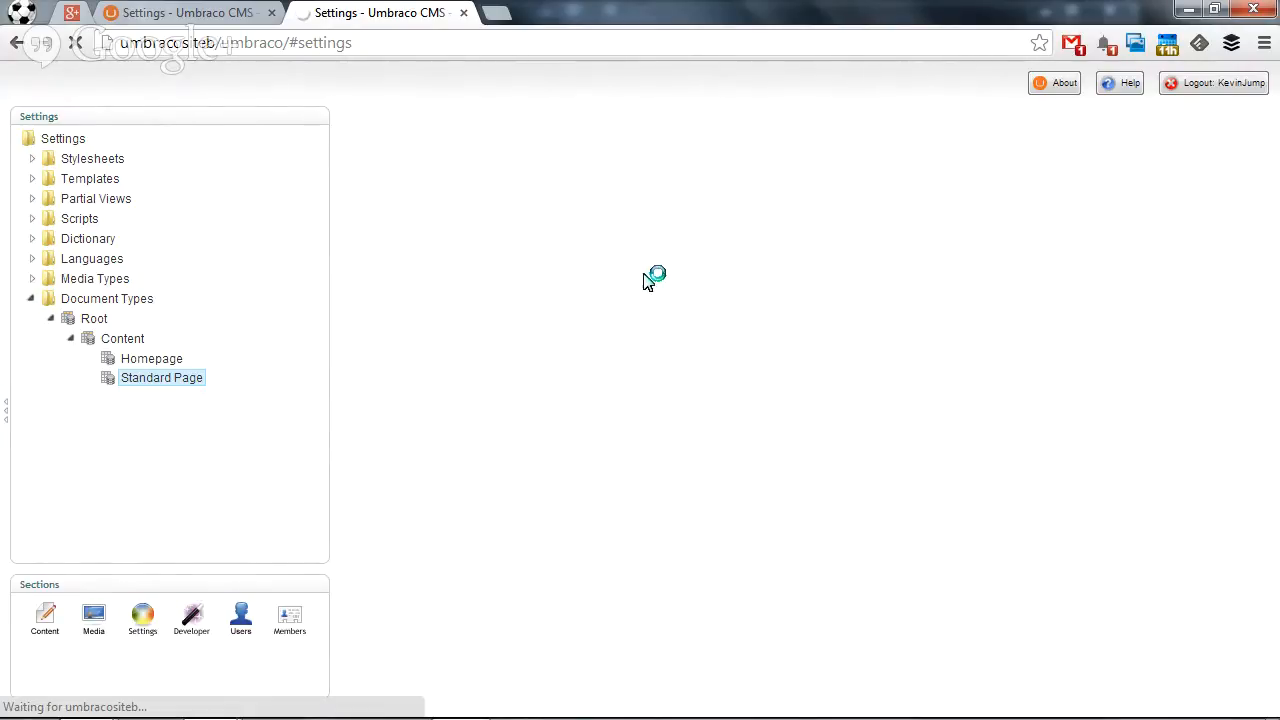
{"action": "left_click", "coordinate": [161, 377]}
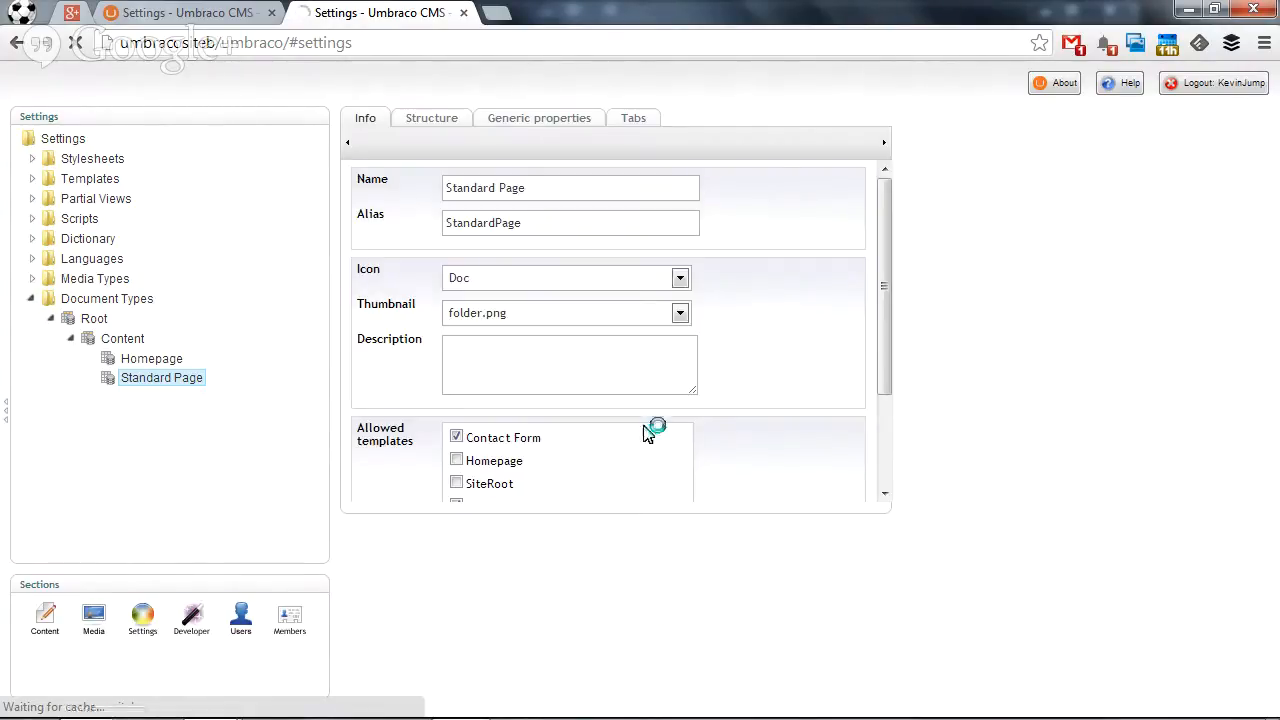
{"action": "left_click", "coordinate": [539, 117]}
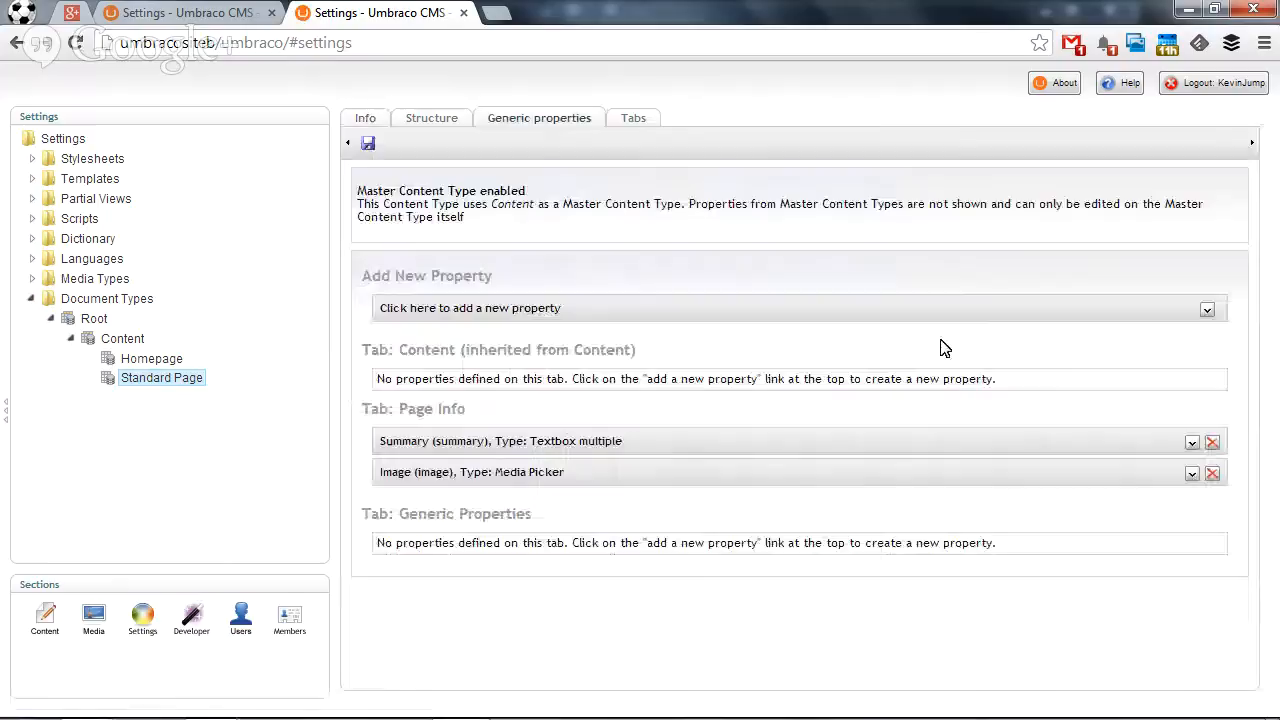
{"action": "mouse_move", "coordinate": [746, 578]}
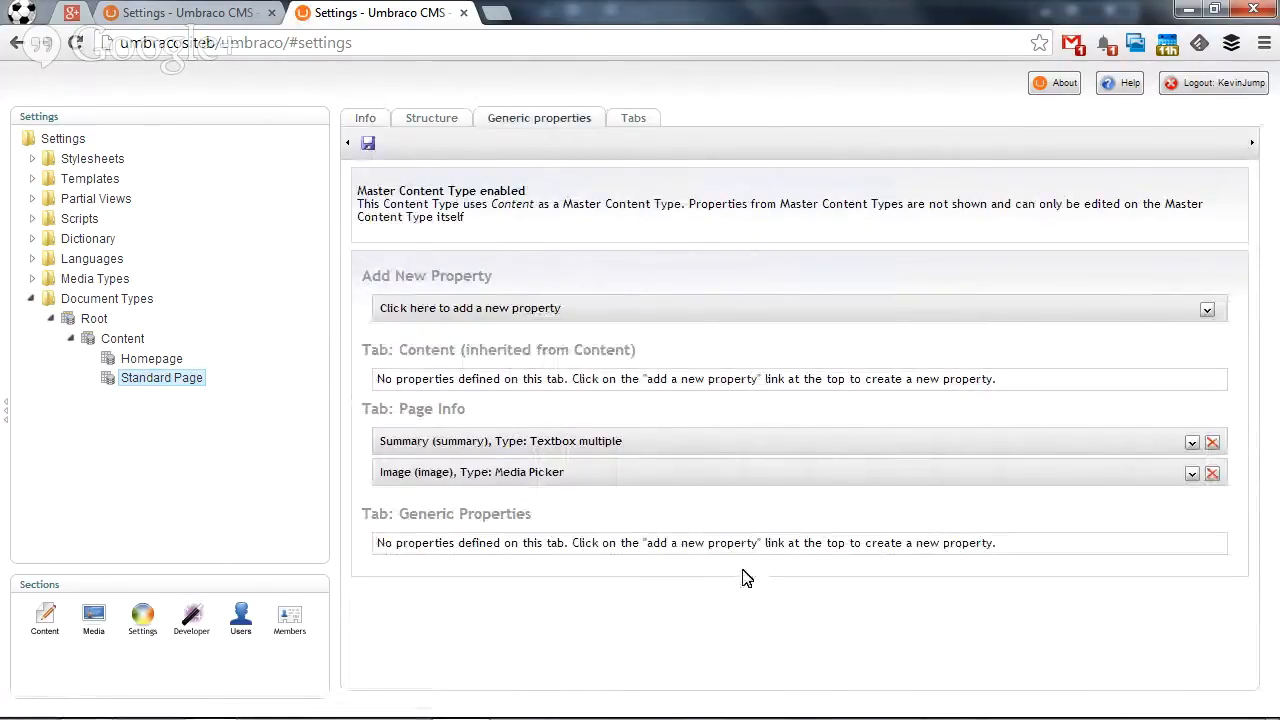
{"action": "left_click", "coordinate": [632, 117]}
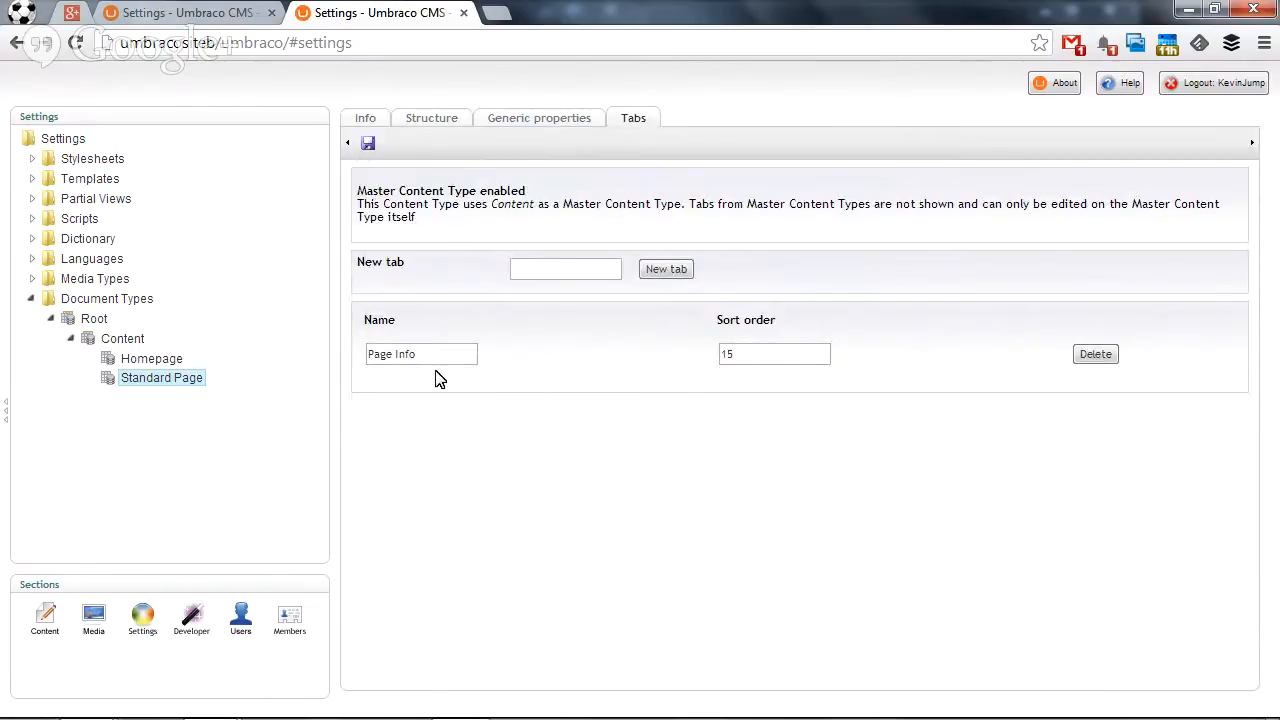
{"action": "mouse_move", "coordinate": [297, 436]}
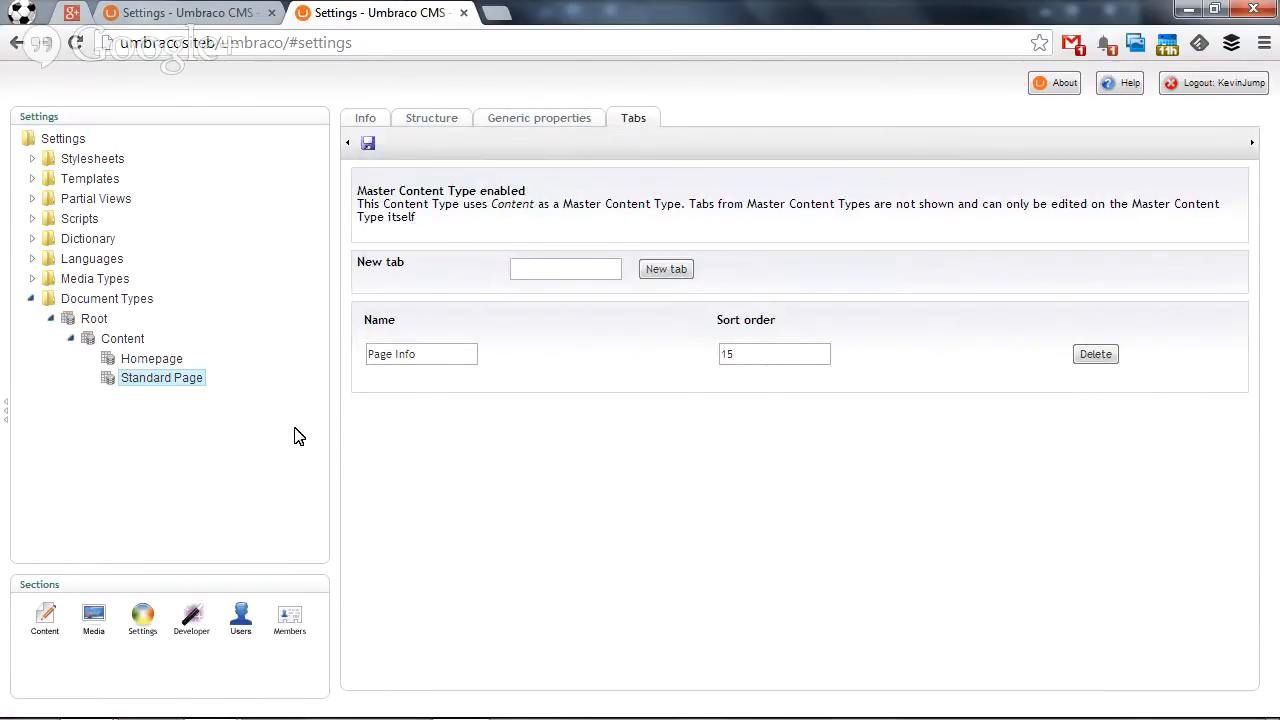
Expand Templates and SiteRoot, then Stylesheets to list bootstrap and layout.
{"action": "left_click", "coordinate": [33, 178]}
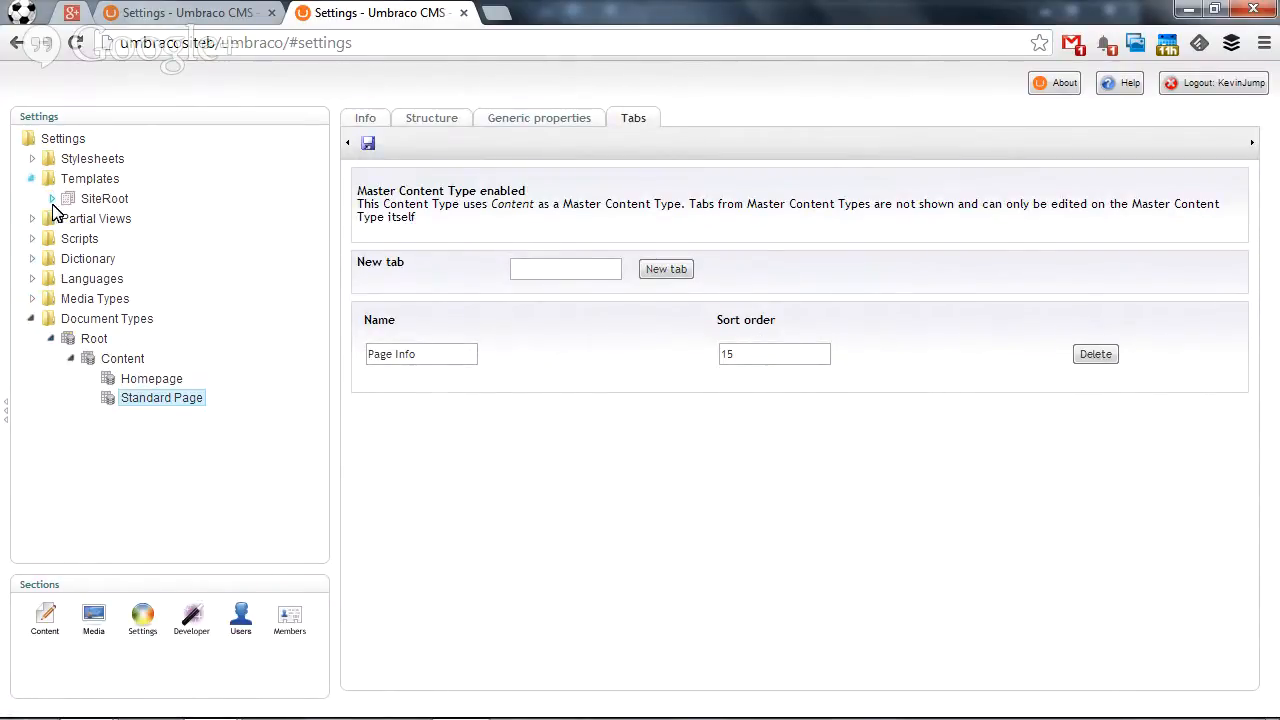
{"action": "left_click", "coordinate": [33, 178]}
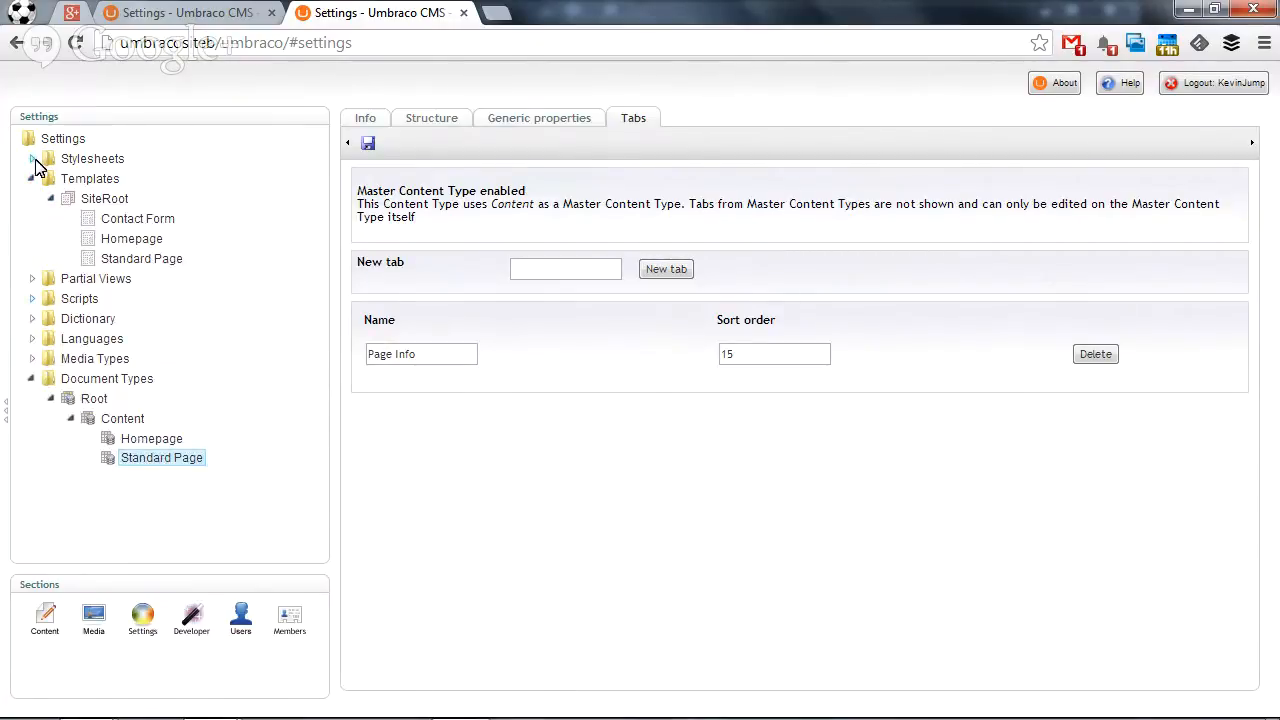
{"action": "left_click", "coordinate": [33, 158]}
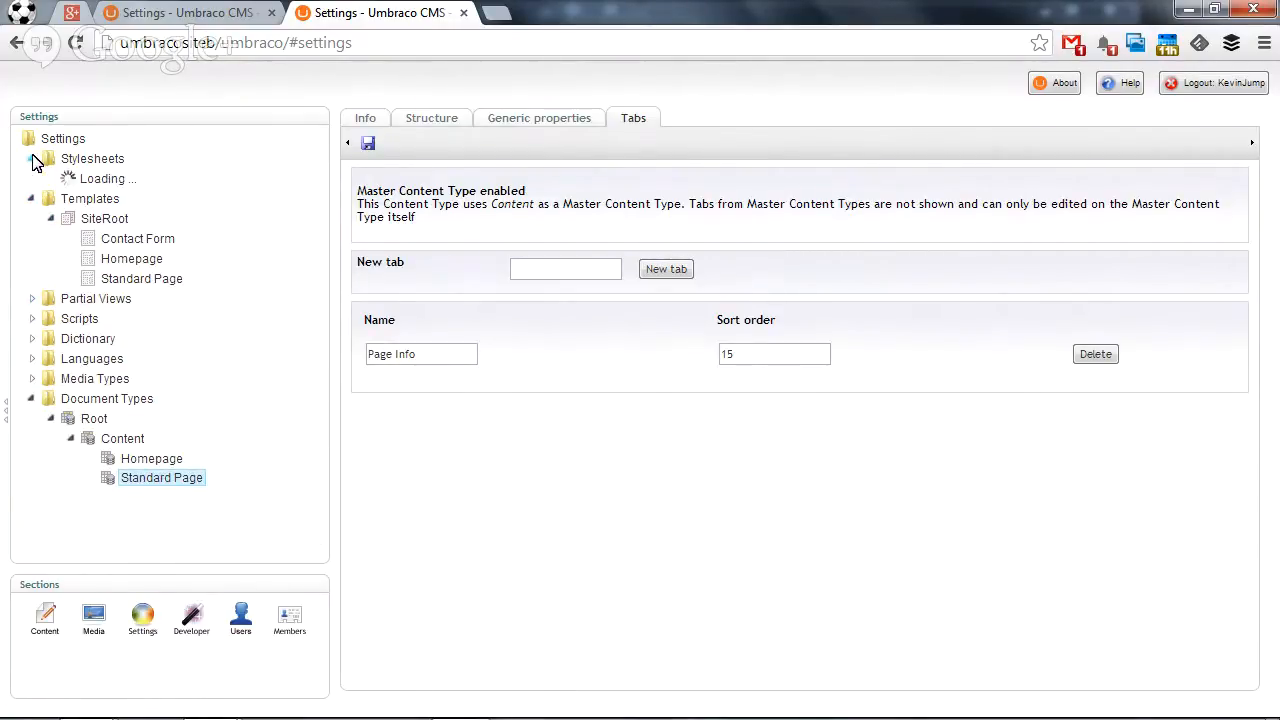
{"action": "left_click", "coordinate": [31, 158]}
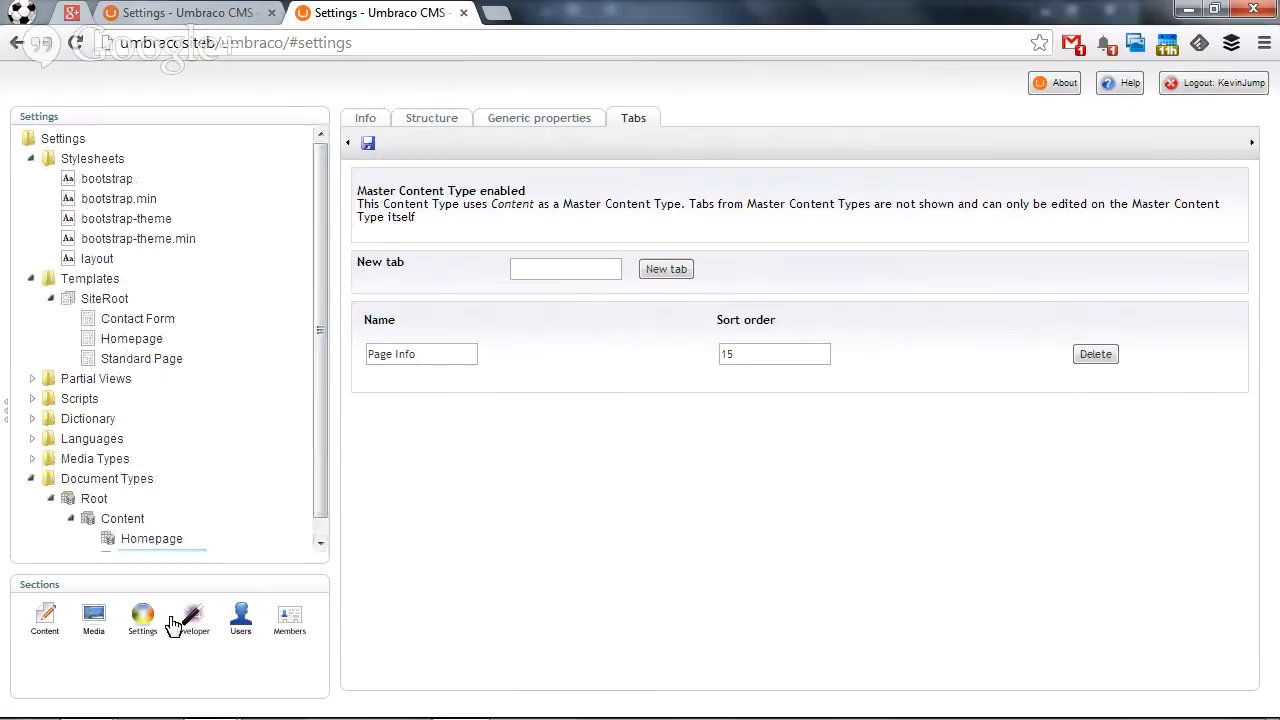
{"action": "mouse_move", "coordinate": [191, 618]}
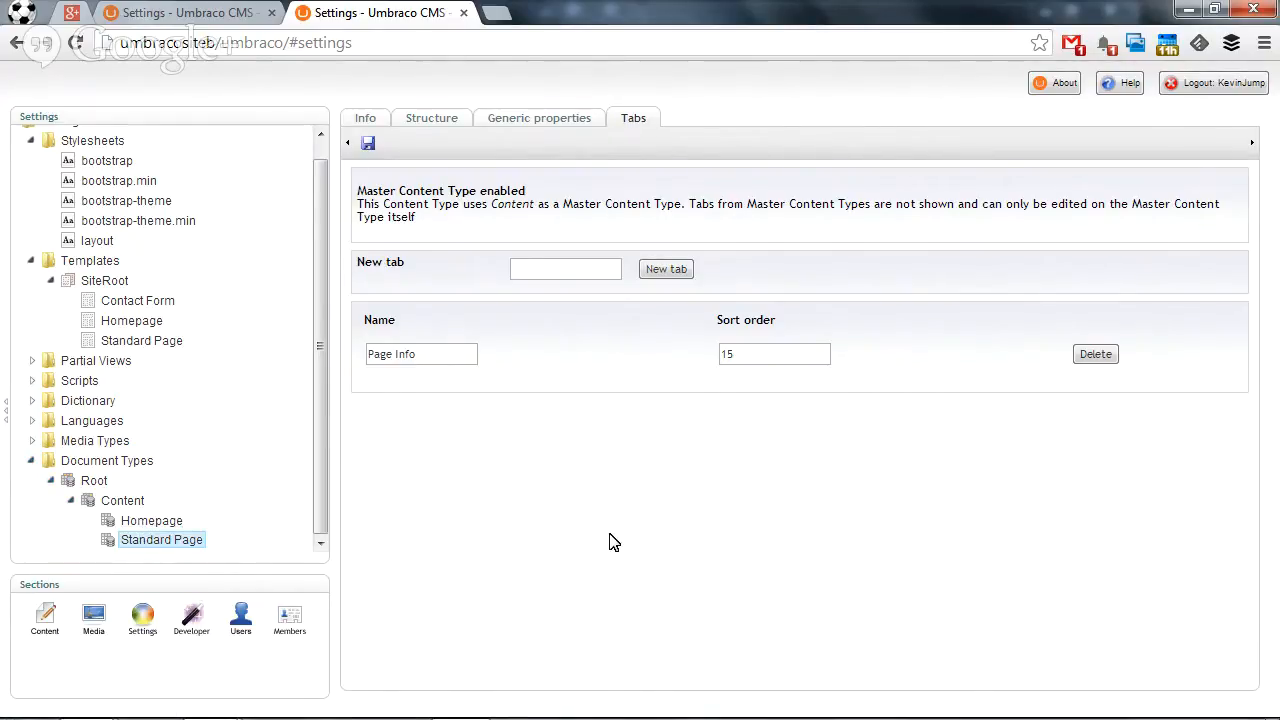
{"action": "mouse_move", "coordinate": [600, 501]}
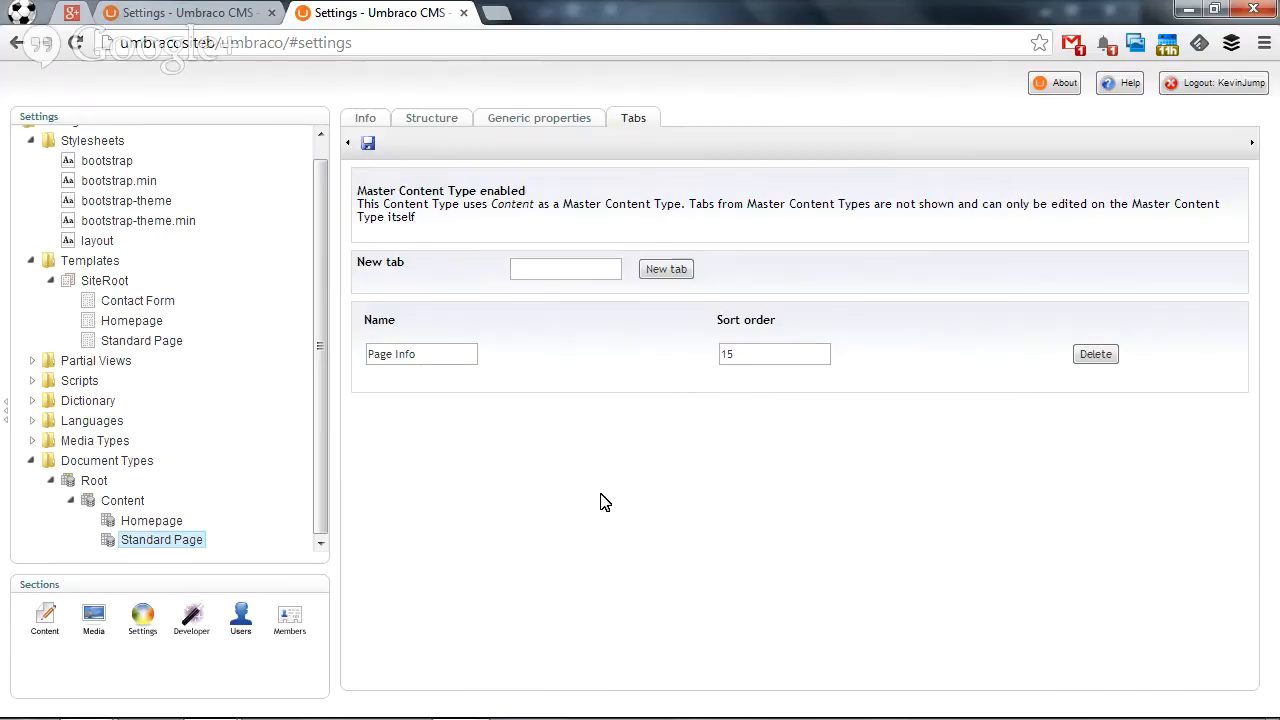
{"action": "mouse_move", "coordinate": [591, 485]}
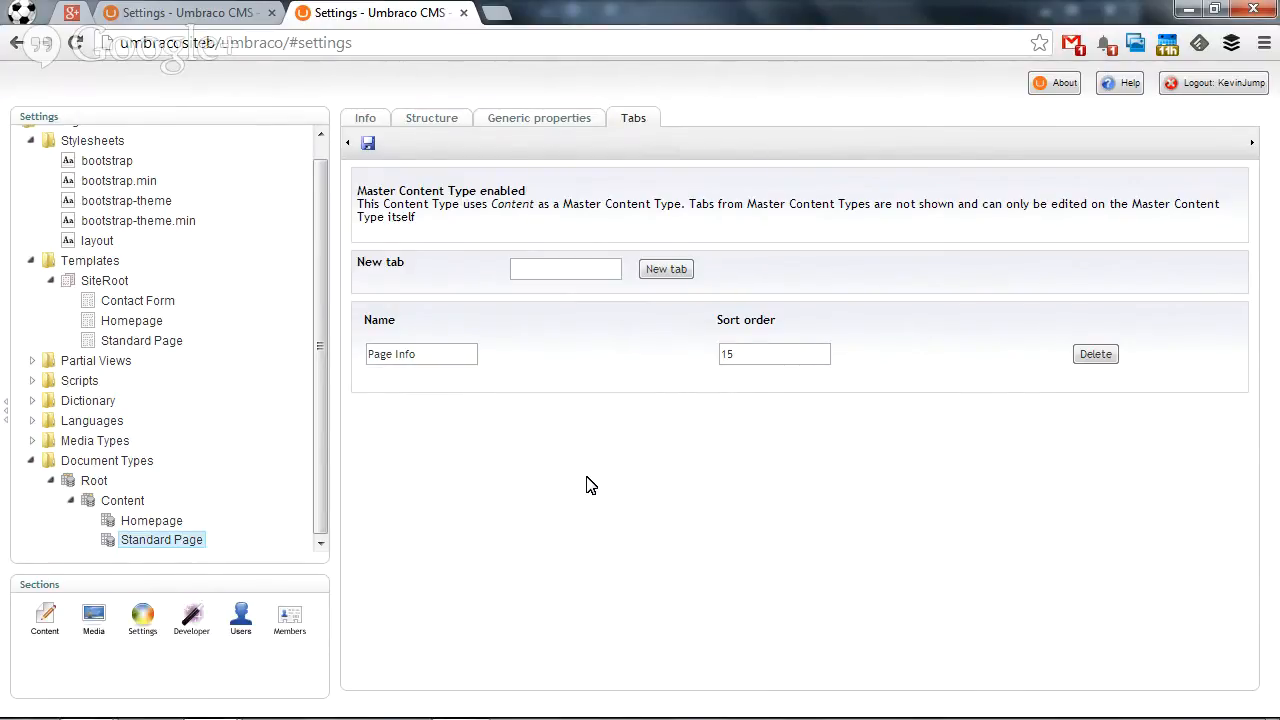
{"action": "mouse_move", "coordinate": [562, 482]}
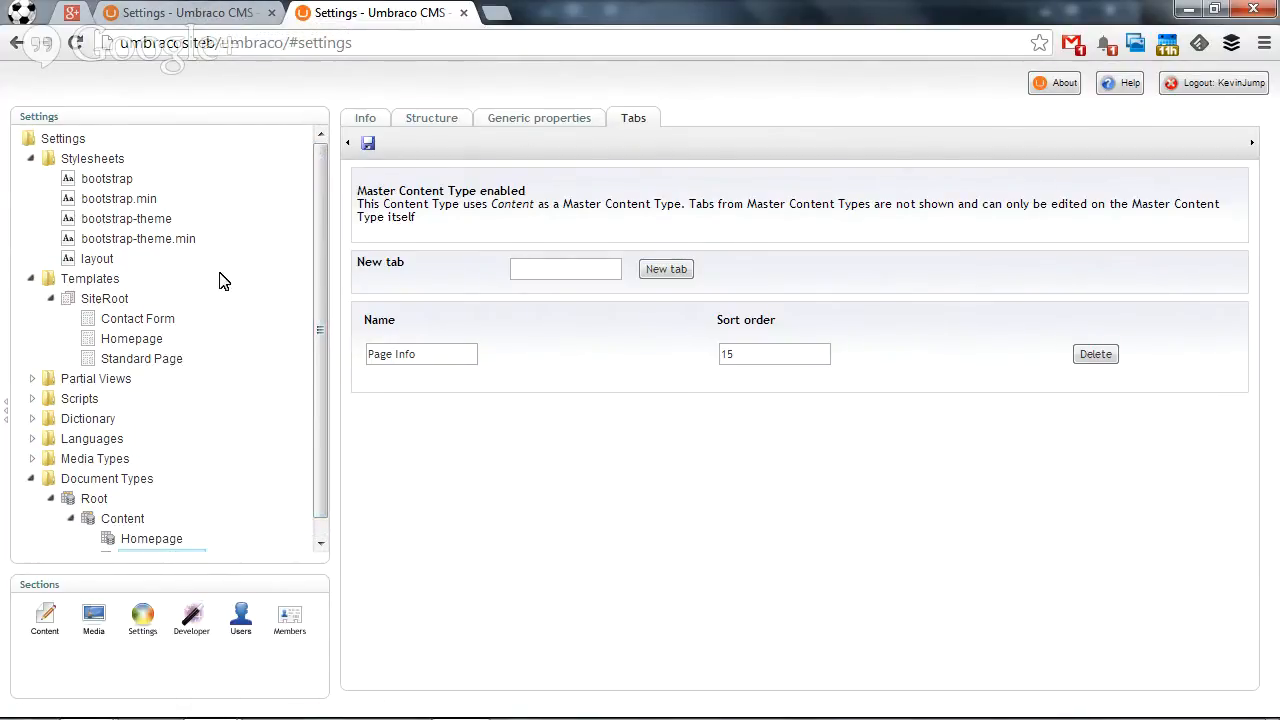
{"action": "mouse_move", "coordinate": [237, 341]}
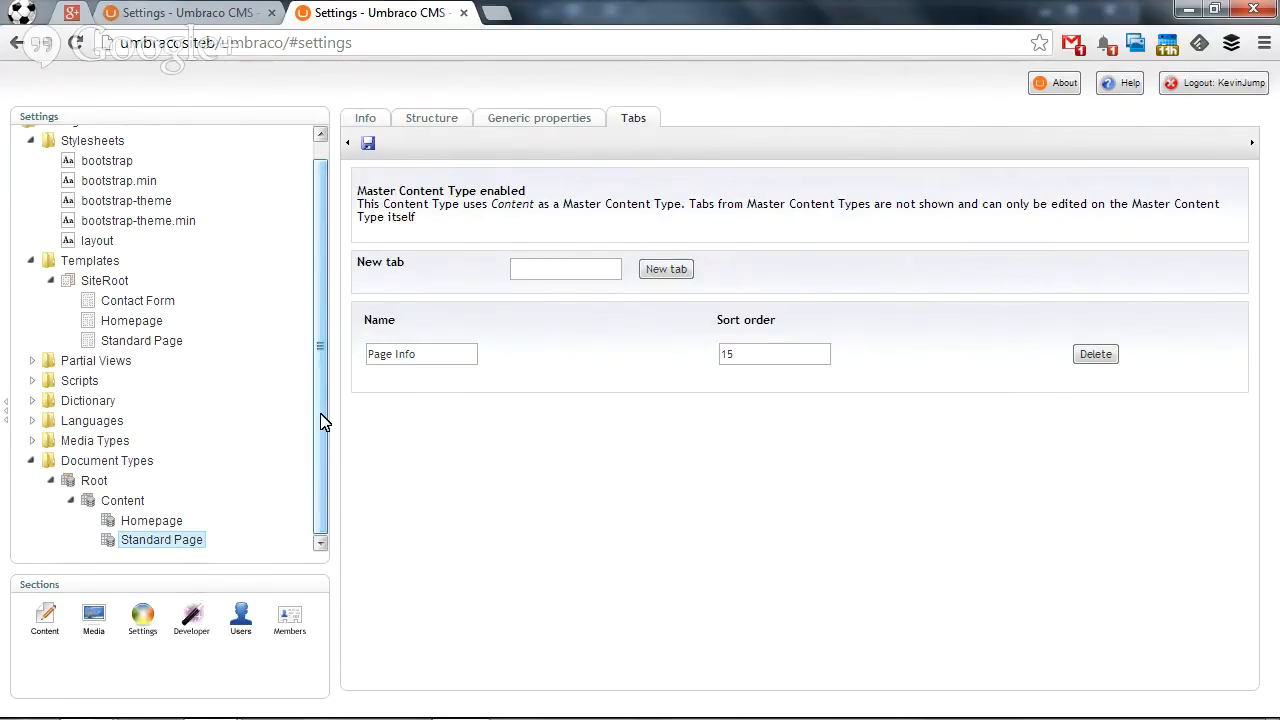
{"action": "mouse_move", "coordinate": [277, 668]}
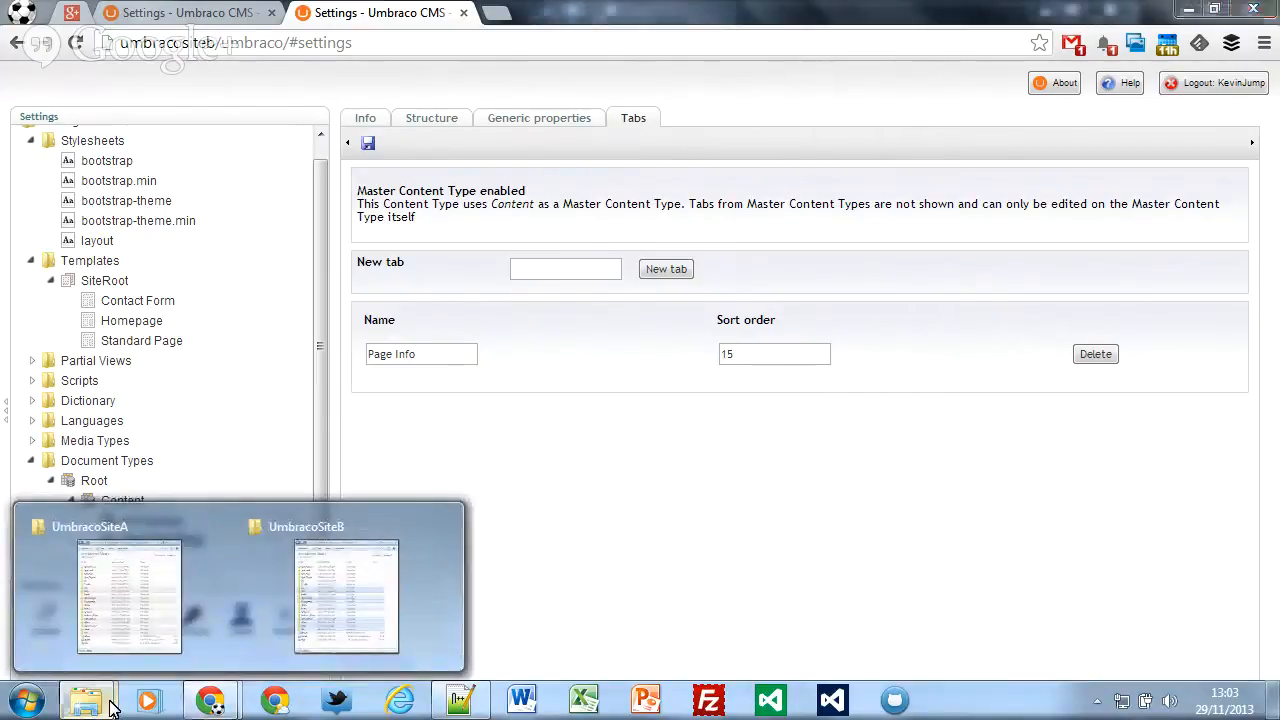
Switch to the UmbracoSiteB window and open its Config folder.
{"action": "left_click", "coordinate": [346, 595]}
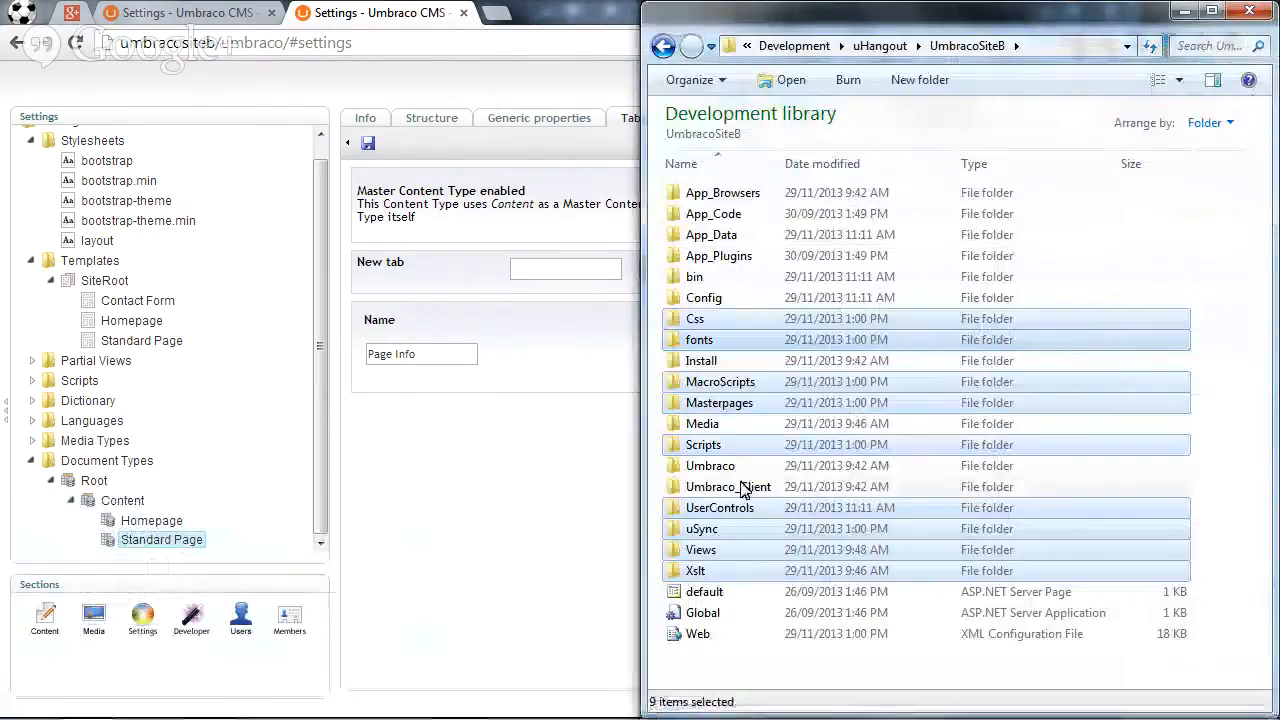
{"action": "left_click", "coordinate": [703, 297]}
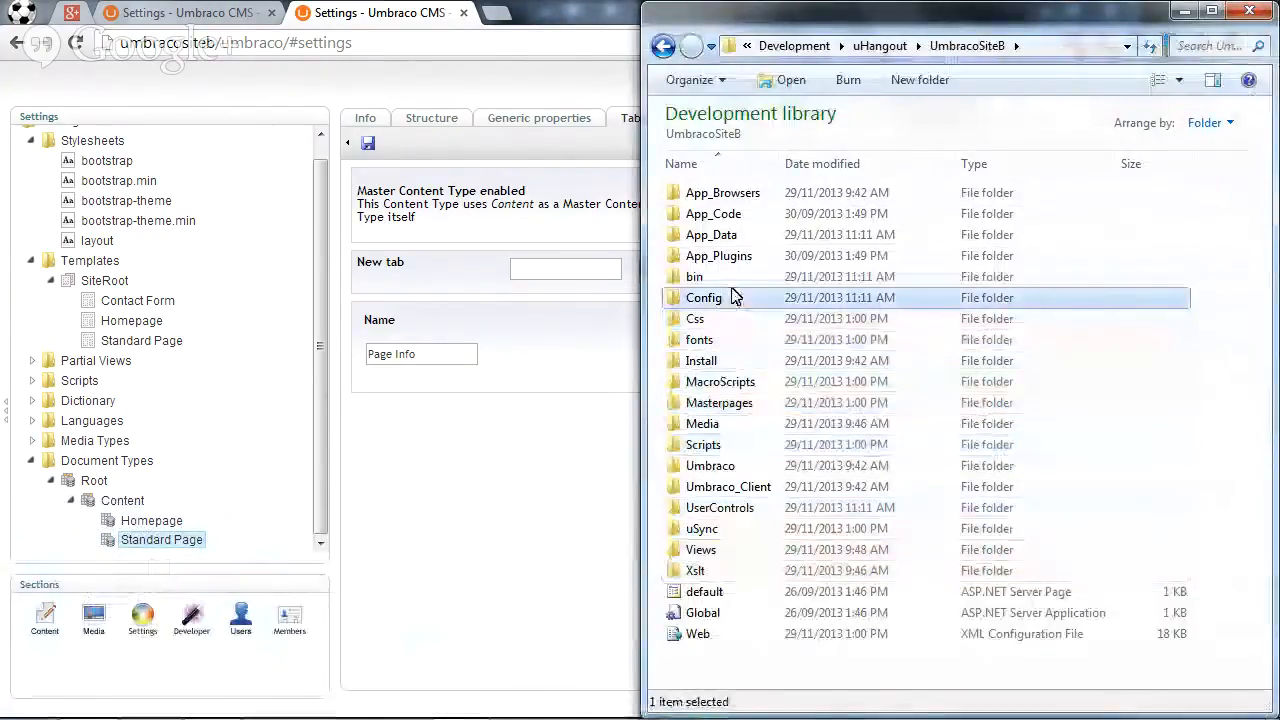
{"action": "double_click", "coordinate": [703, 297]}
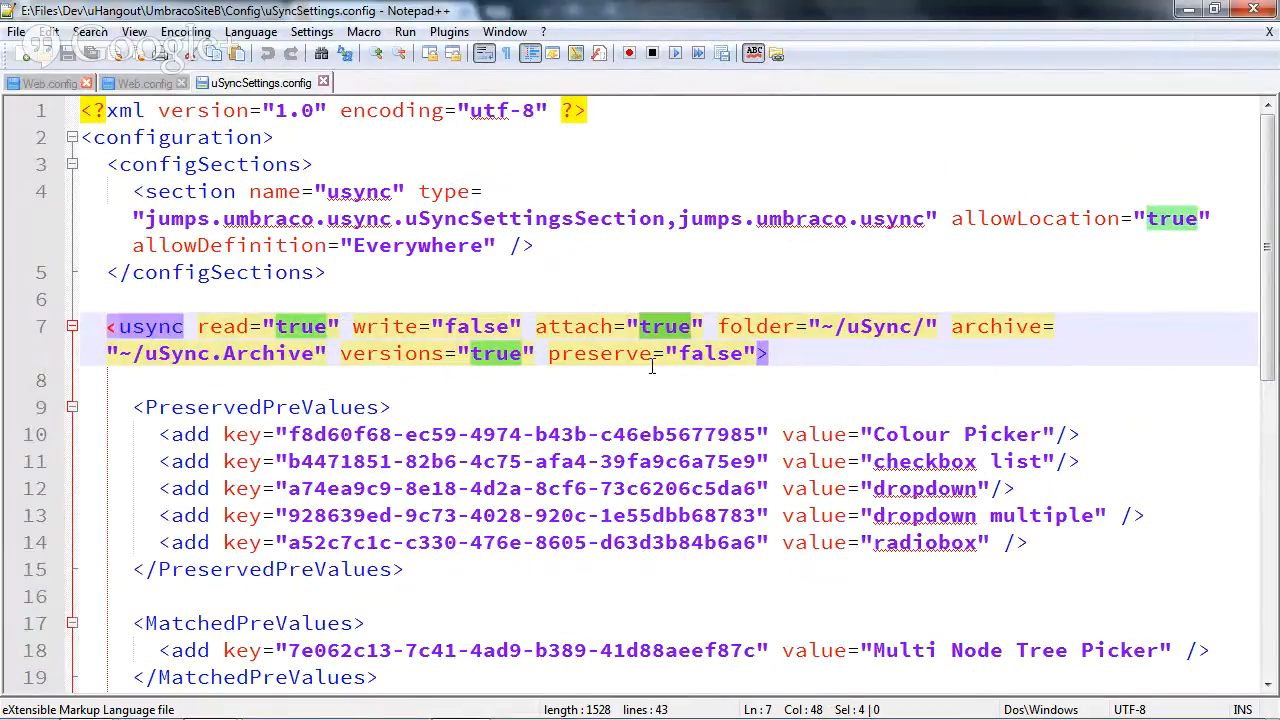
Check that the usync element shows read true and write false.
{"action": "left_click", "coordinate": [677, 380]}
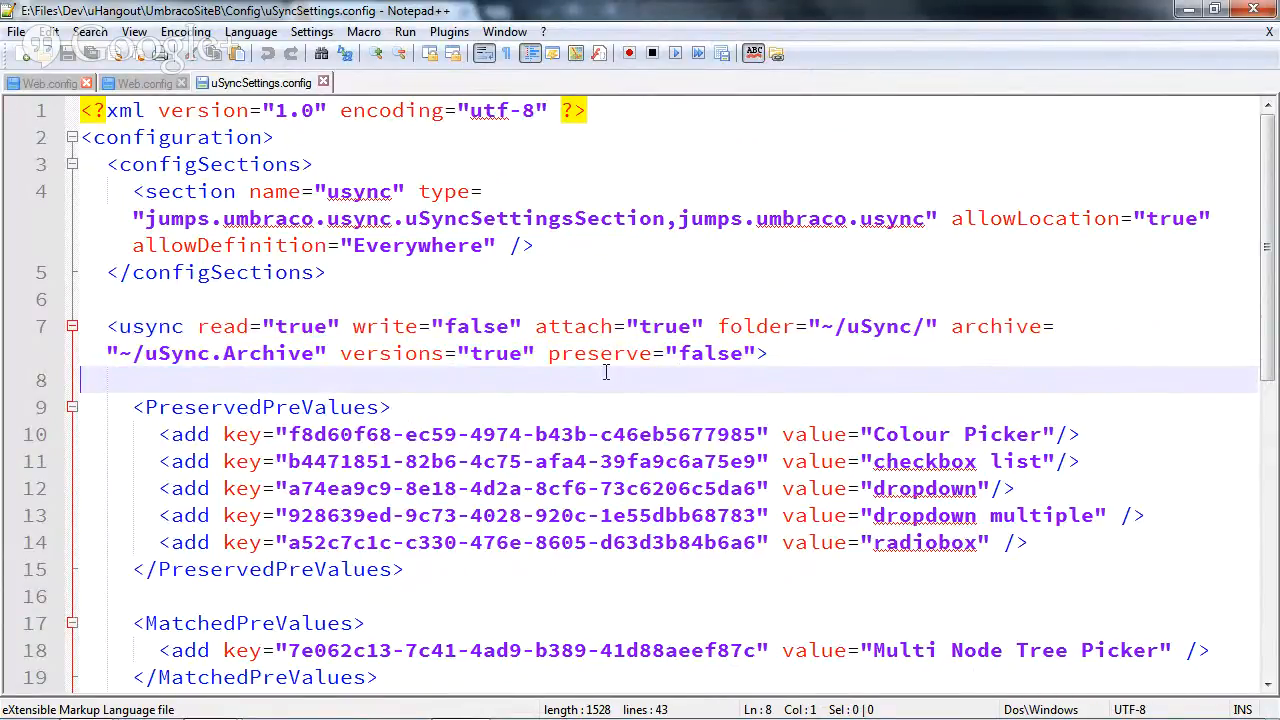
{"action": "mouse_move", "coordinate": [549, 392]}
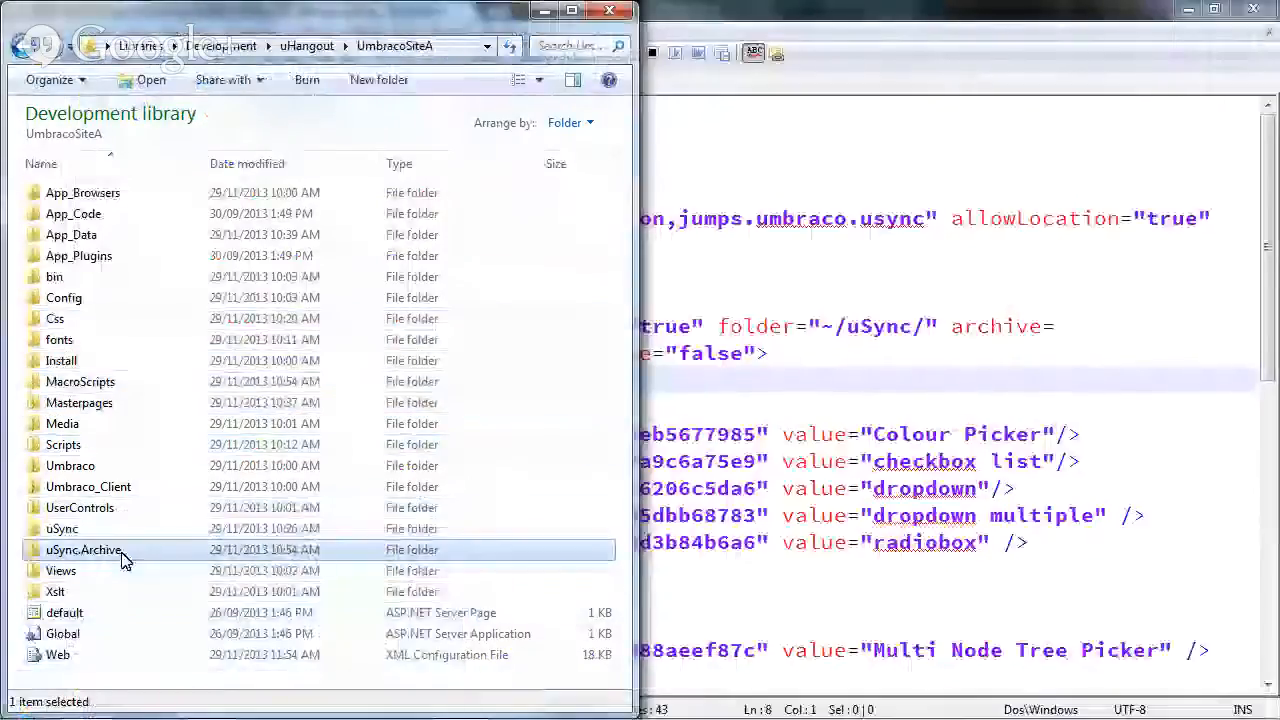
Open uSync.Archive > DocumentType > Root > Content and select the first def_ file.
{"action": "double_click", "coordinate": [83, 549]}
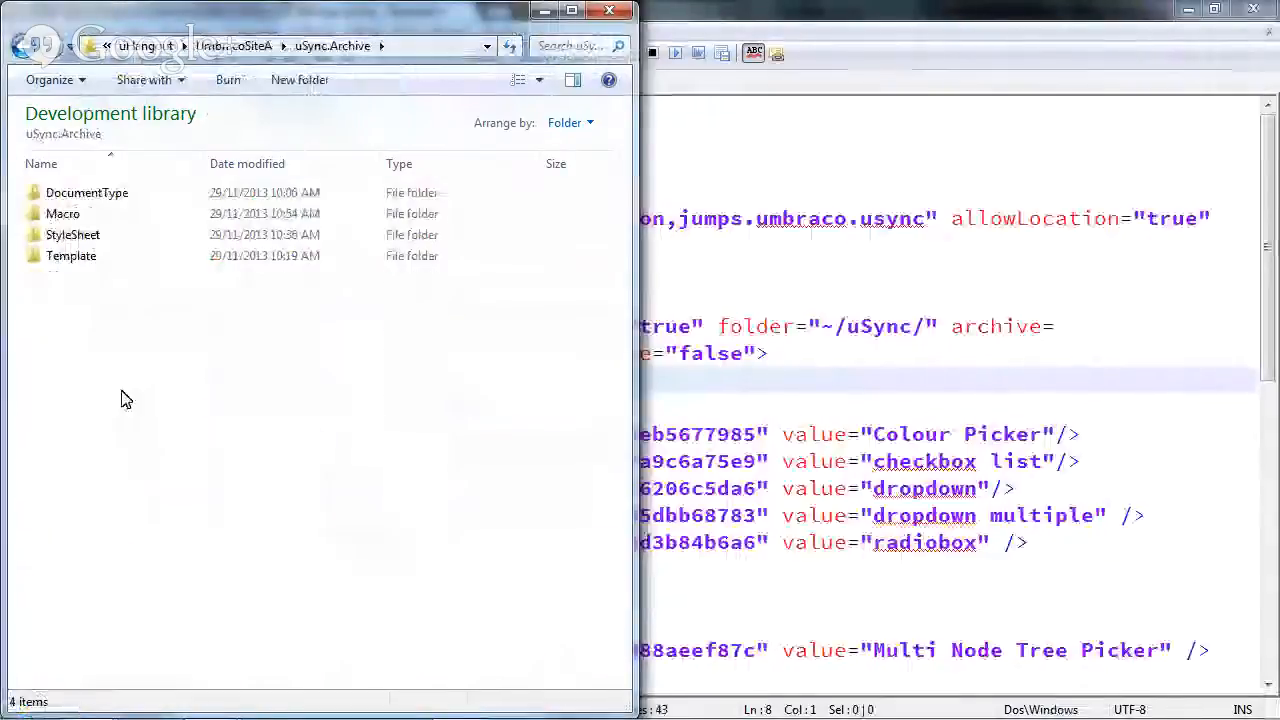
{"action": "double_click", "coordinate": [87, 192]}
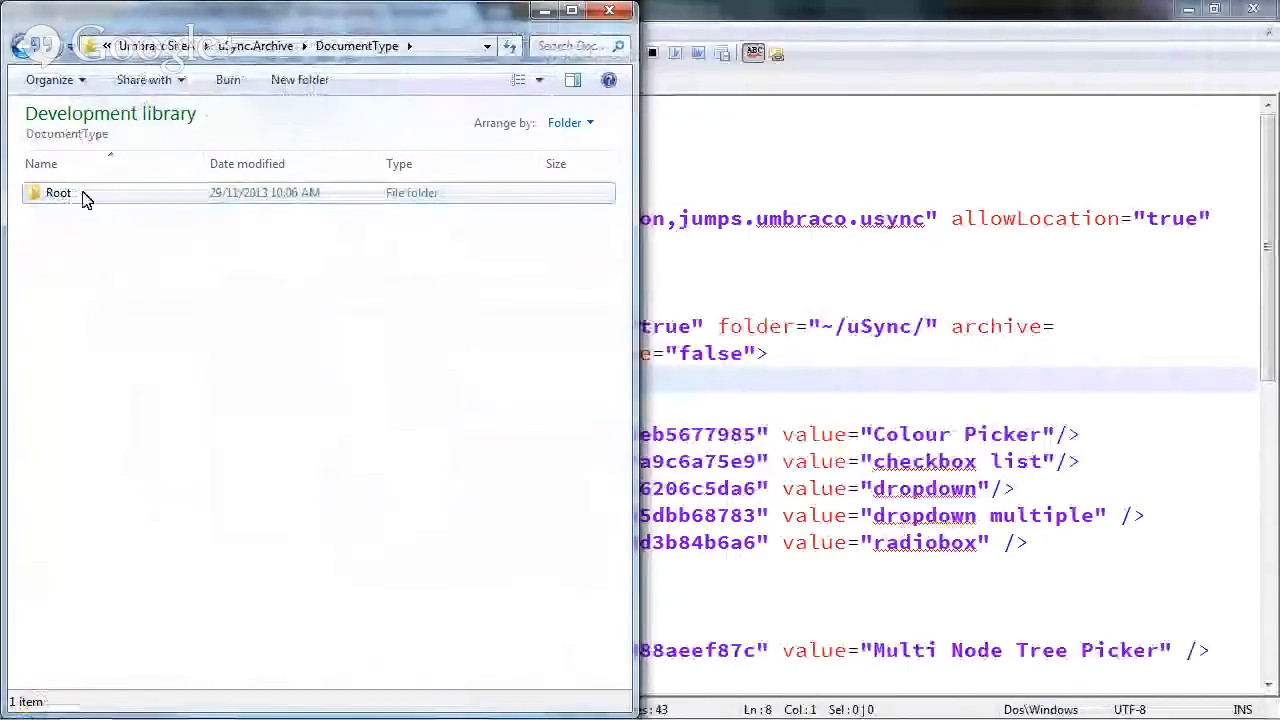
{"action": "double_click", "coordinate": [58, 192]}
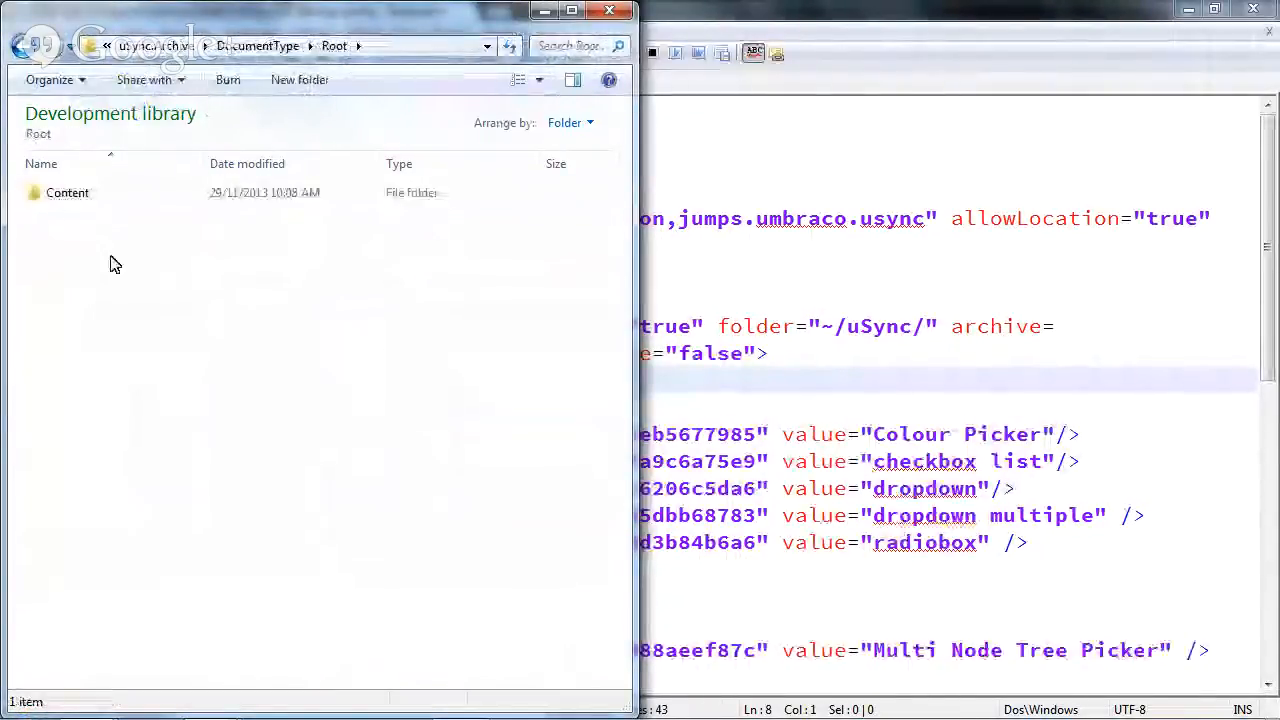
{"action": "double_click", "coordinate": [67, 192]}
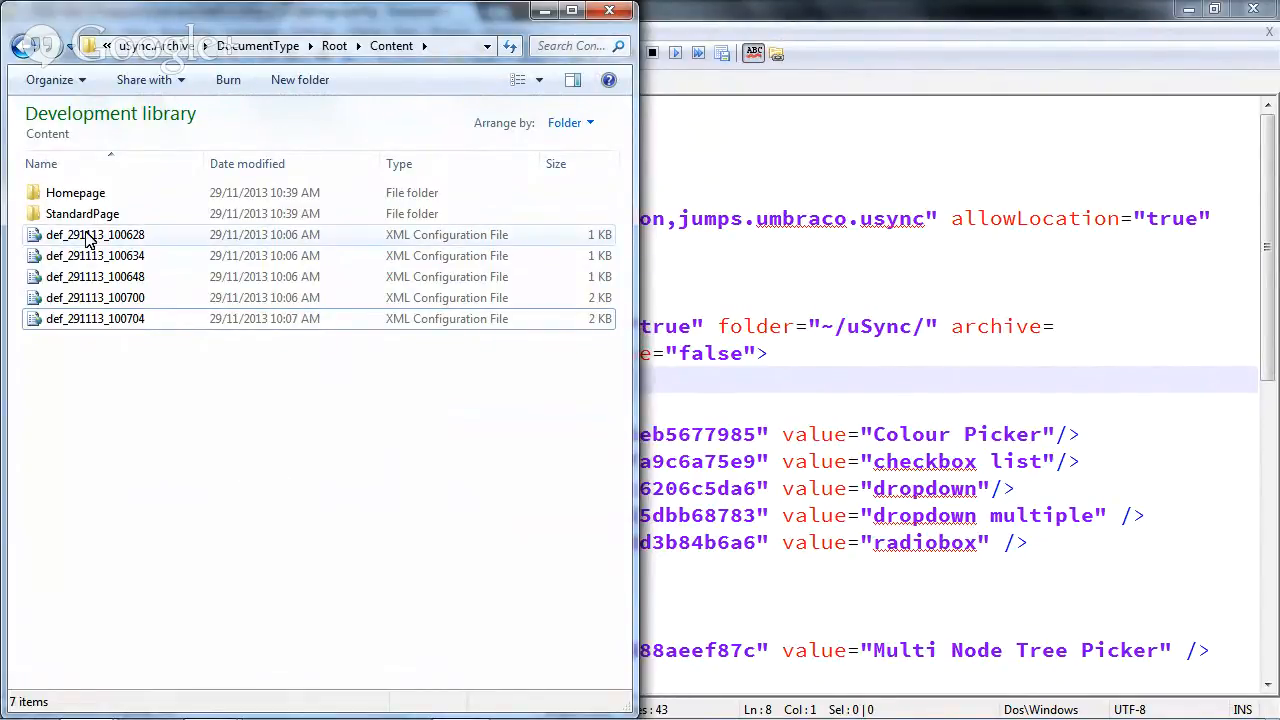
{"action": "left_click", "coordinate": [95, 234]}
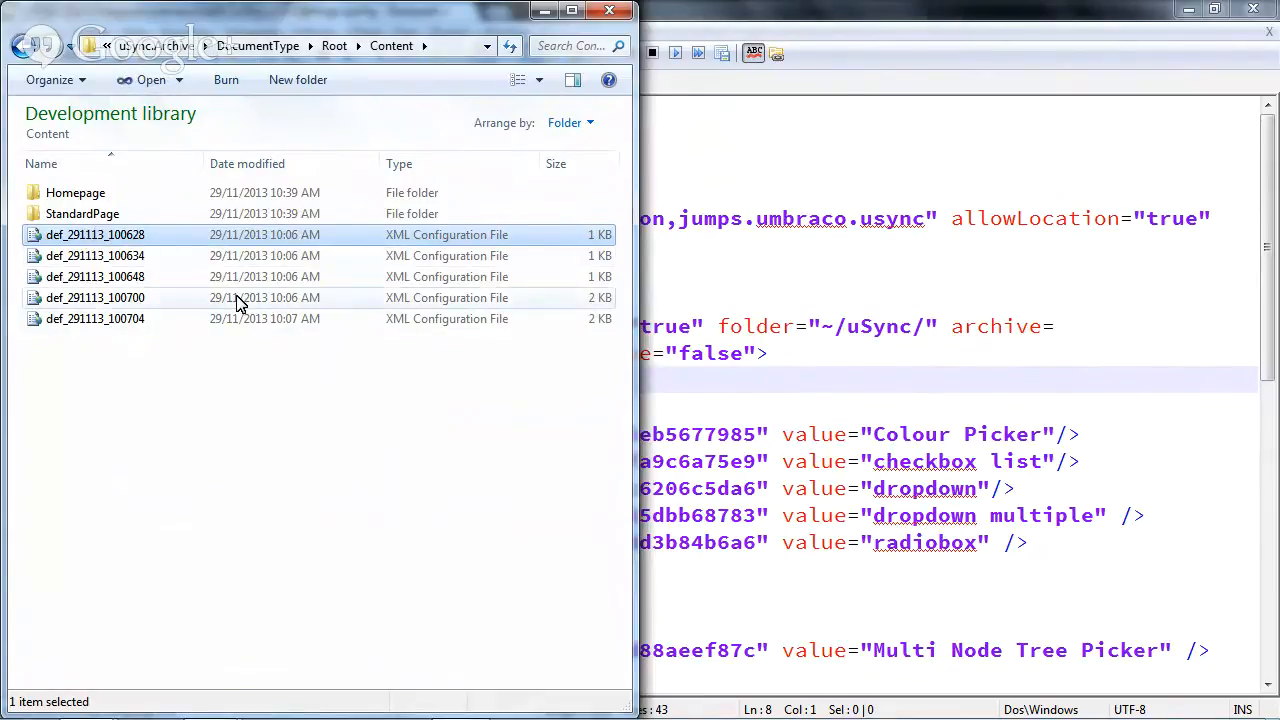
{"action": "mouse_move", "coordinate": [323, 399]}
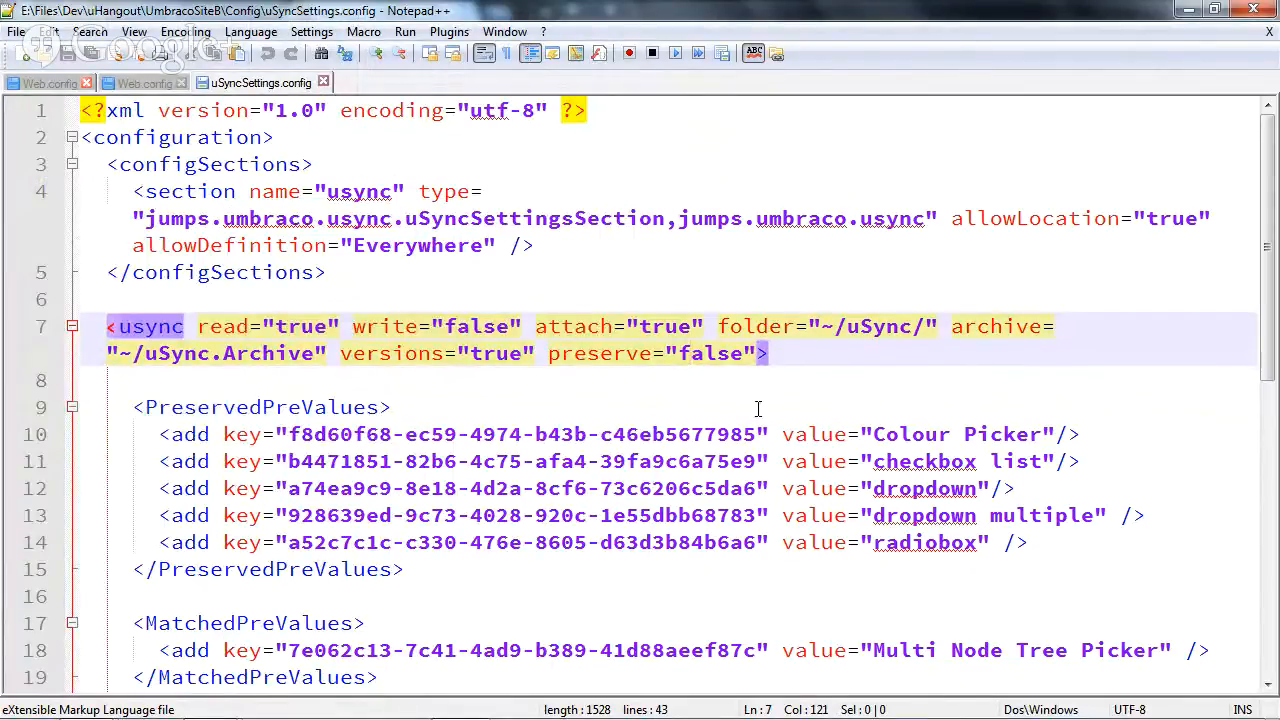
Read uSyncSettings.config's radiobox, dictionary, template and stylesheet switches, then show Site A's Content section.
{"action": "scroll", "scroll_direction": "down", "scroll_amount": 3}
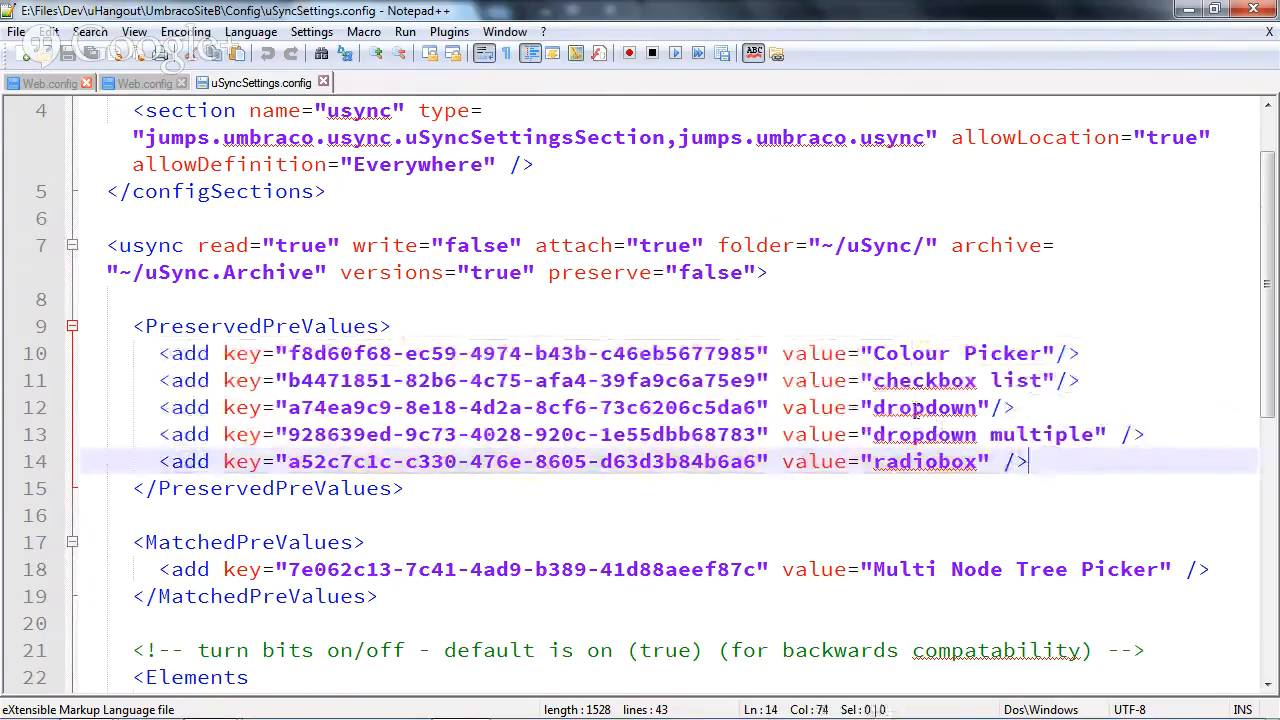
{"action": "left_click", "coordinate": [658, 515]}
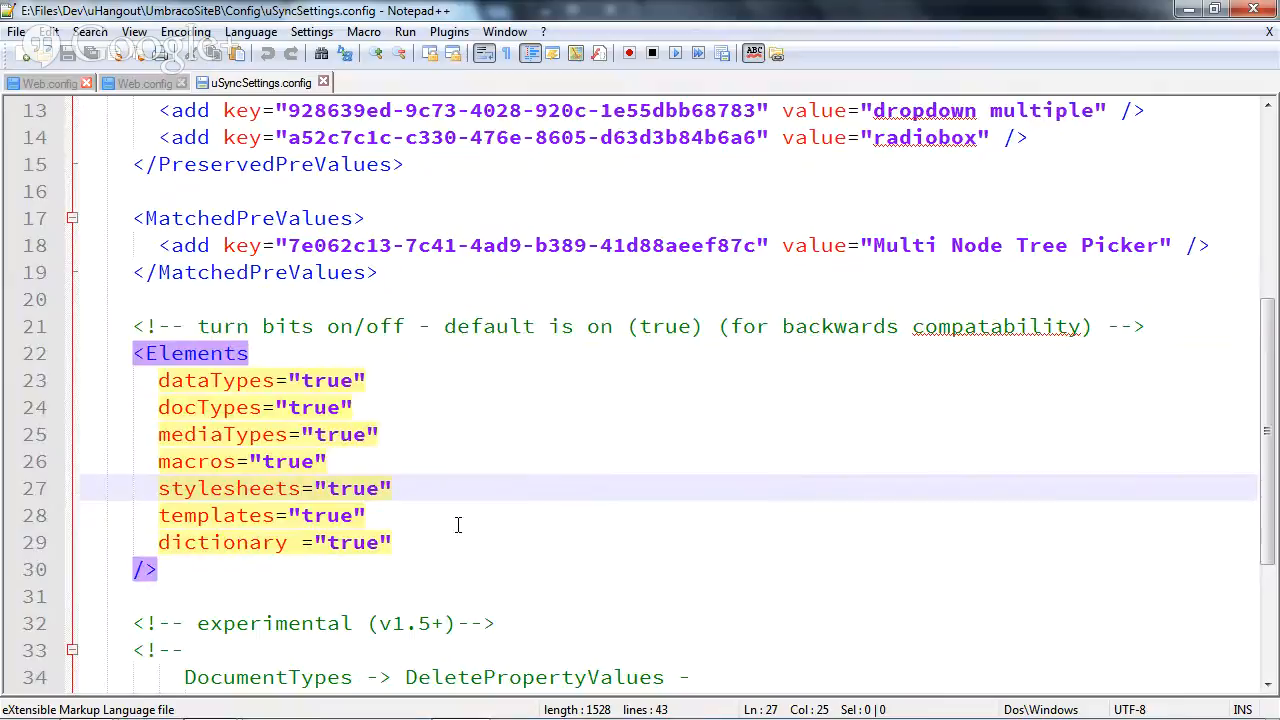
{"action": "left_click", "coordinate": [422, 541]}
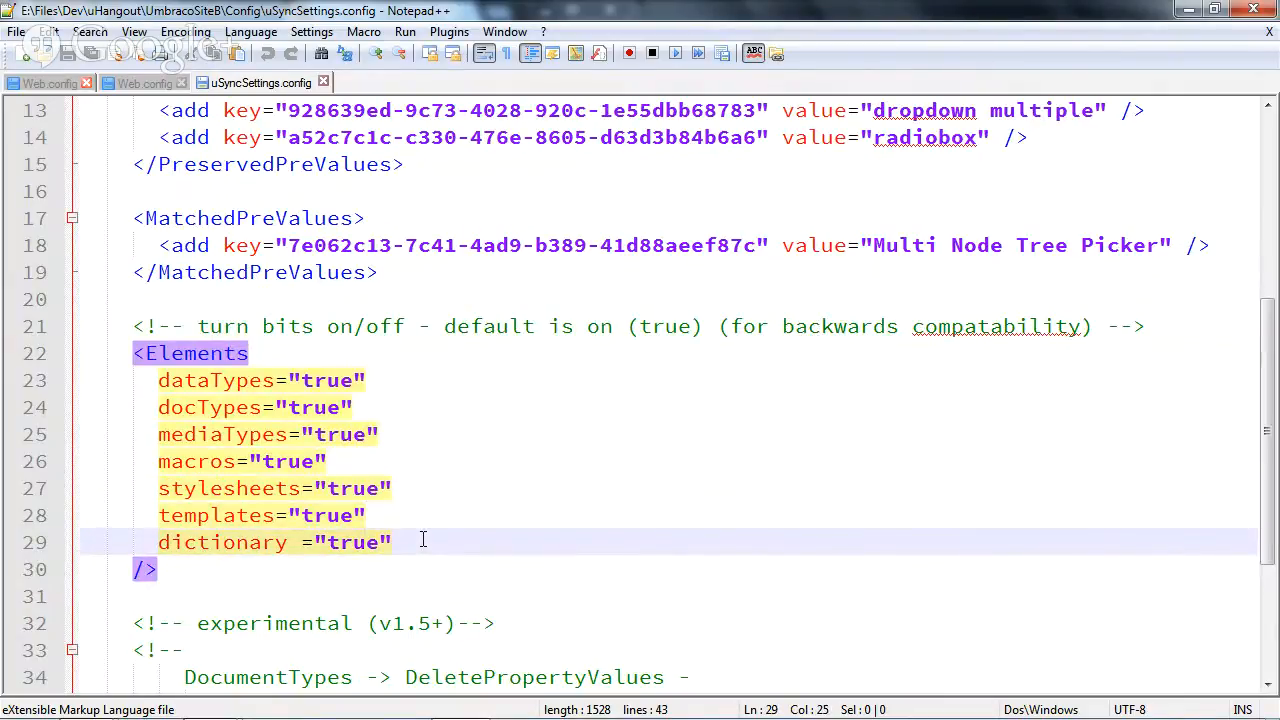
{"action": "left_click", "coordinate": [368, 515]}
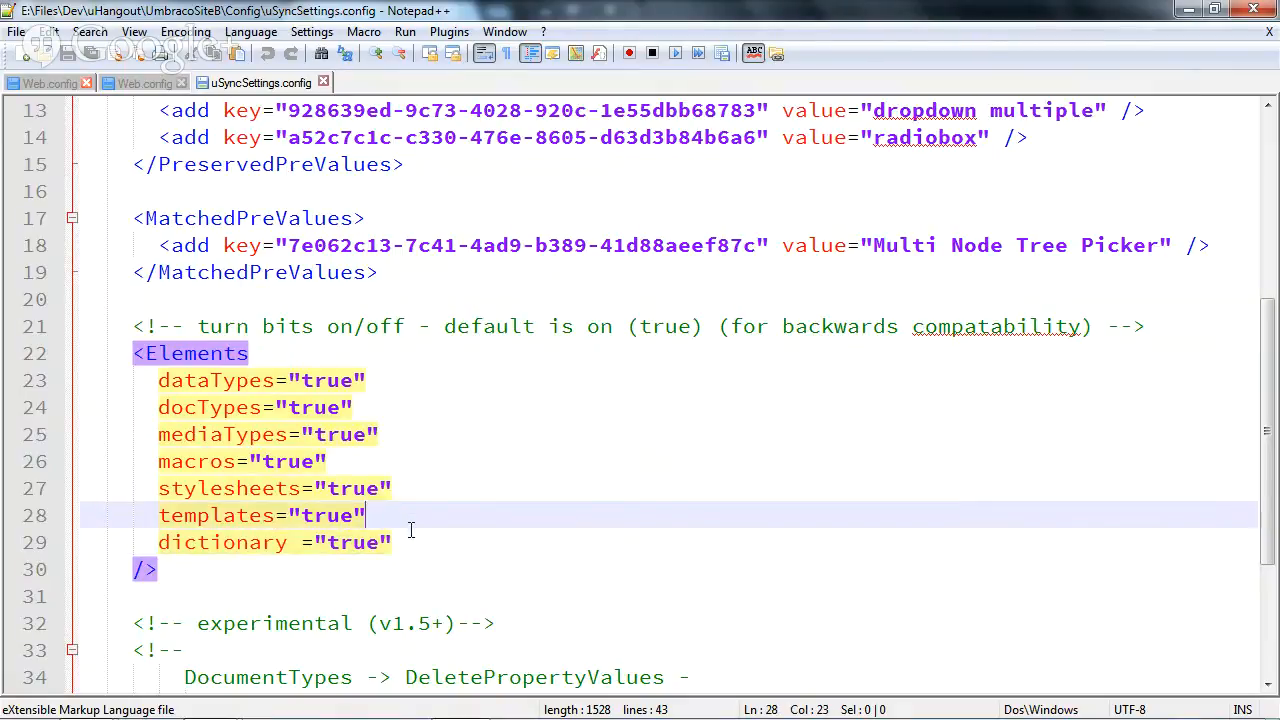
{"action": "left_click", "coordinate": [395, 488]}
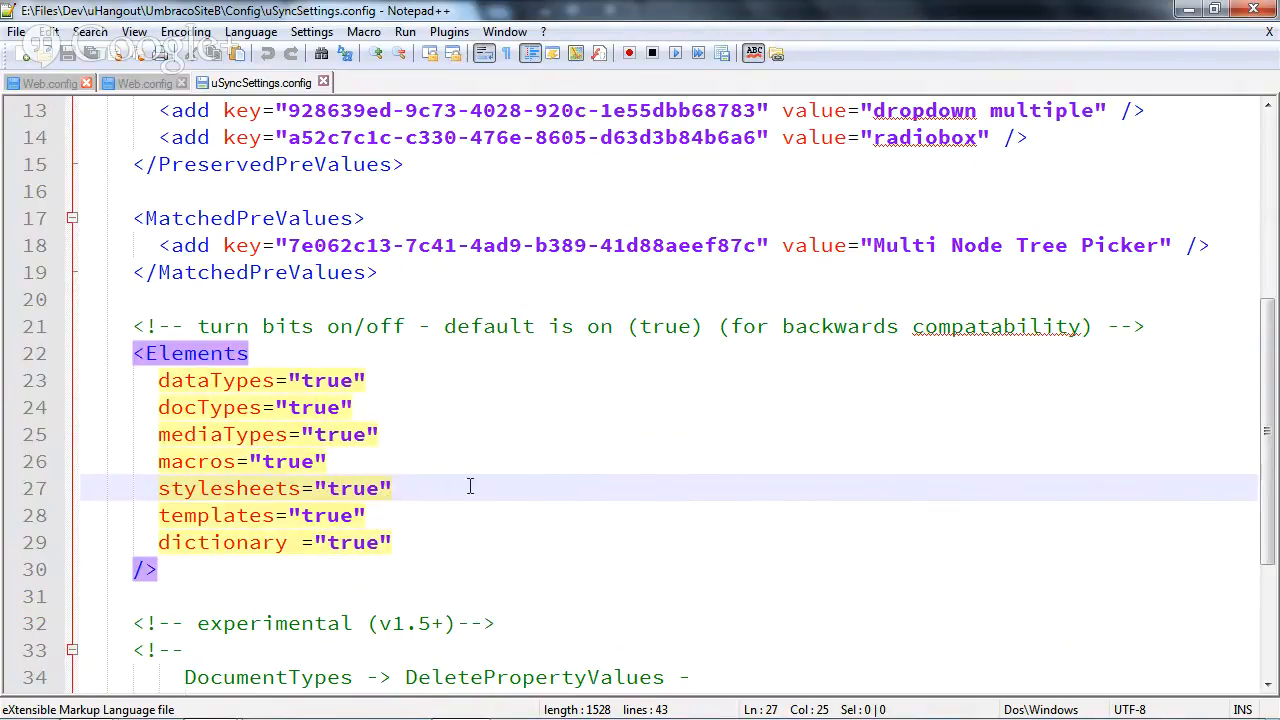
{"action": "scroll", "scroll_direction": "down", "scroll_amount": 3}
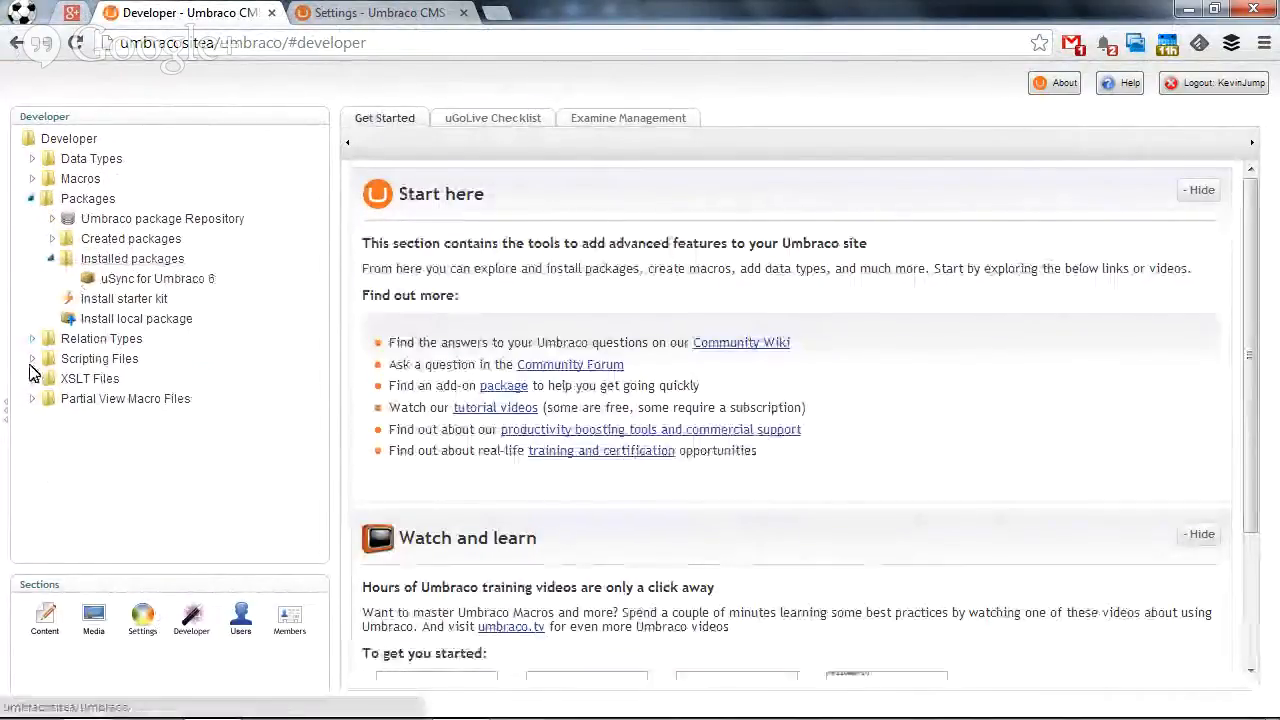
{"action": "left_click", "coordinate": [45, 615]}
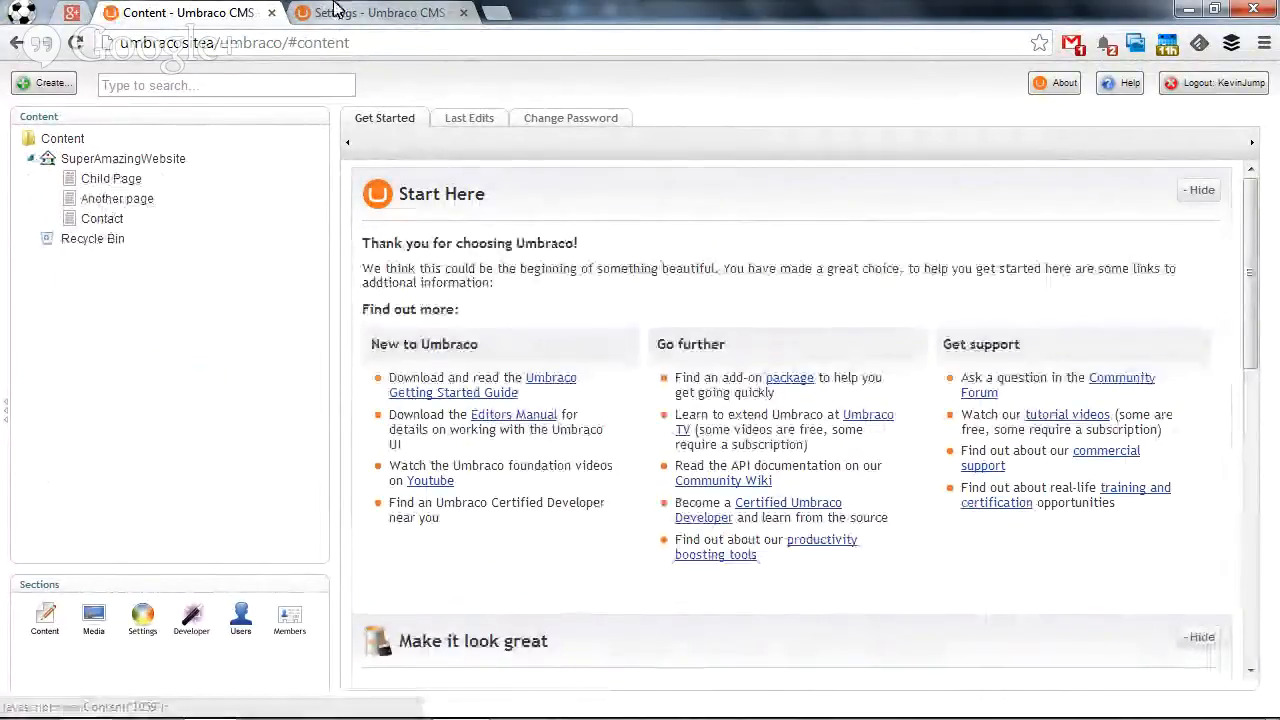
{"action": "left_click", "coordinate": [161, 539]}
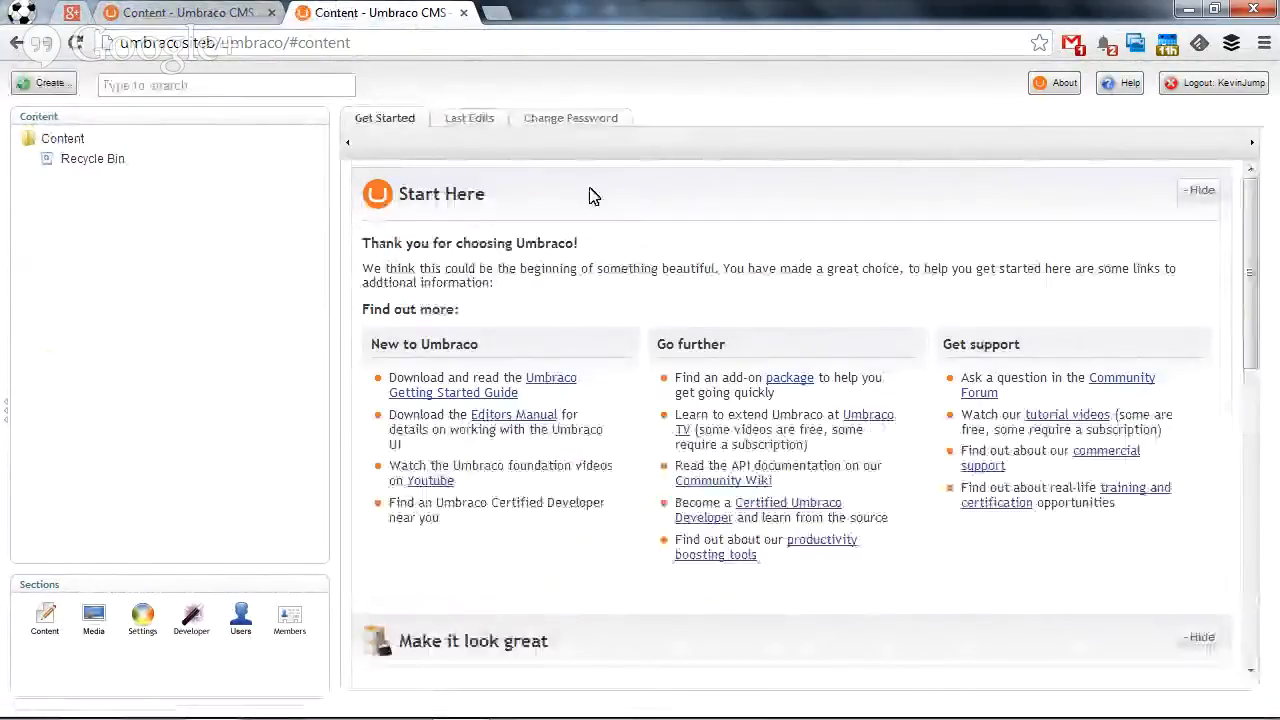
{"action": "left_click", "coordinate": [29, 158]}
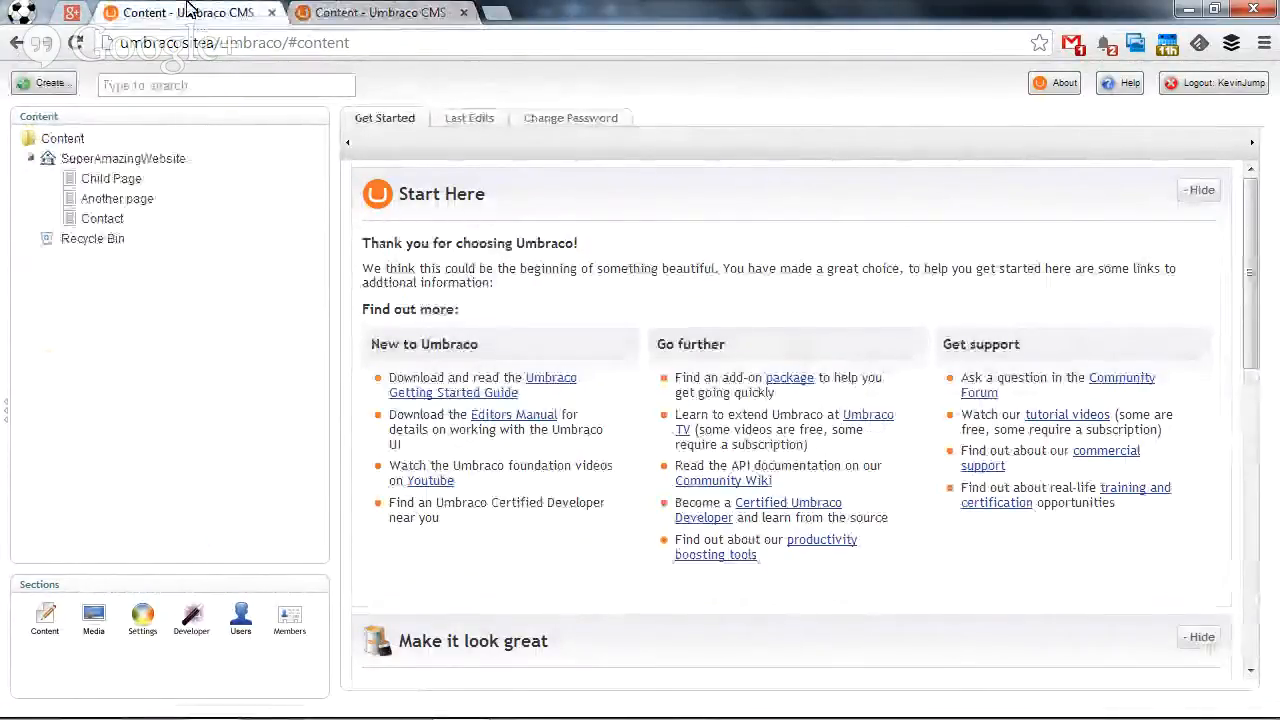
{"action": "mouse_move", "coordinate": [142, 617]}
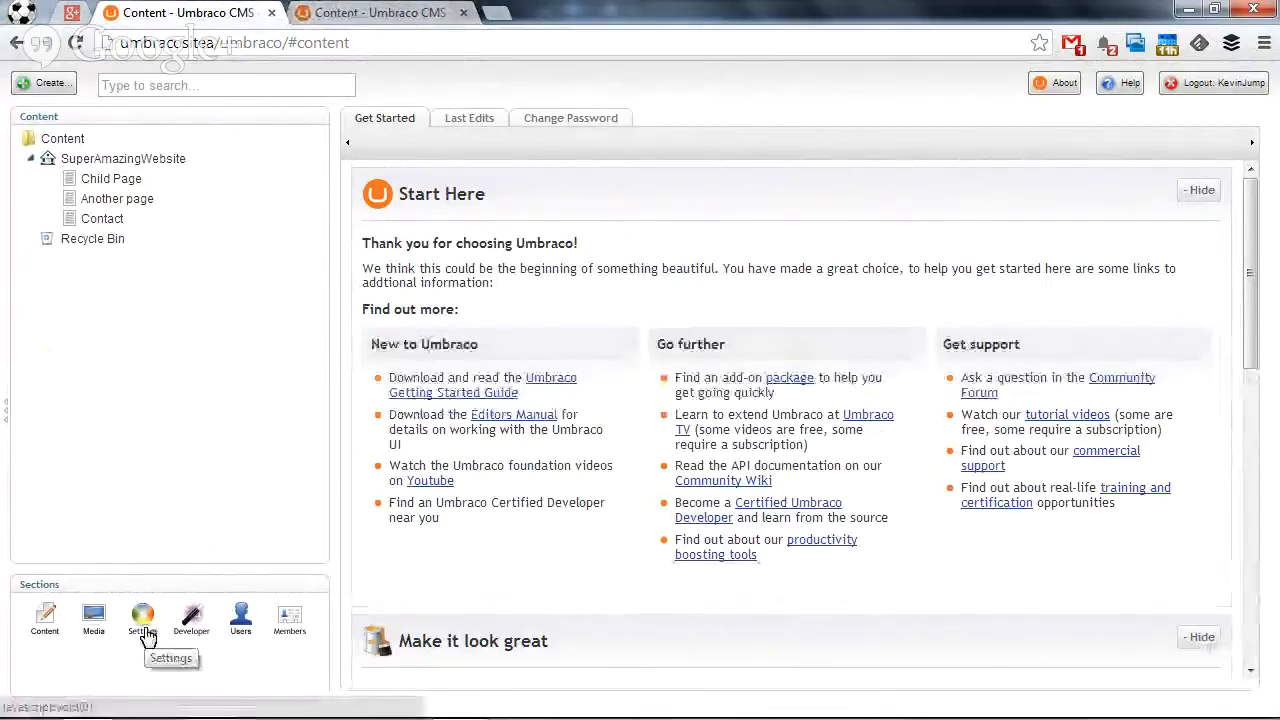
View Site A's Standard Page document type in Settings, then go to the Developer section.
{"action": "left_click", "coordinate": [142, 618]}
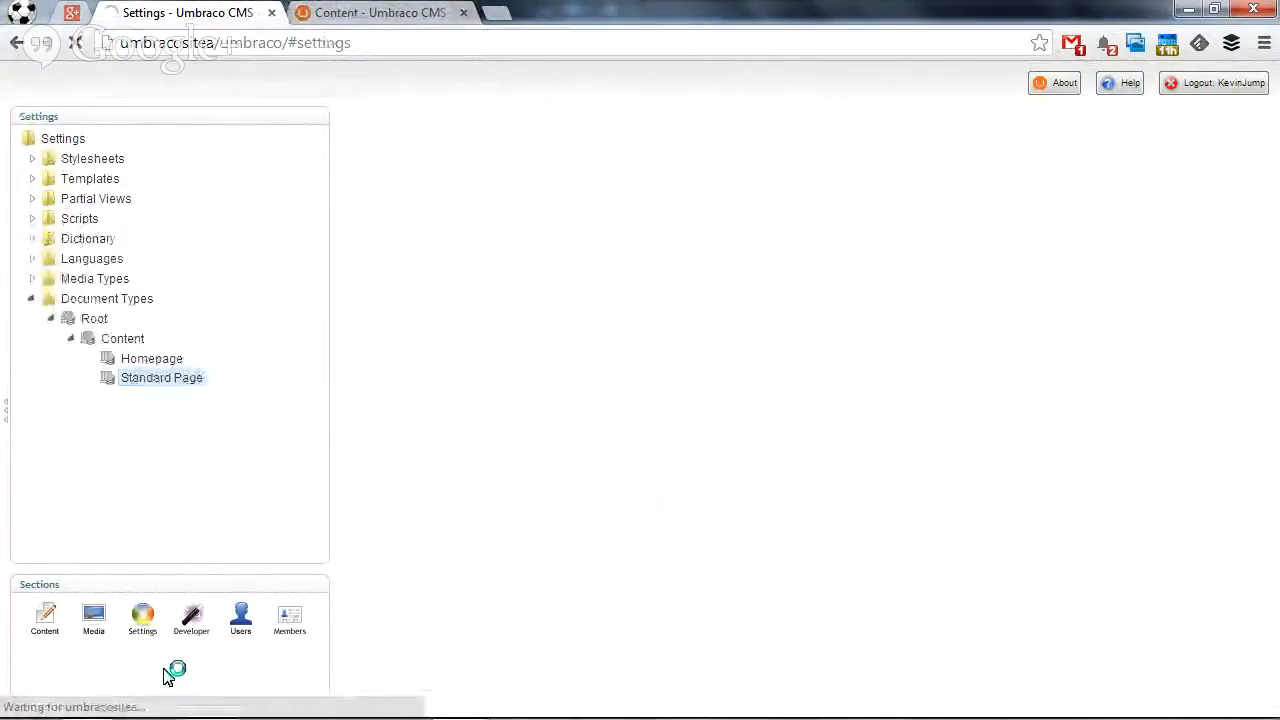
{"action": "left_click", "coordinate": [161, 377]}
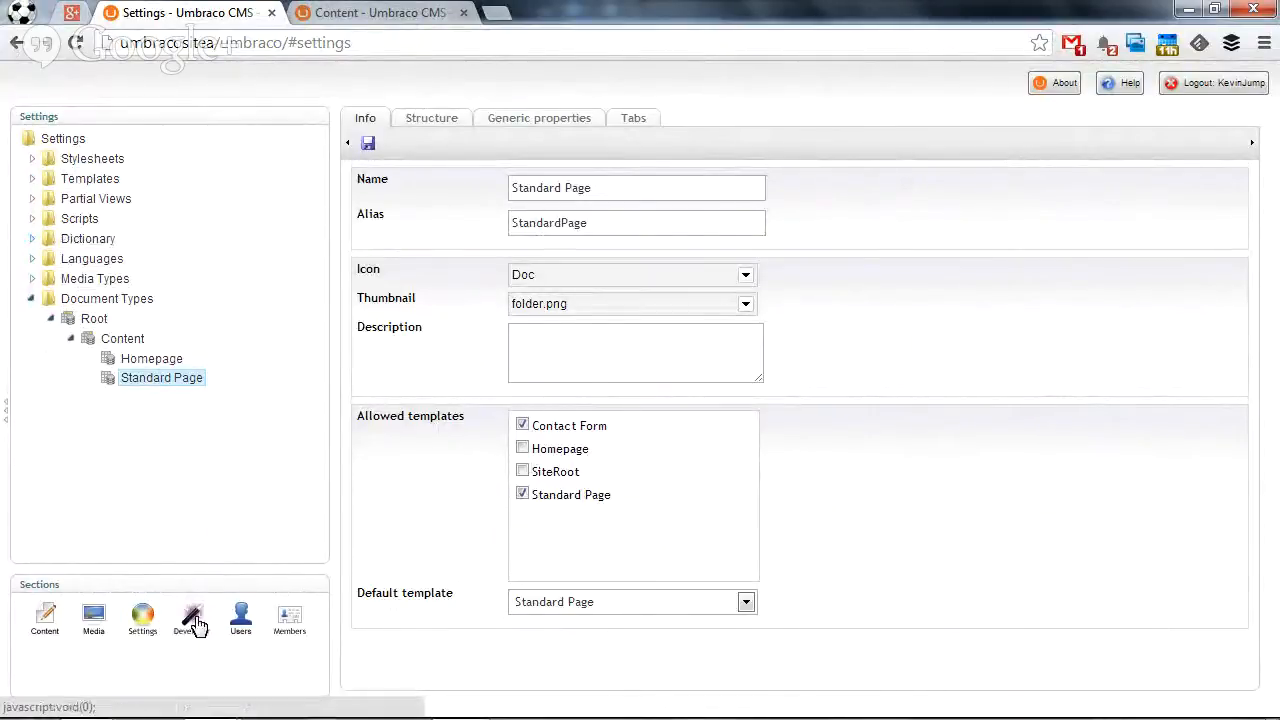
{"action": "left_click", "coordinate": [191, 618]}
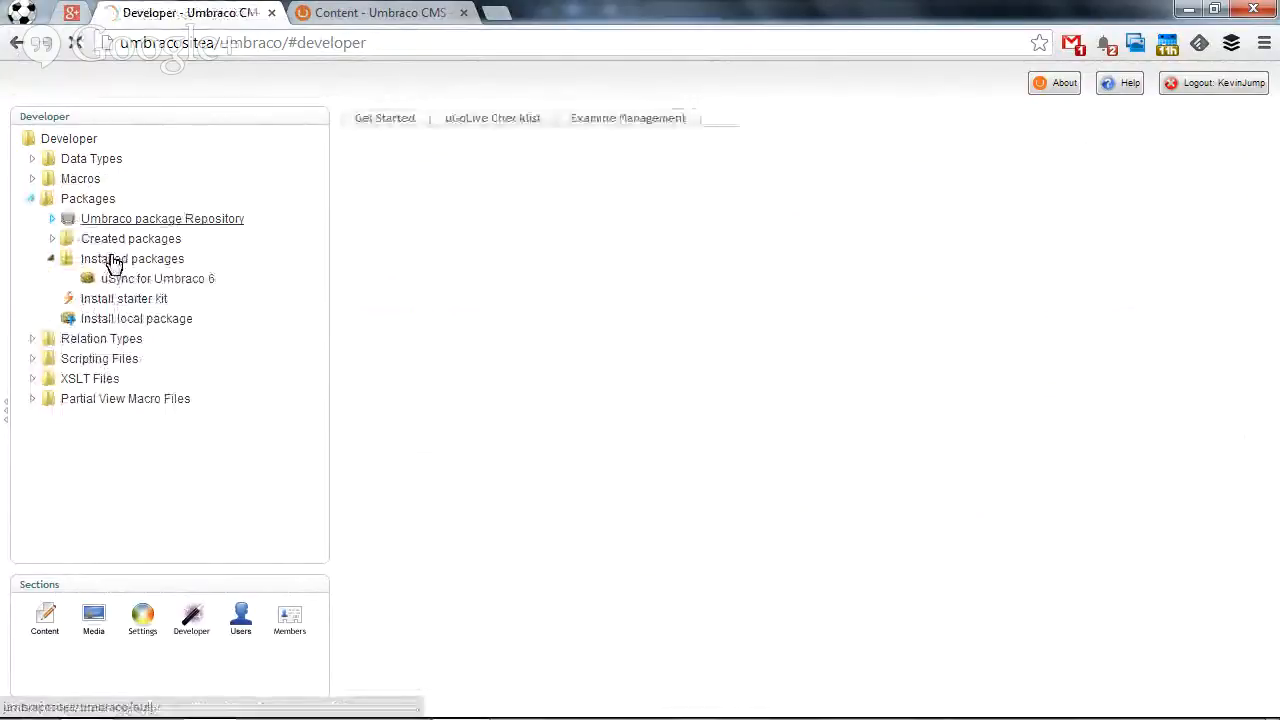
Upload uSyncContentEdition_0.7.0 as a local package, accept the license and install it.
{"action": "left_click", "coordinate": [385, 118]}
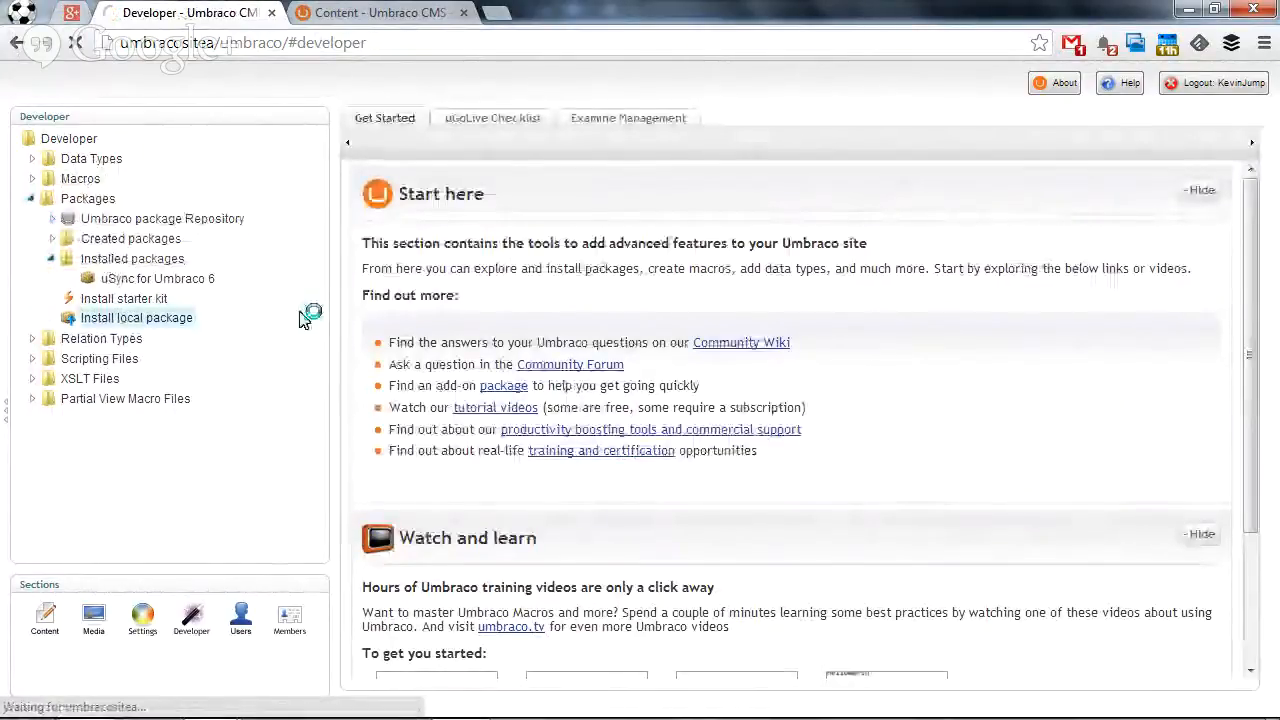
{"action": "left_click", "coordinate": [136, 317]}
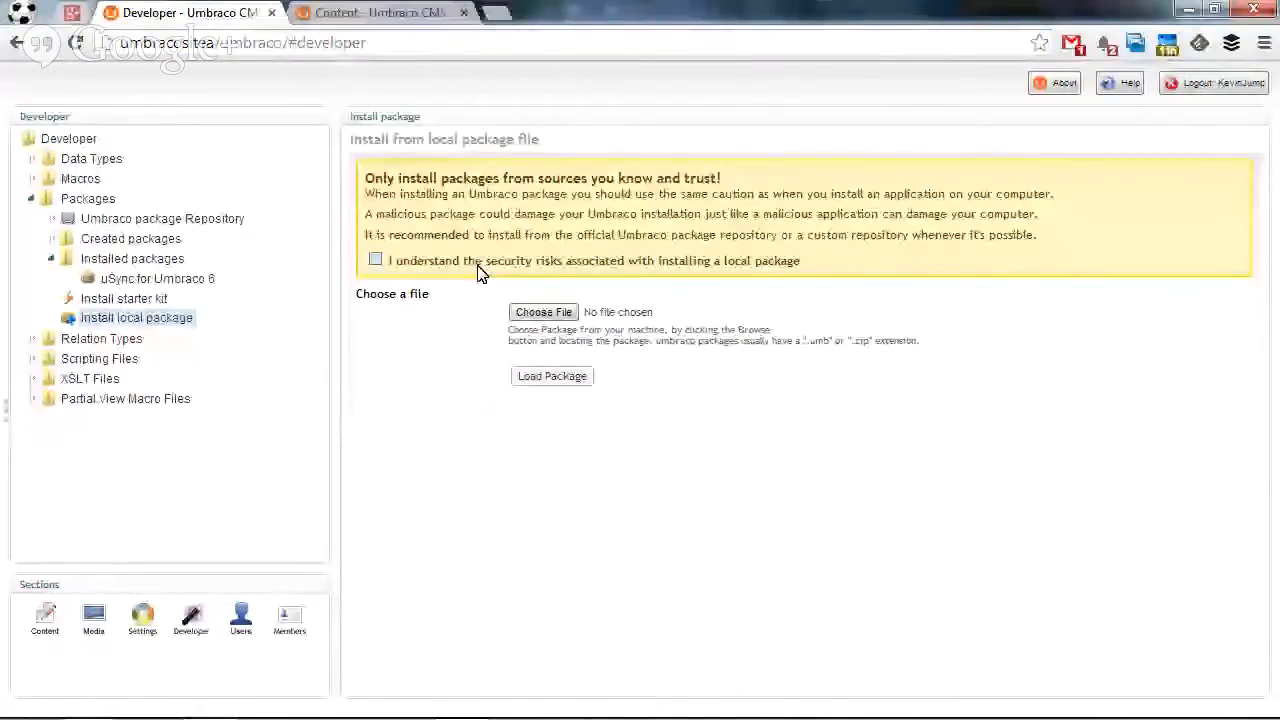
{"action": "left_click", "coordinate": [543, 312]}
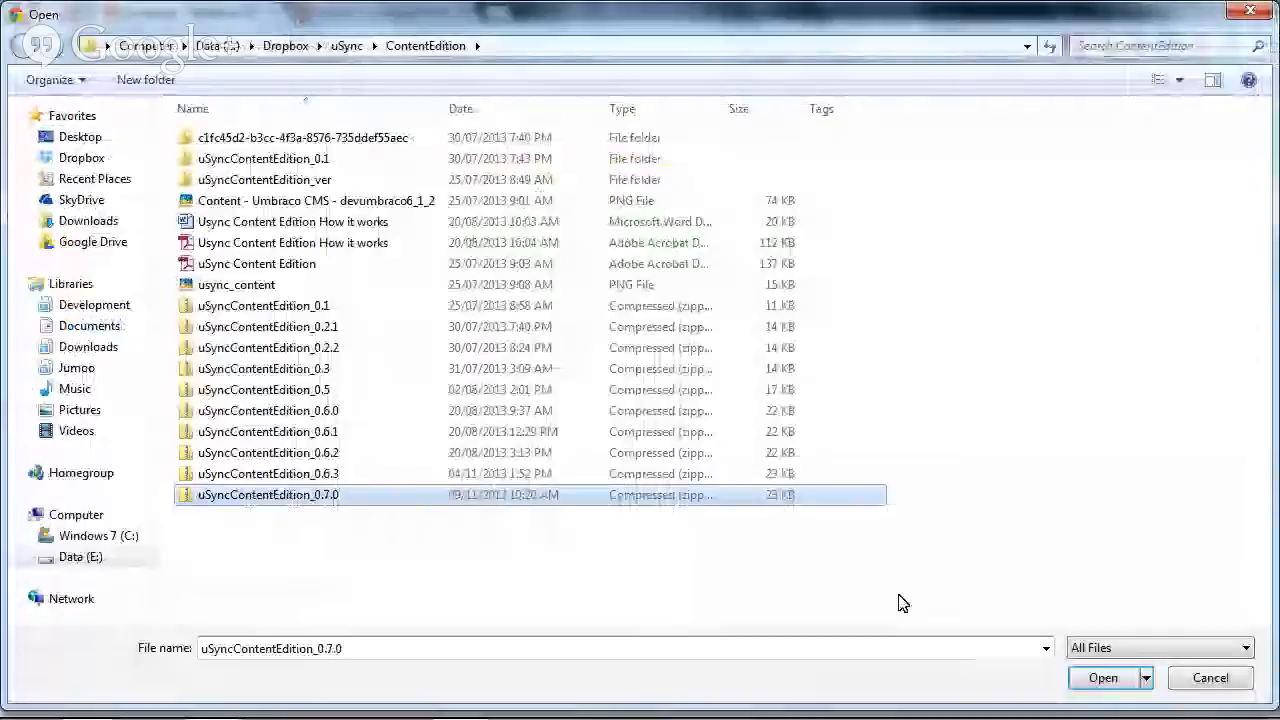
{"action": "left_click", "coordinate": [1103, 677]}
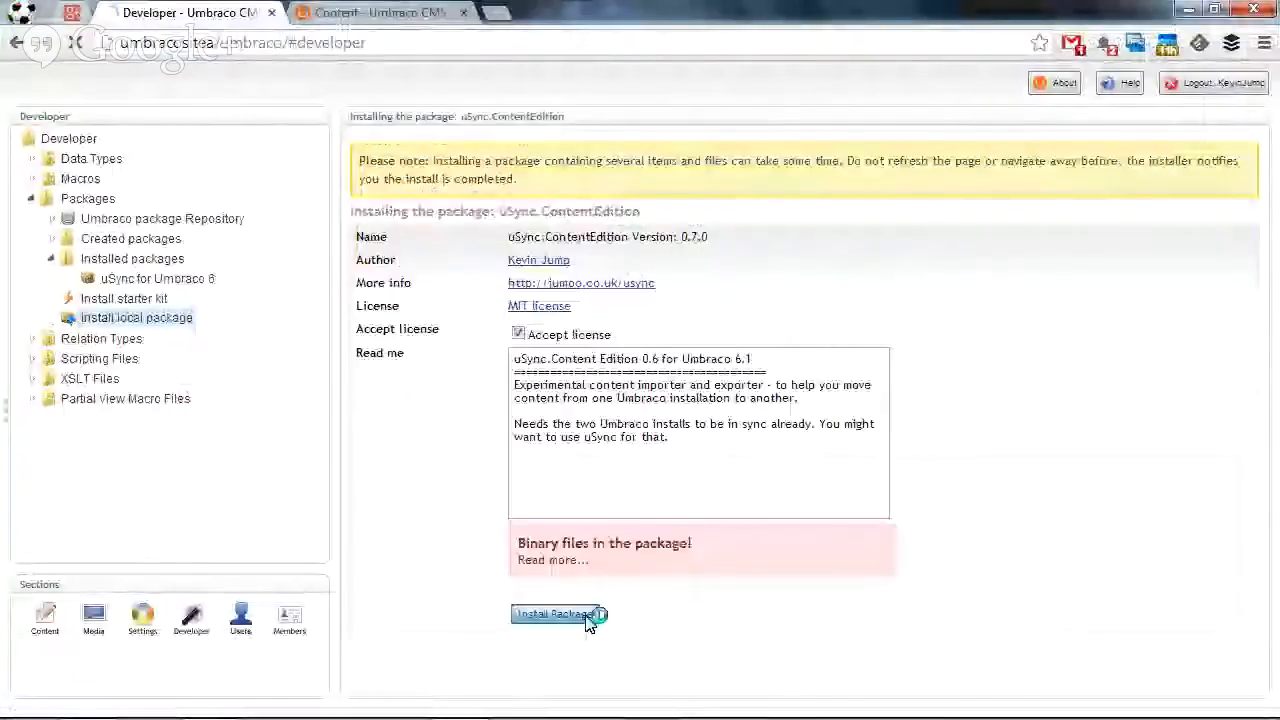
{"action": "left_click", "coordinate": [557, 614]}
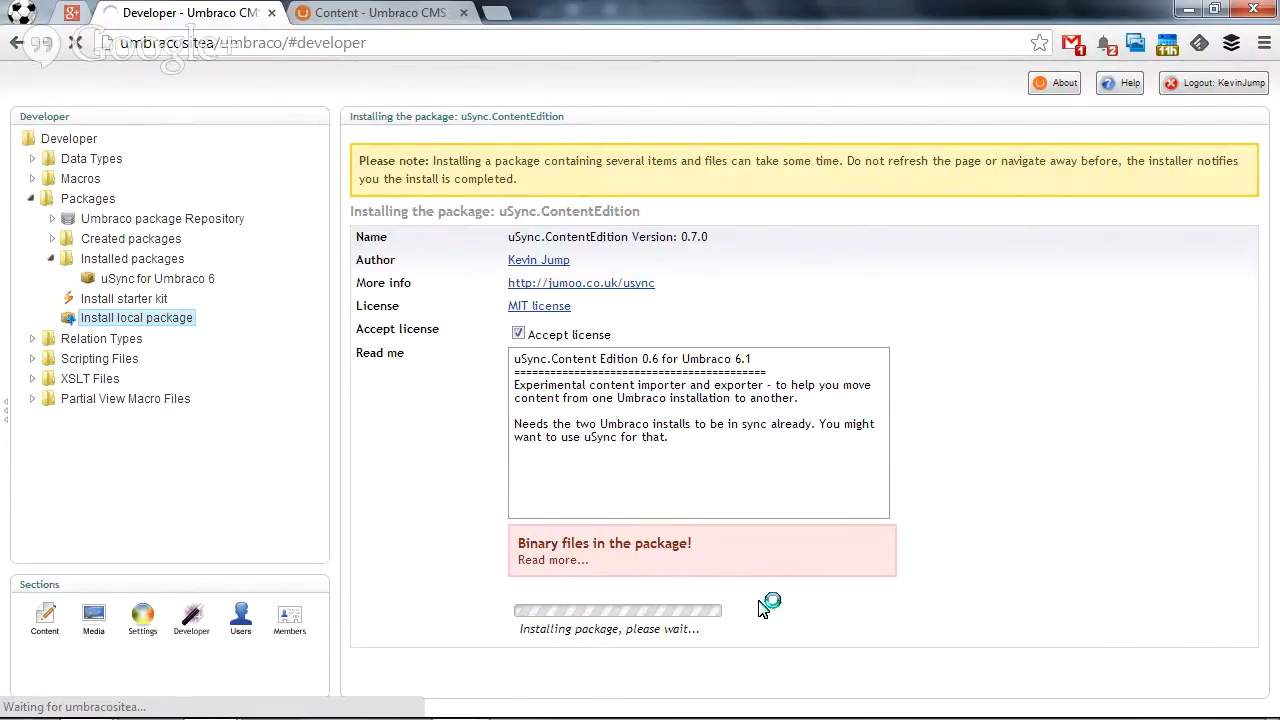
{"action": "mouse_move", "coordinate": [762, 615]}
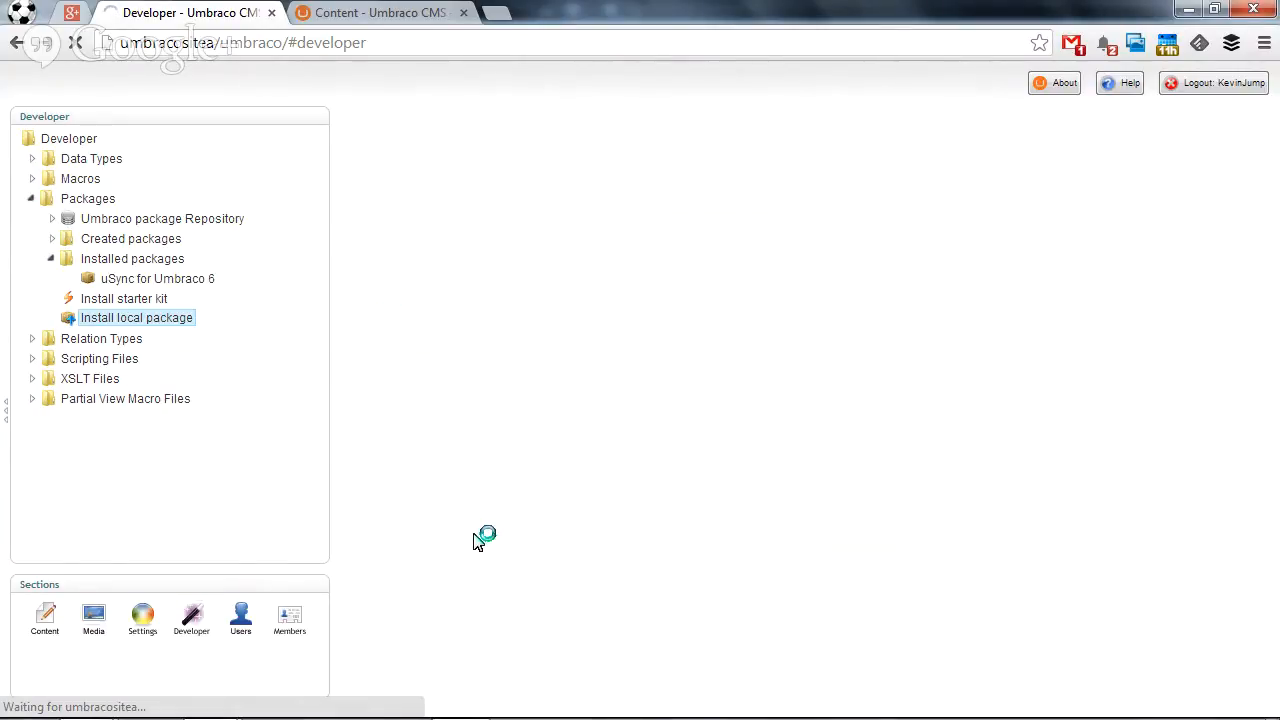
{"action": "left_click", "coordinate": [136, 317]}
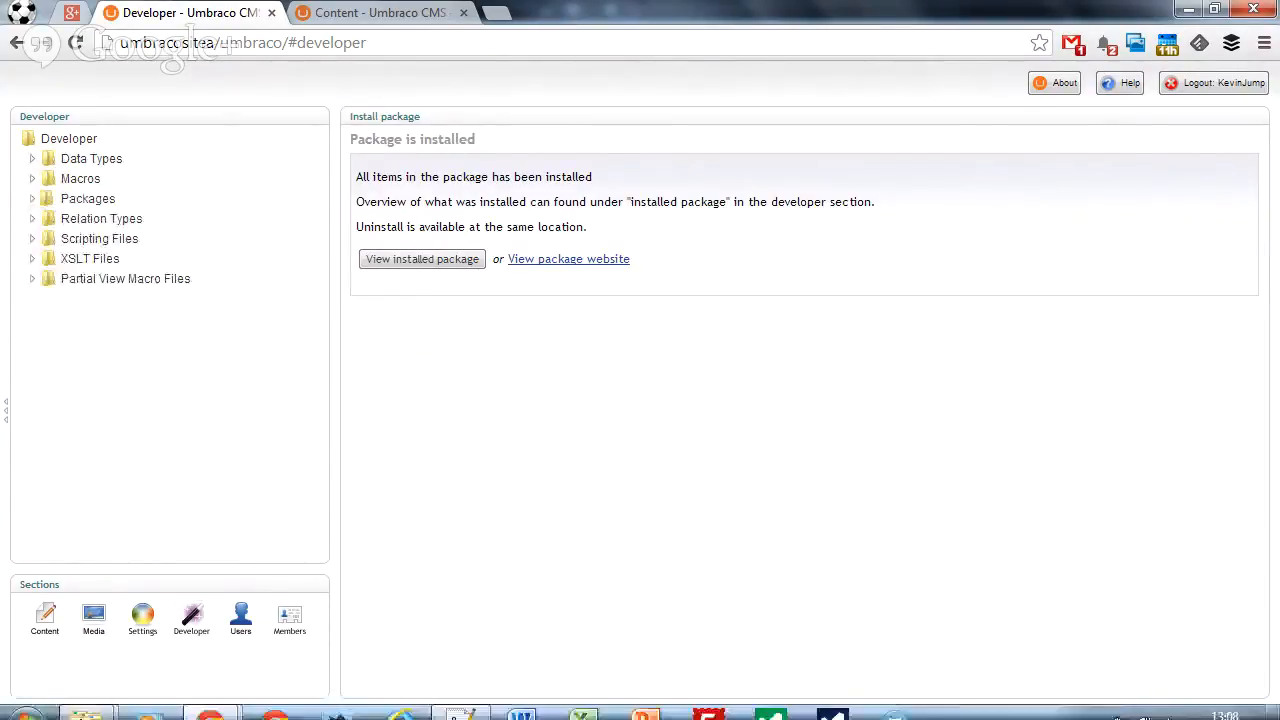
{"action": "mouse_move", "coordinate": [87, 699]}
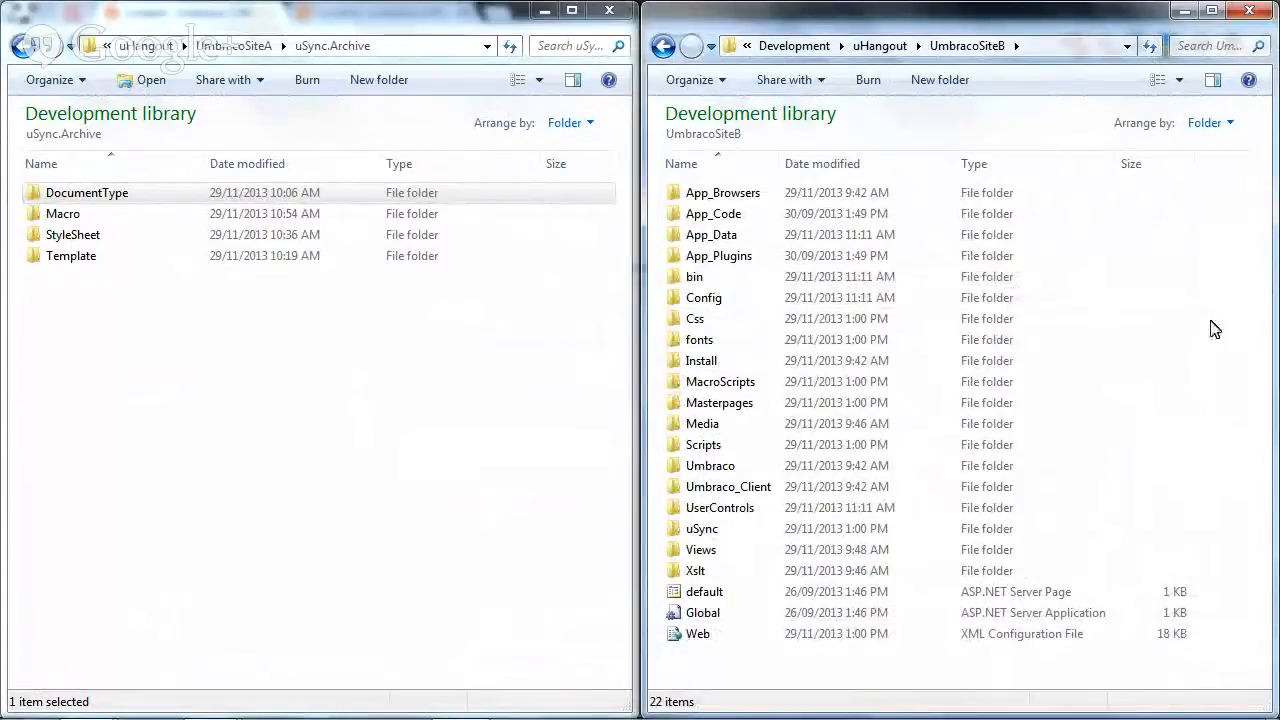
{"action": "mouse_move", "coordinate": [775, 336]}
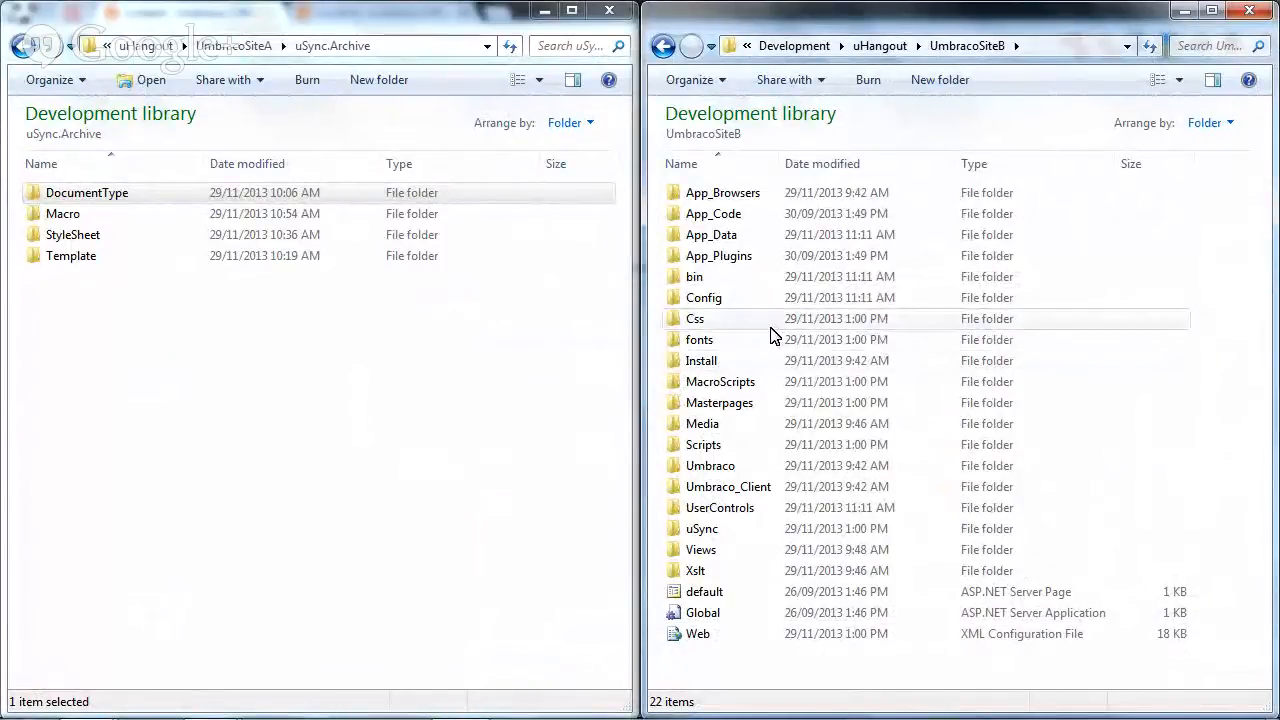
{"action": "mouse_move", "coordinate": [745, 297]}
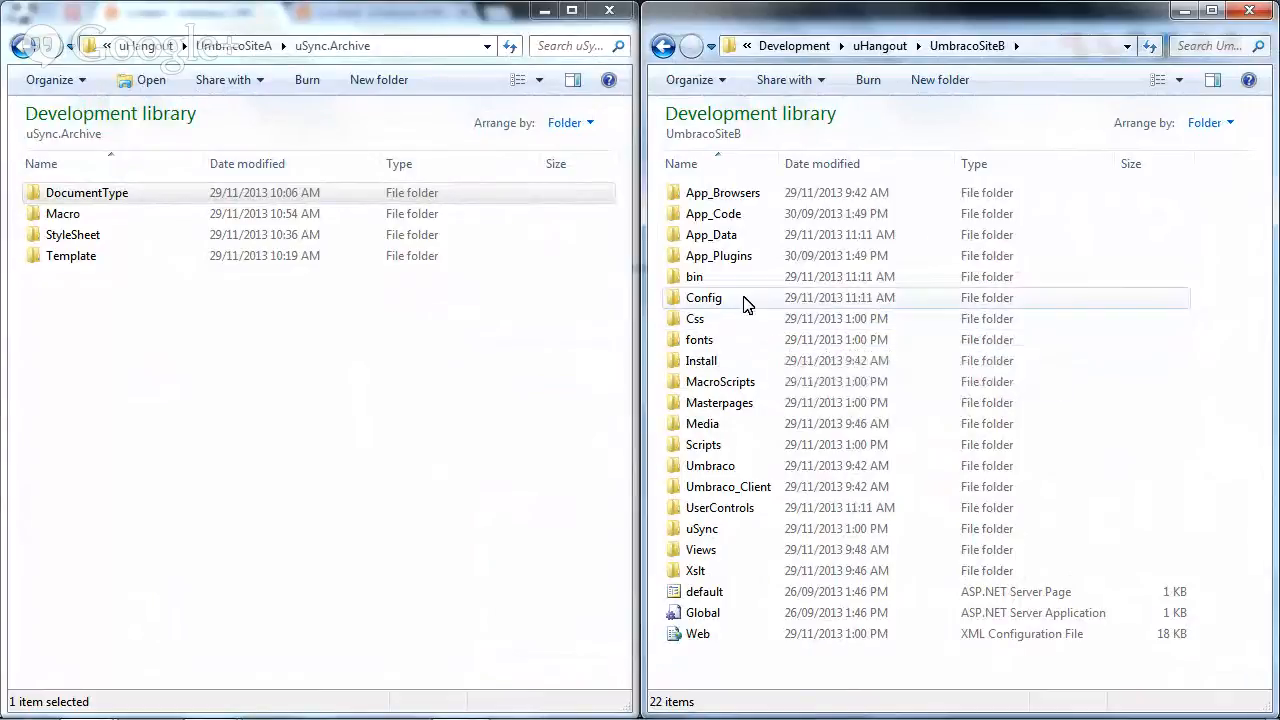
{"action": "mouse_move", "coordinate": [703, 297]}
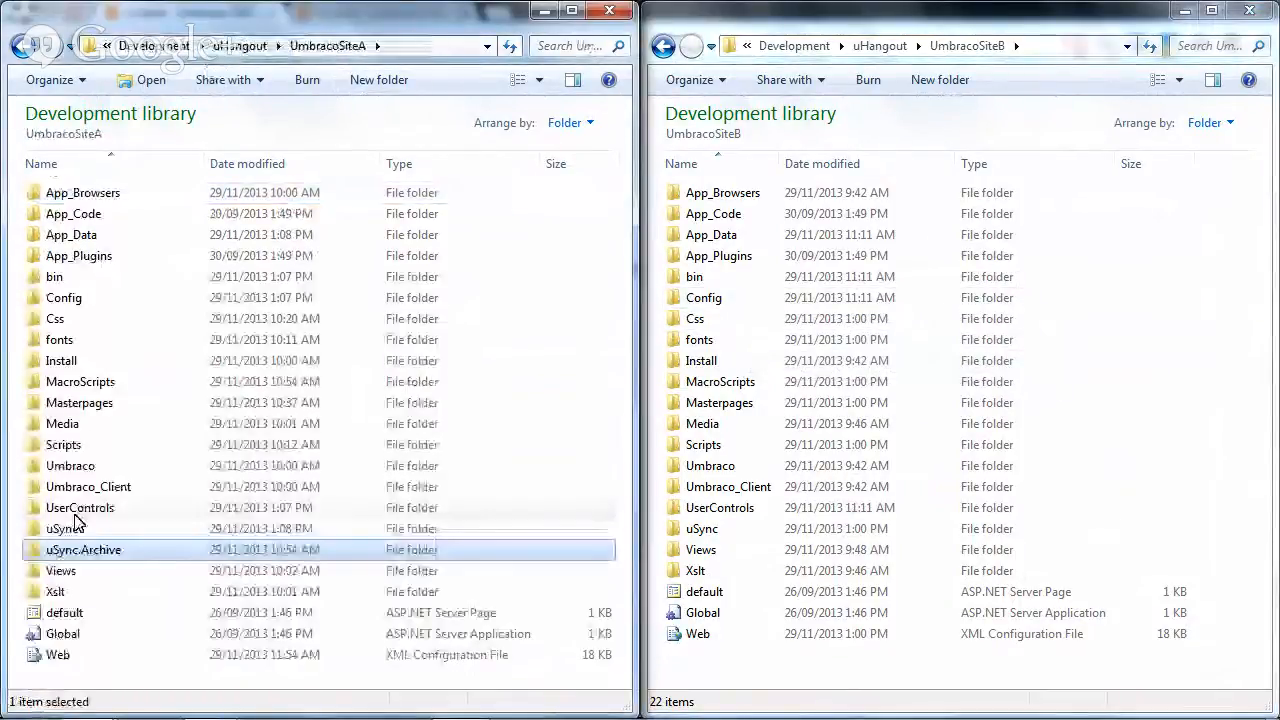
Browse Site A's uSync folder down to Content\SuperAmazingWebsite.
{"action": "double_click", "coordinate": [65, 528]}
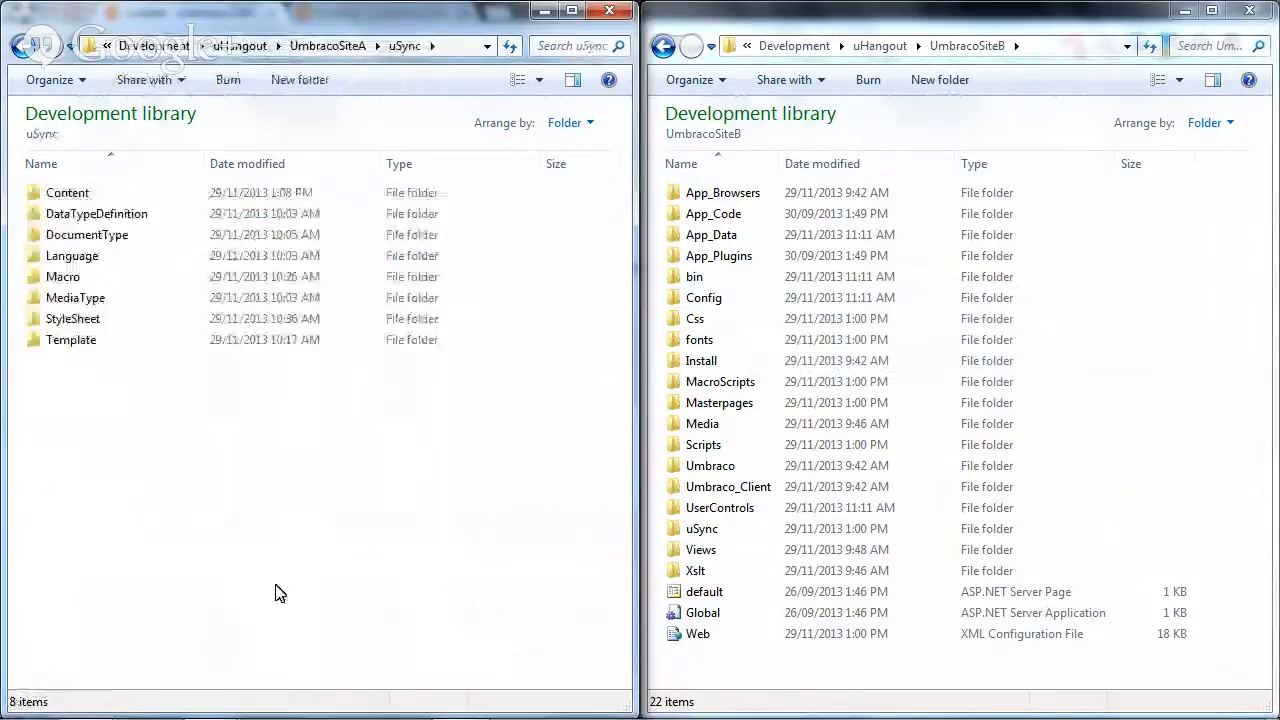
{"action": "mouse_move", "coordinate": [257, 551]}
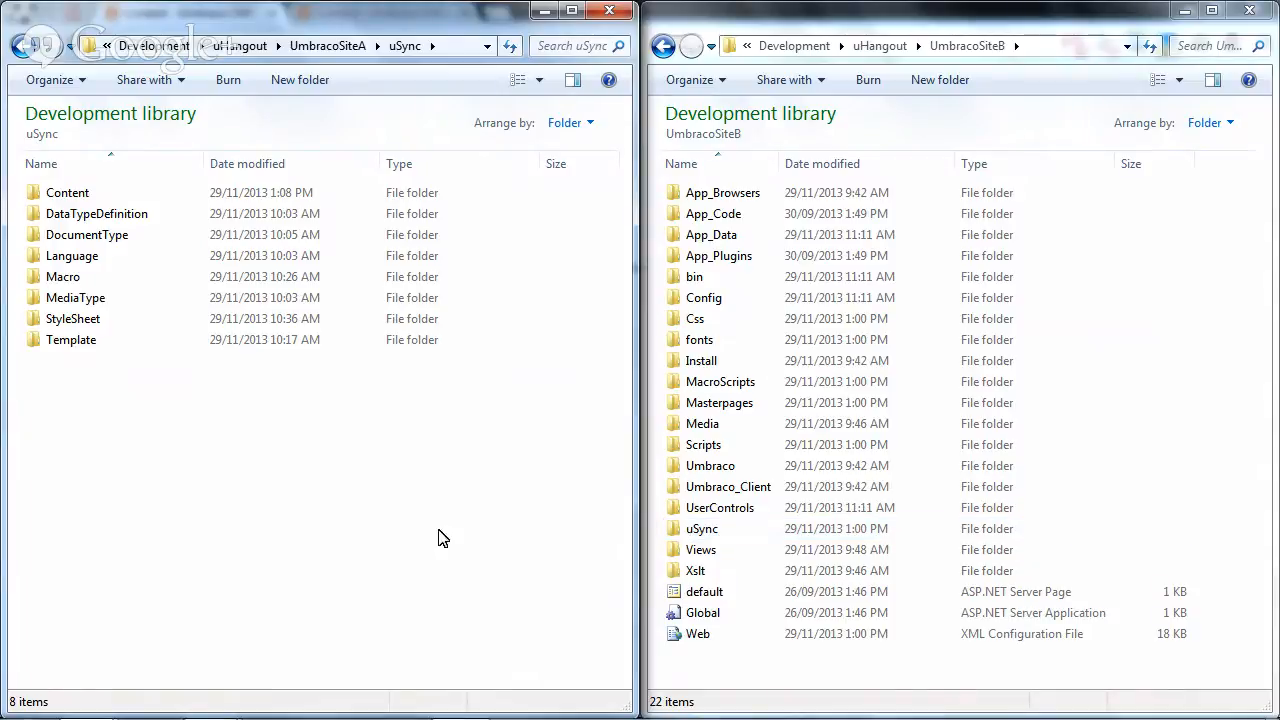
{"action": "mouse_move", "coordinate": [130, 180]}
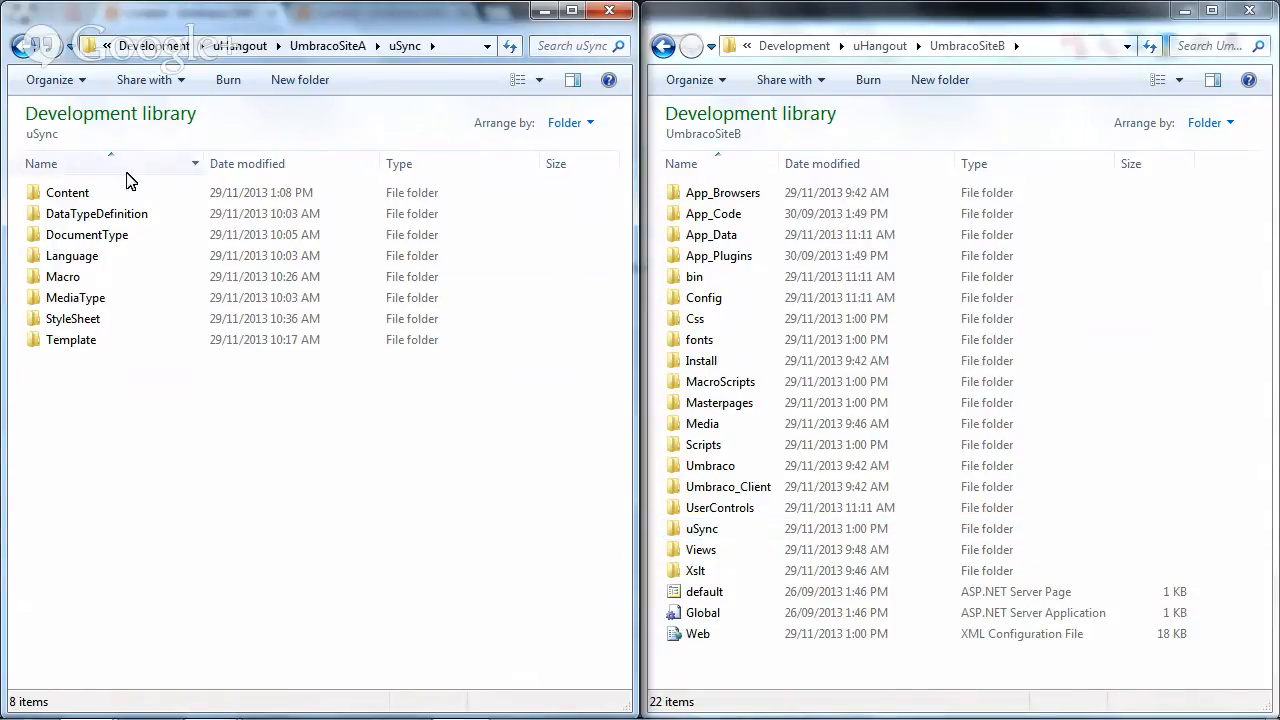
{"action": "left_click", "coordinate": [67, 192]}
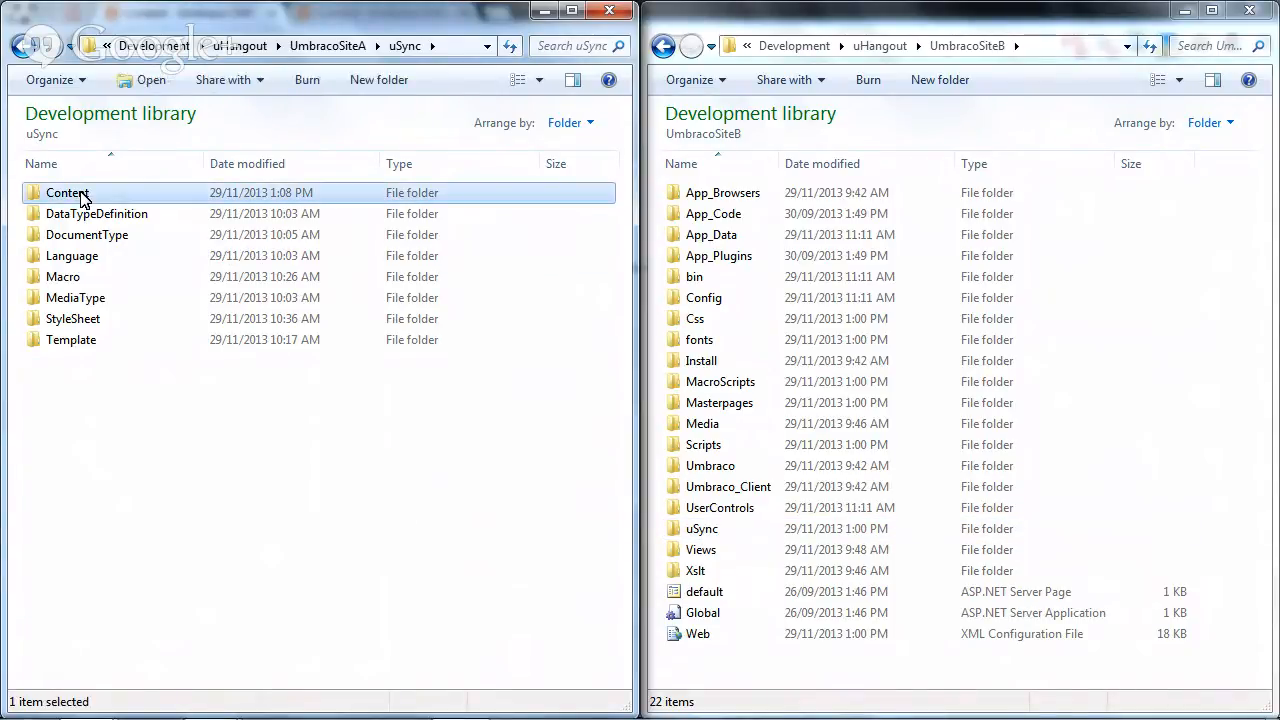
{"action": "double_click", "coordinate": [67, 192]}
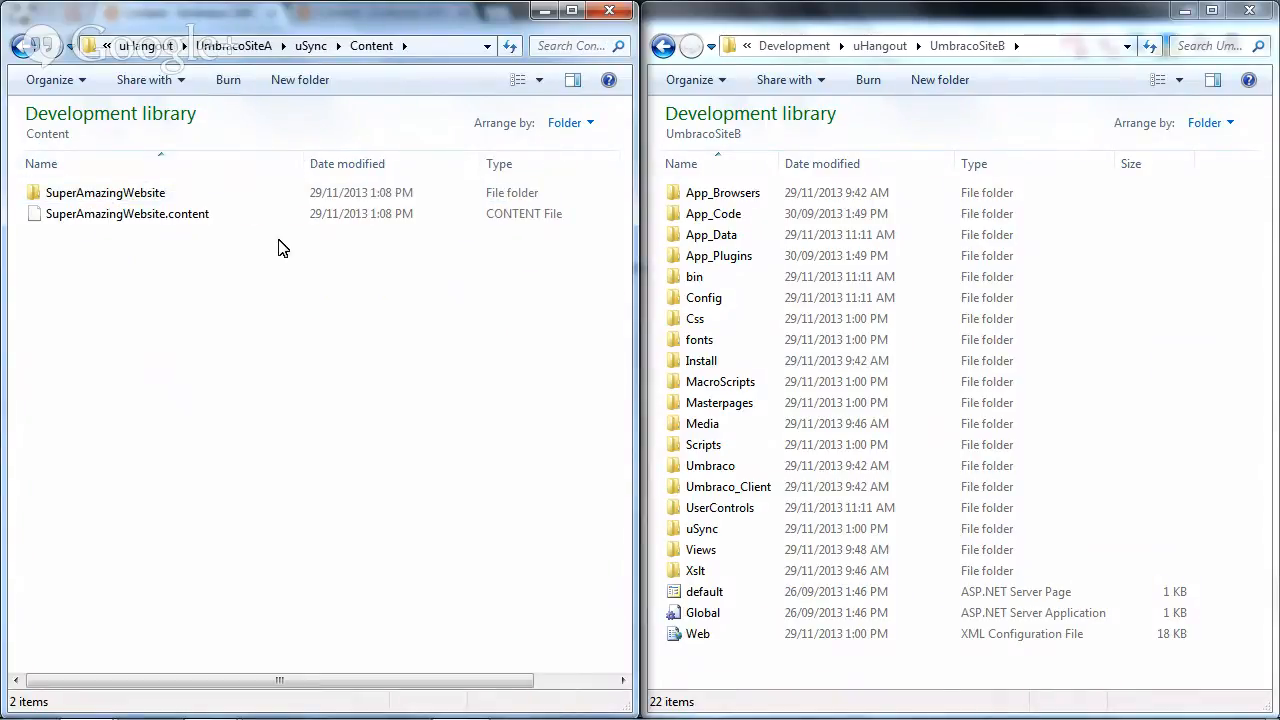
{"action": "left_click", "coordinate": [105, 192]}
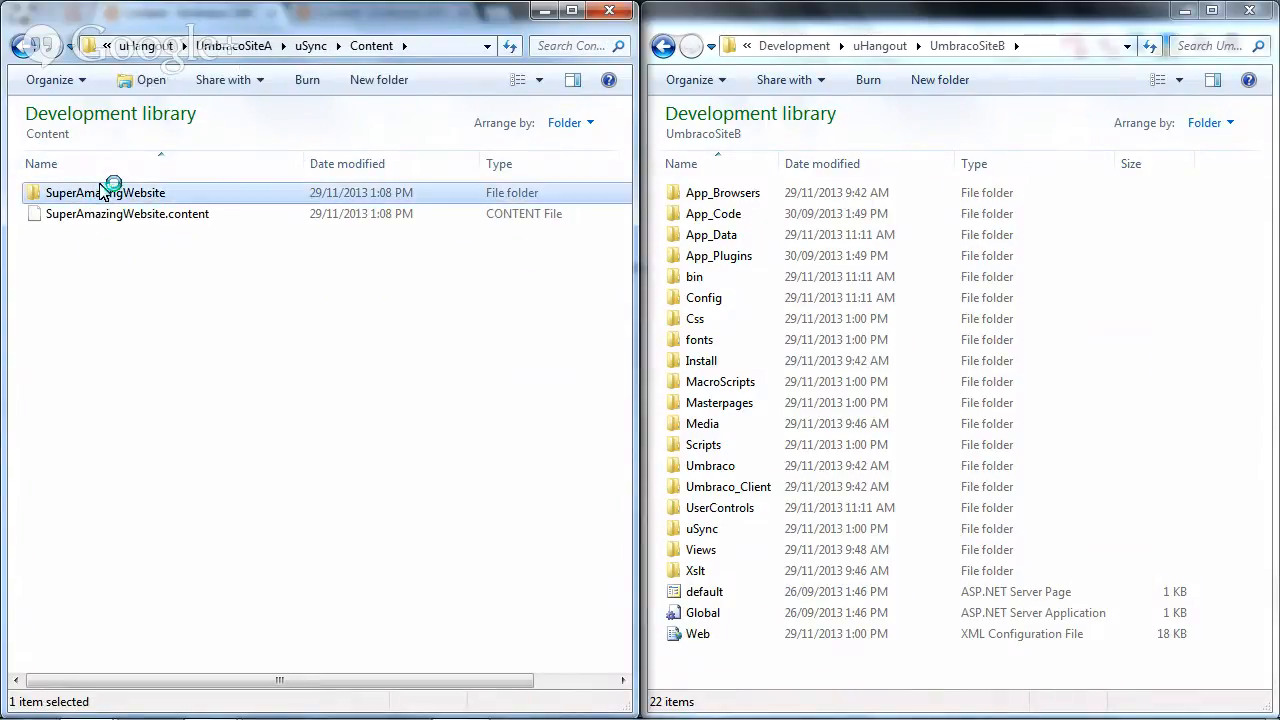
{"action": "double_click", "coordinate": [105, 192]}
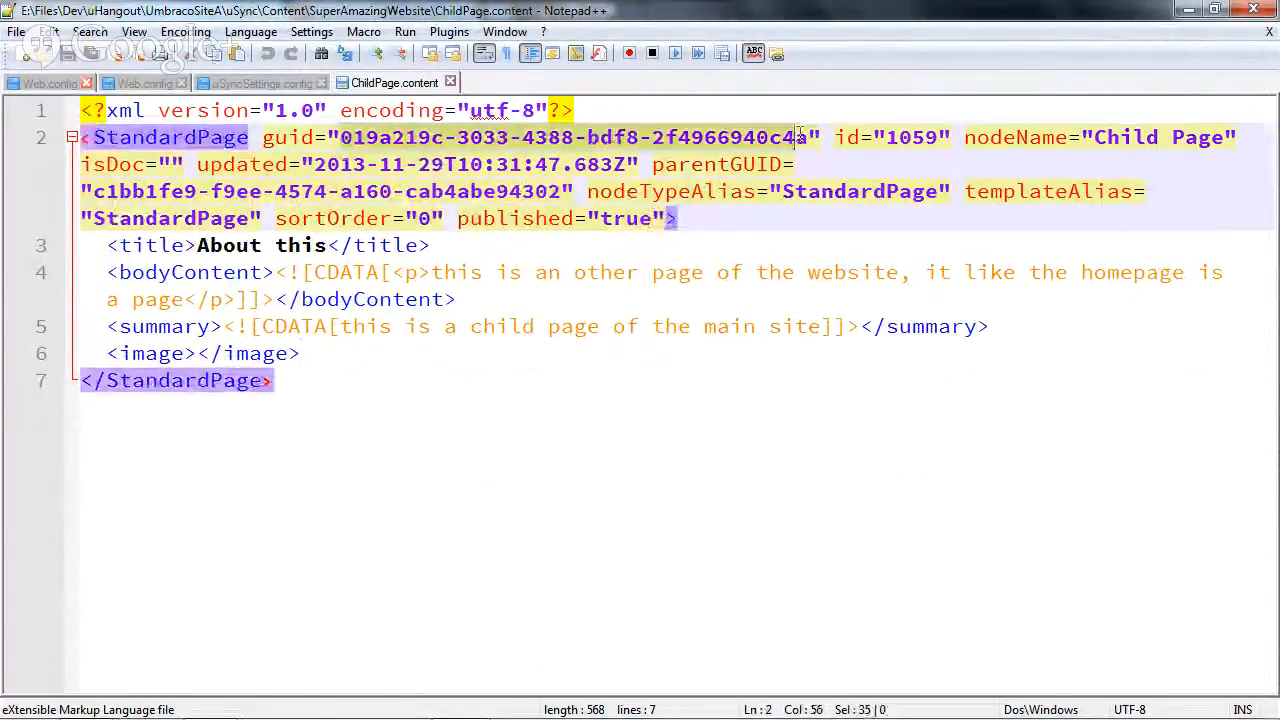
Select the Child Page's guid value in ChildPage.content.
{"action": "left_click", "coordinate": [763, 326]}
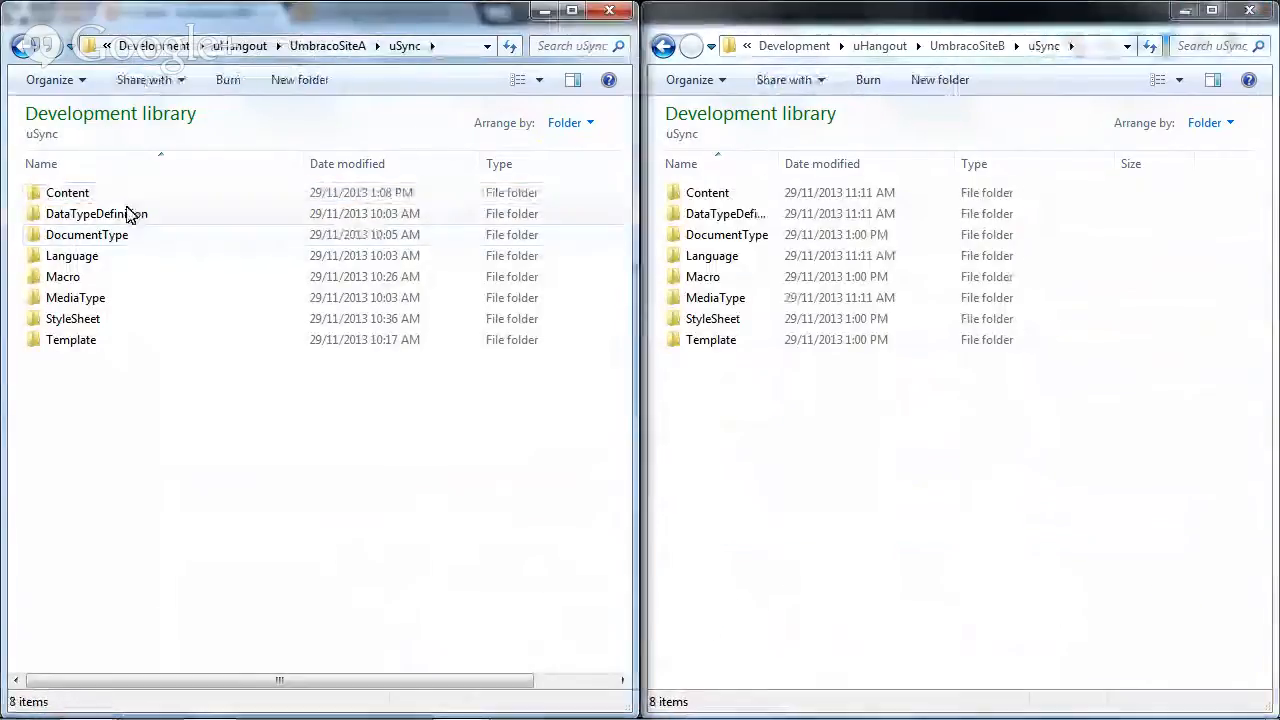
Drag Site A's Content folder into UmbracoSiteB\uSync and confirm the folder merge.
{"action": "left_click_drag", "start_coordinate": [68, 192], "coordinate": [87, 234]}
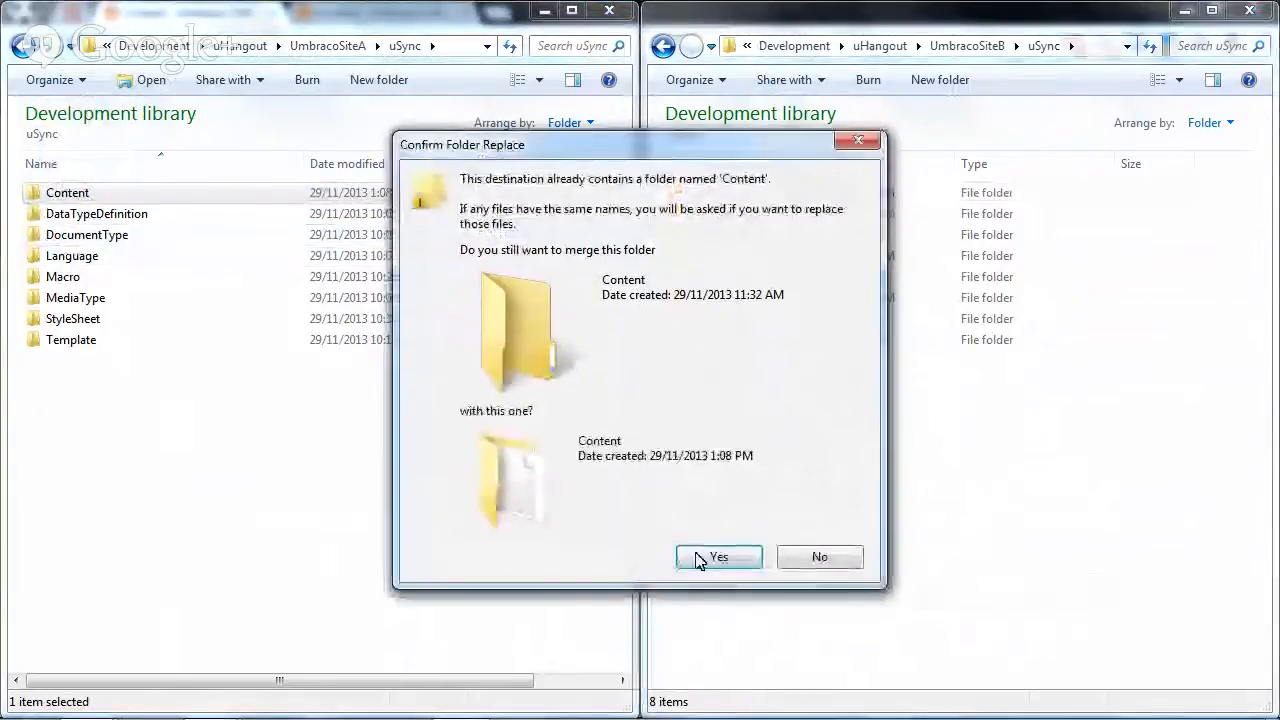
{"action": "left_click", "coordinate": [718, 557]}
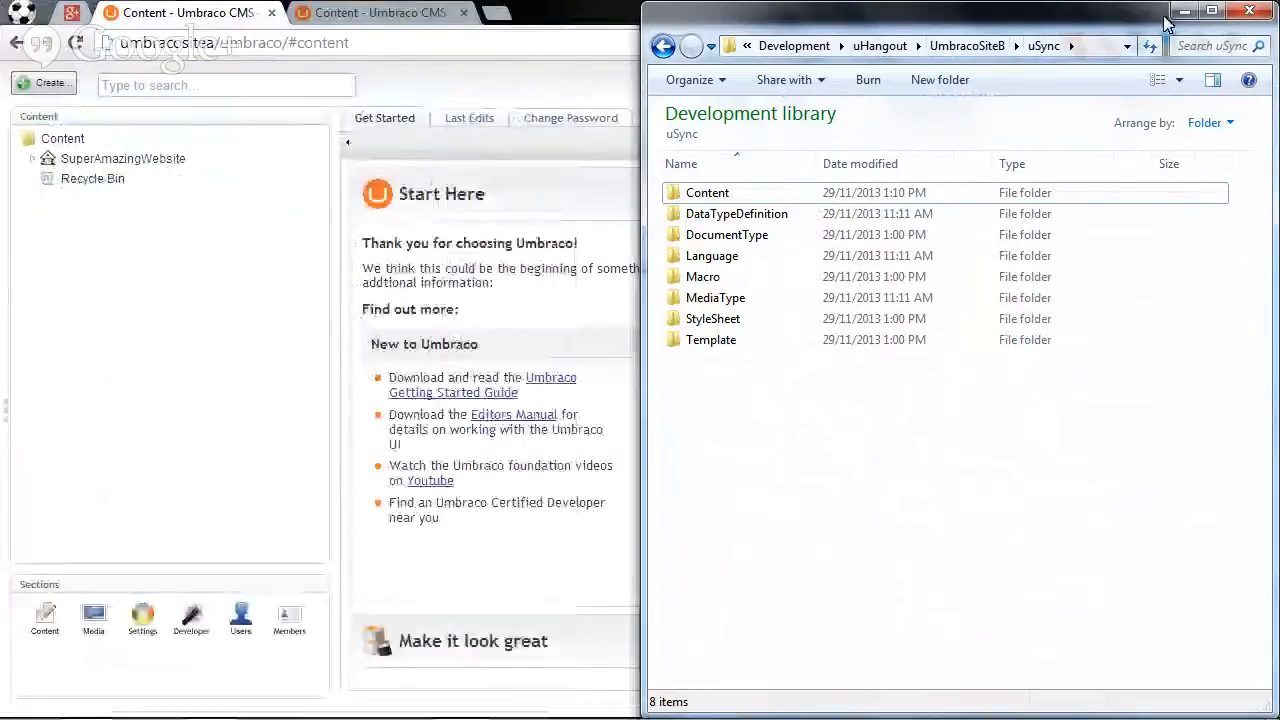
{"action": "mouse_move", "coordinate": [1184, 11]}
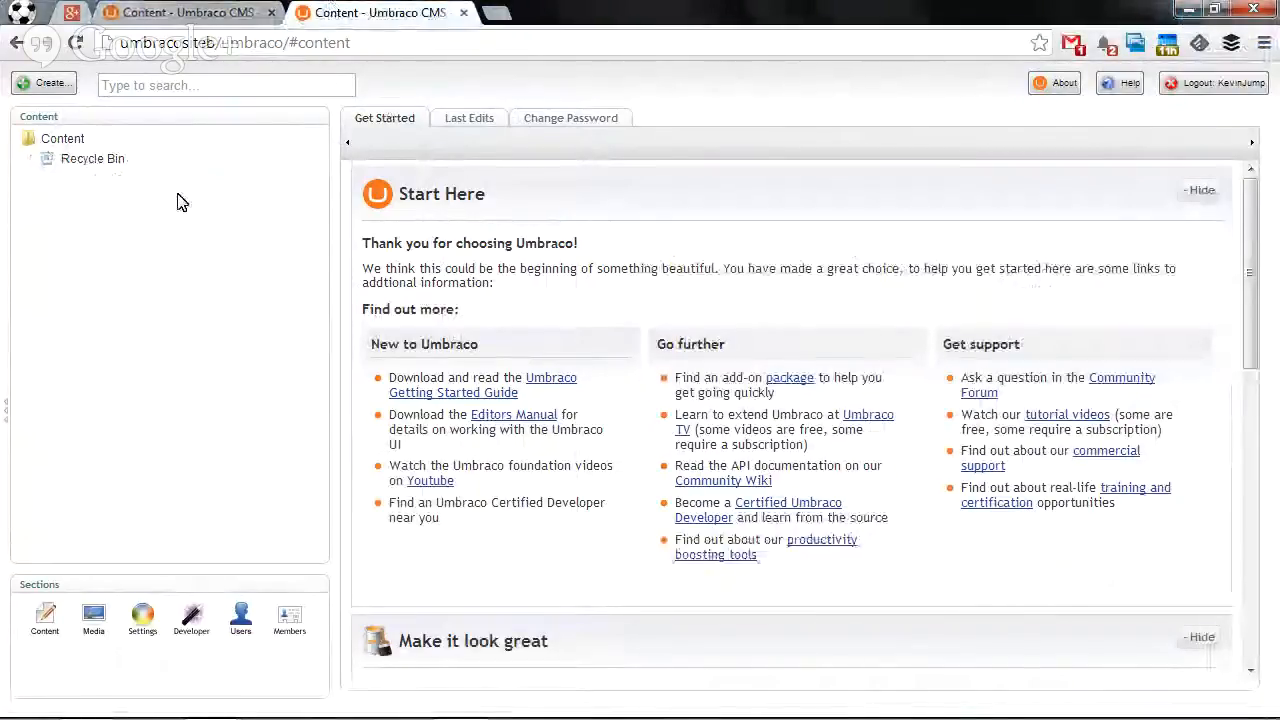
{"action": "mouse_move", "coordinate": [211, 218]}
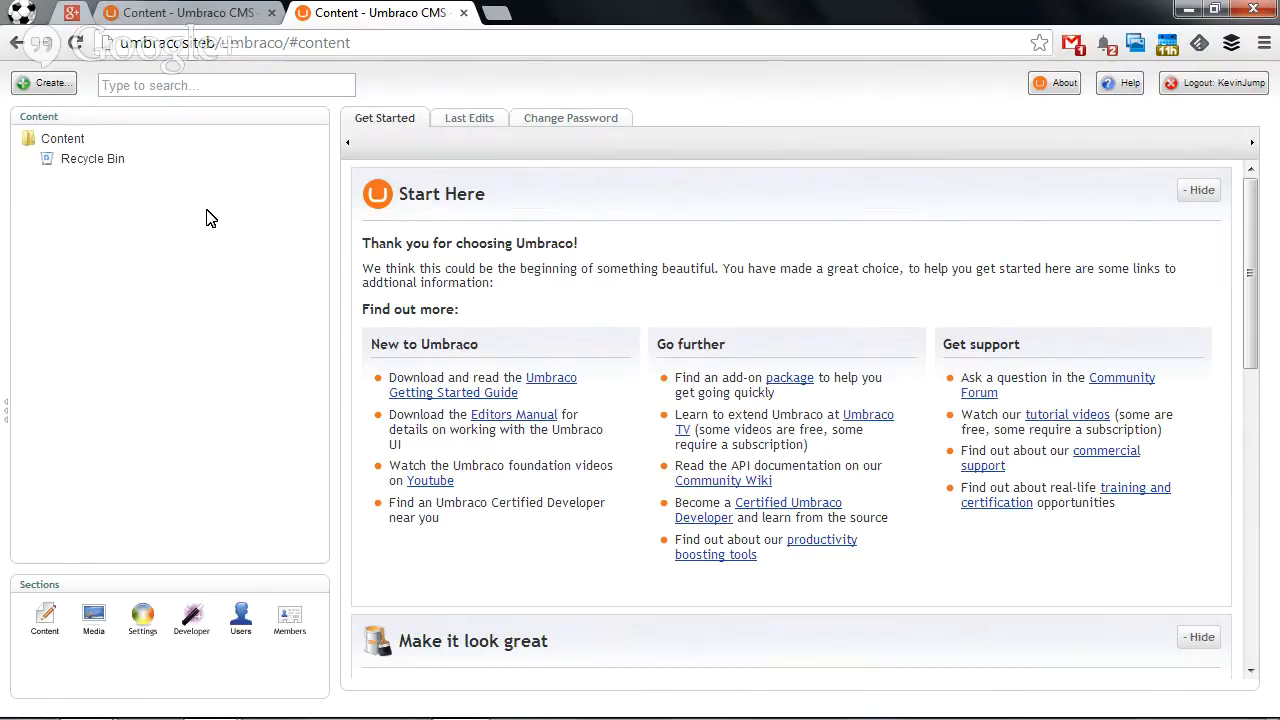
{"action": "mouse_move", "coordinate": [191, 259]}
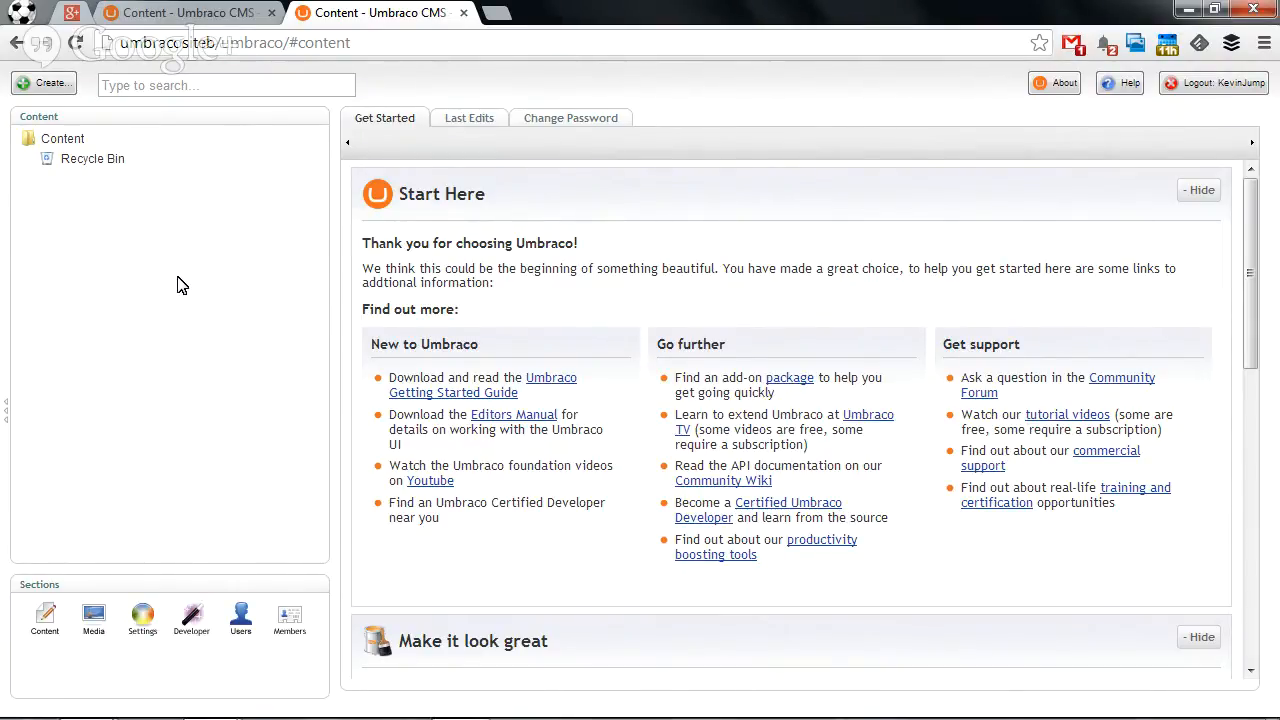
{"action": "mouse_move", "coordinate": [190, 618]}
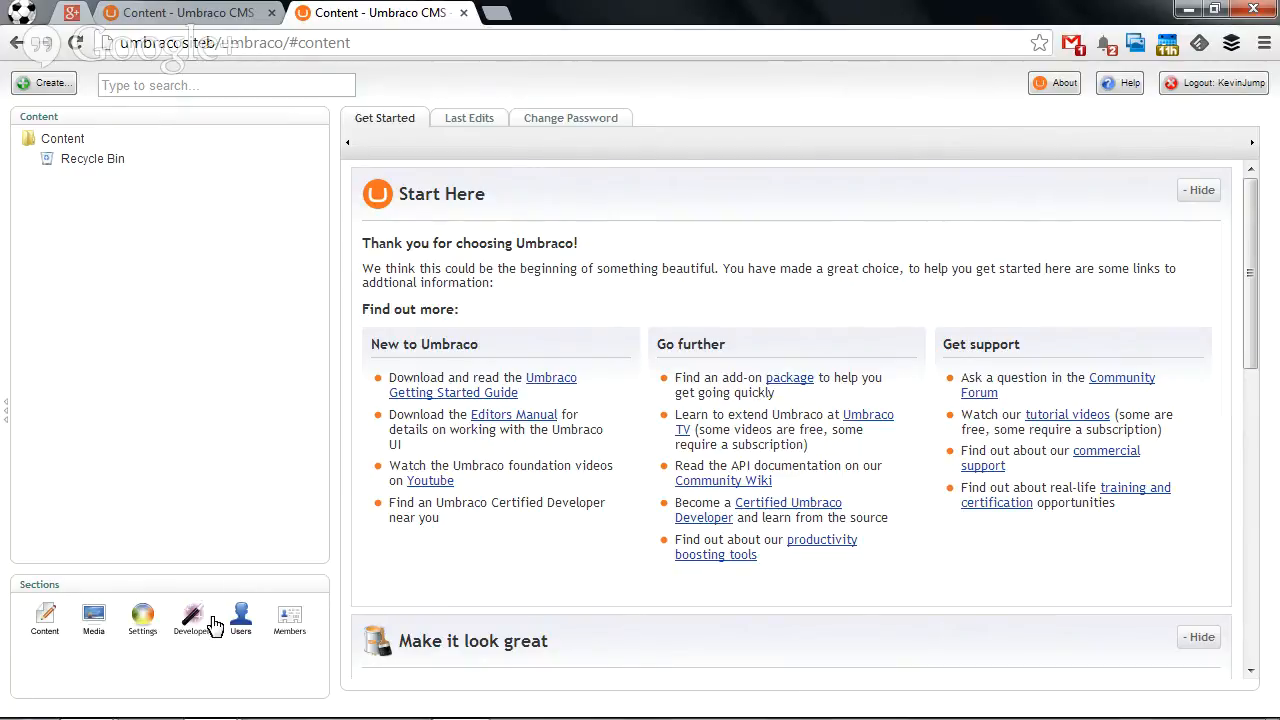
Run Full Import from the Developer dashboard's uSync.Content tab, importing 4 content items.
{"action": "left_click", "coordinate": [191, 618]}
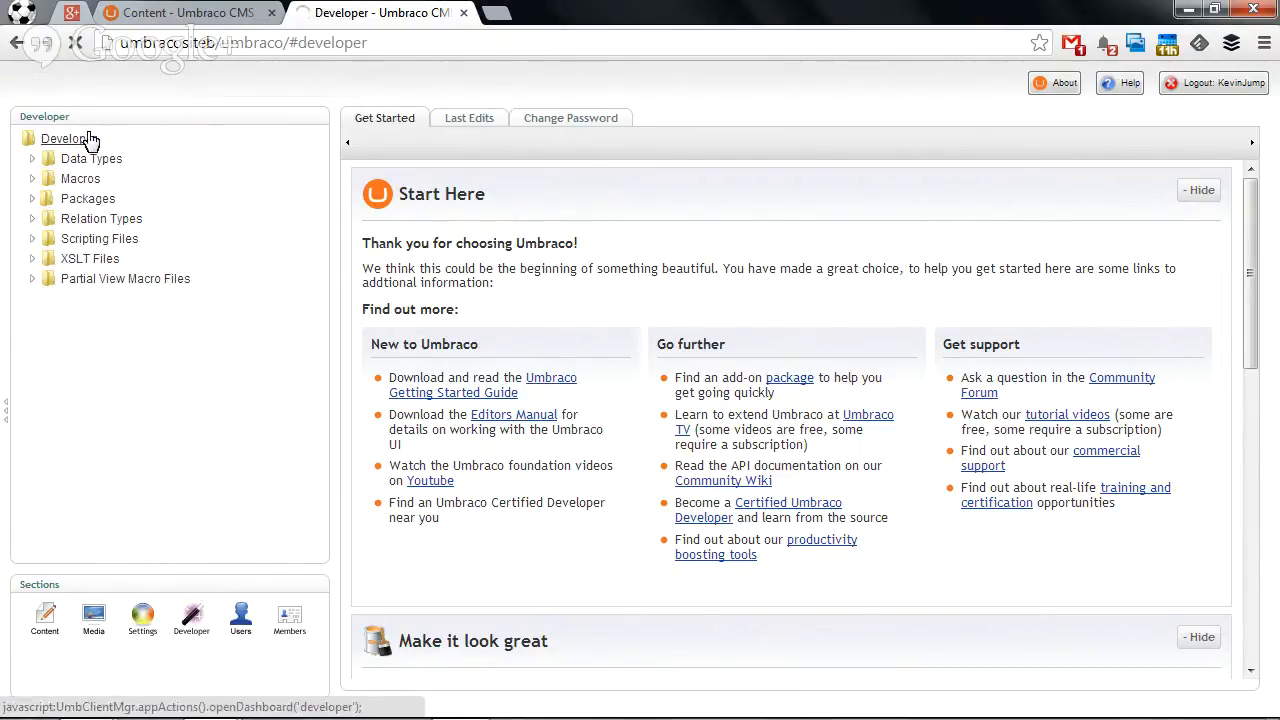
{"action": "left_click", "coordinate": [68, 138]}
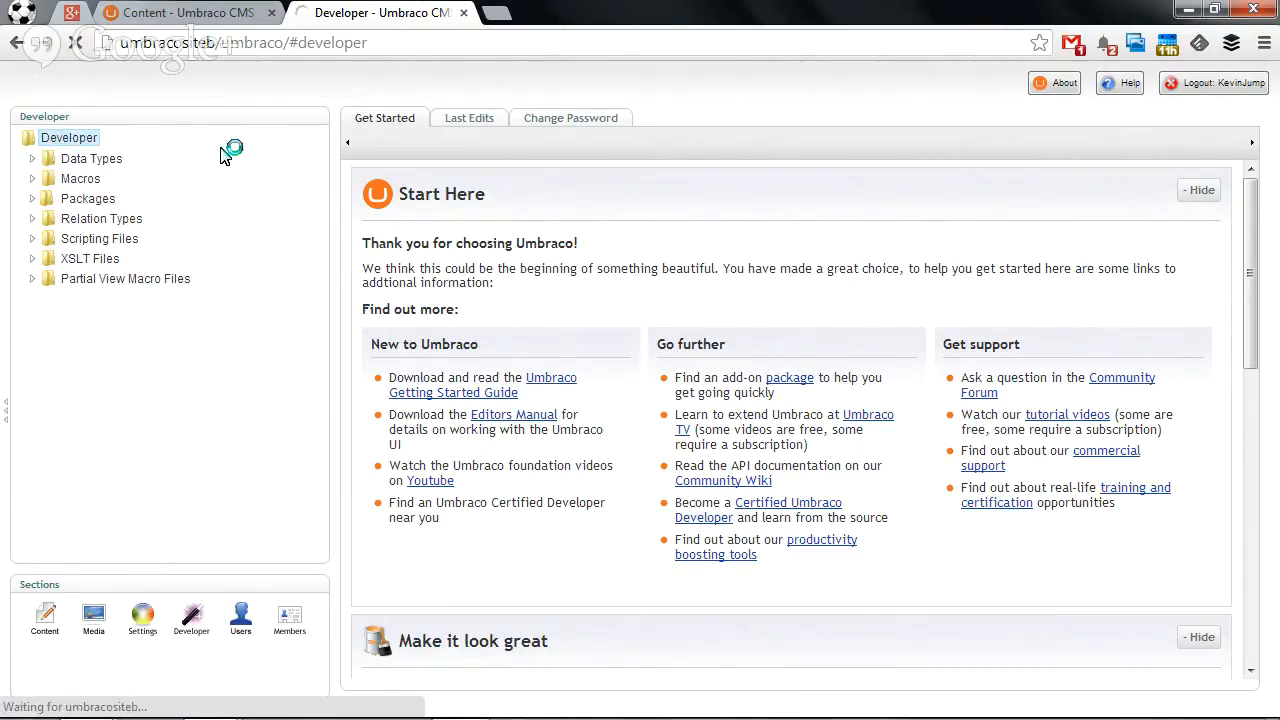
{"action": "mouse_move", "coordinate": [250, 190]}
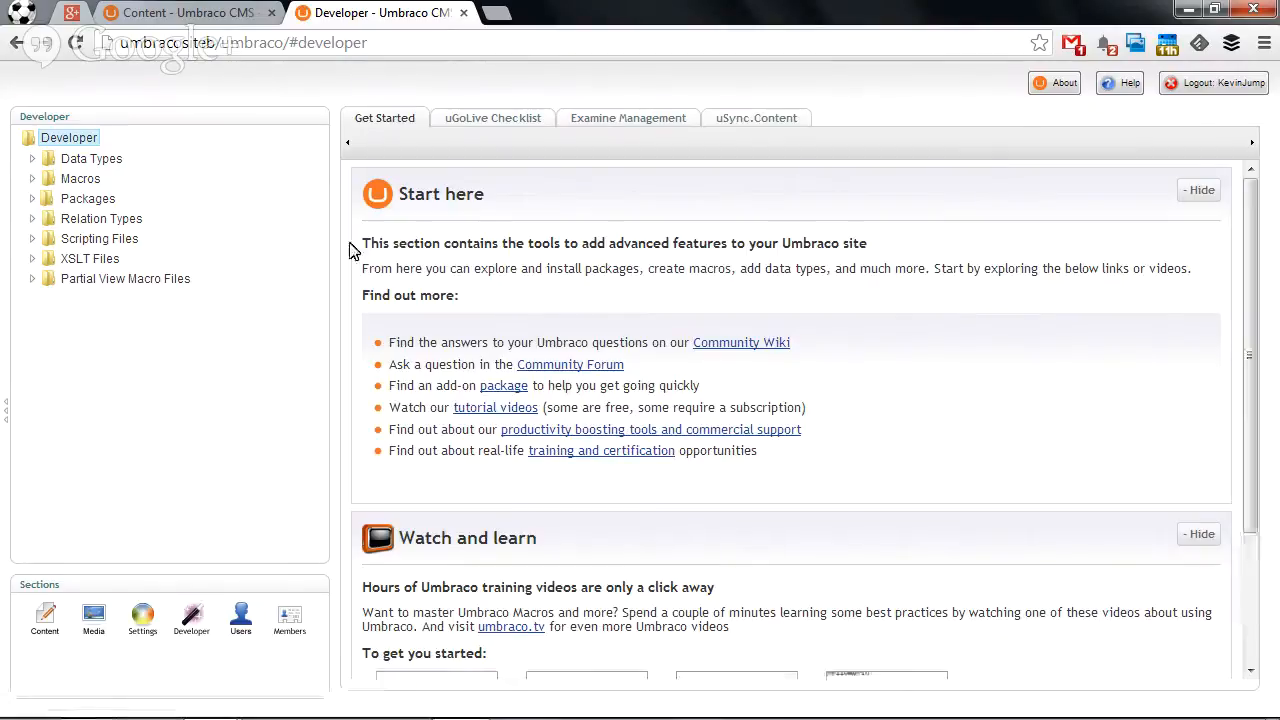
{"action": "mouse_move", "coordinate": [757, 147]}
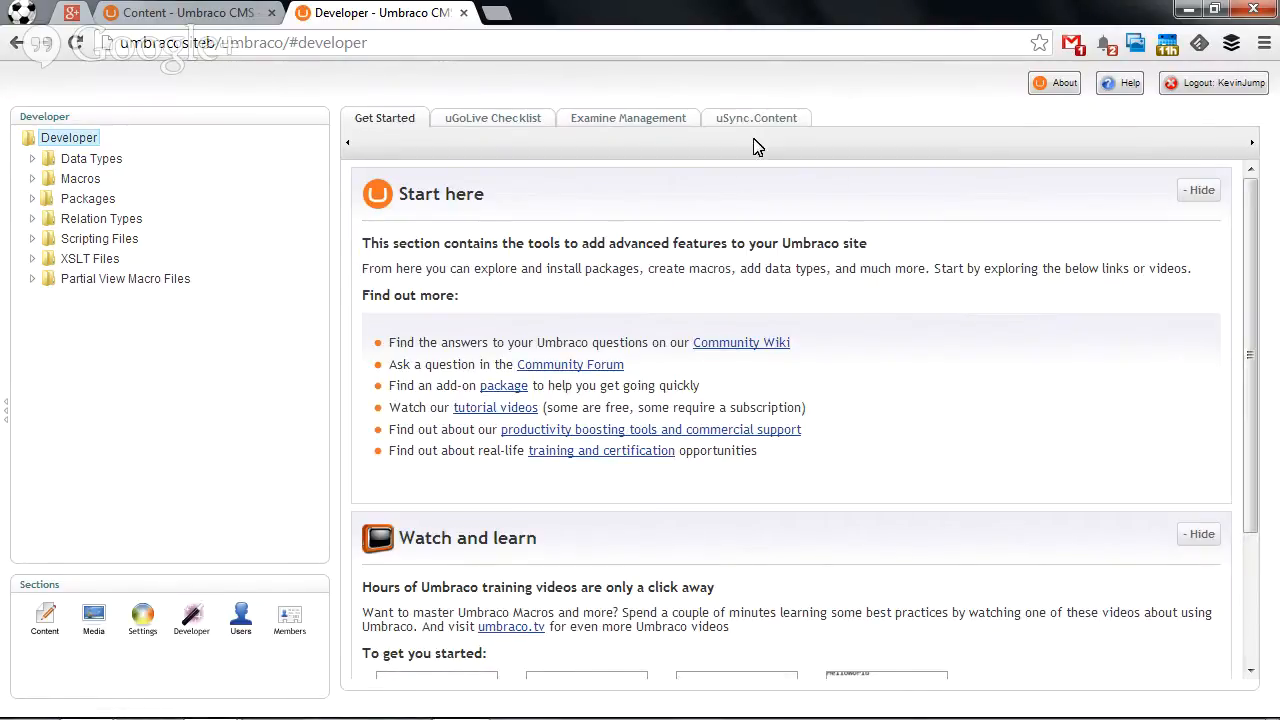
{"action": "mouse_move", "coordinate": [750, 153]}
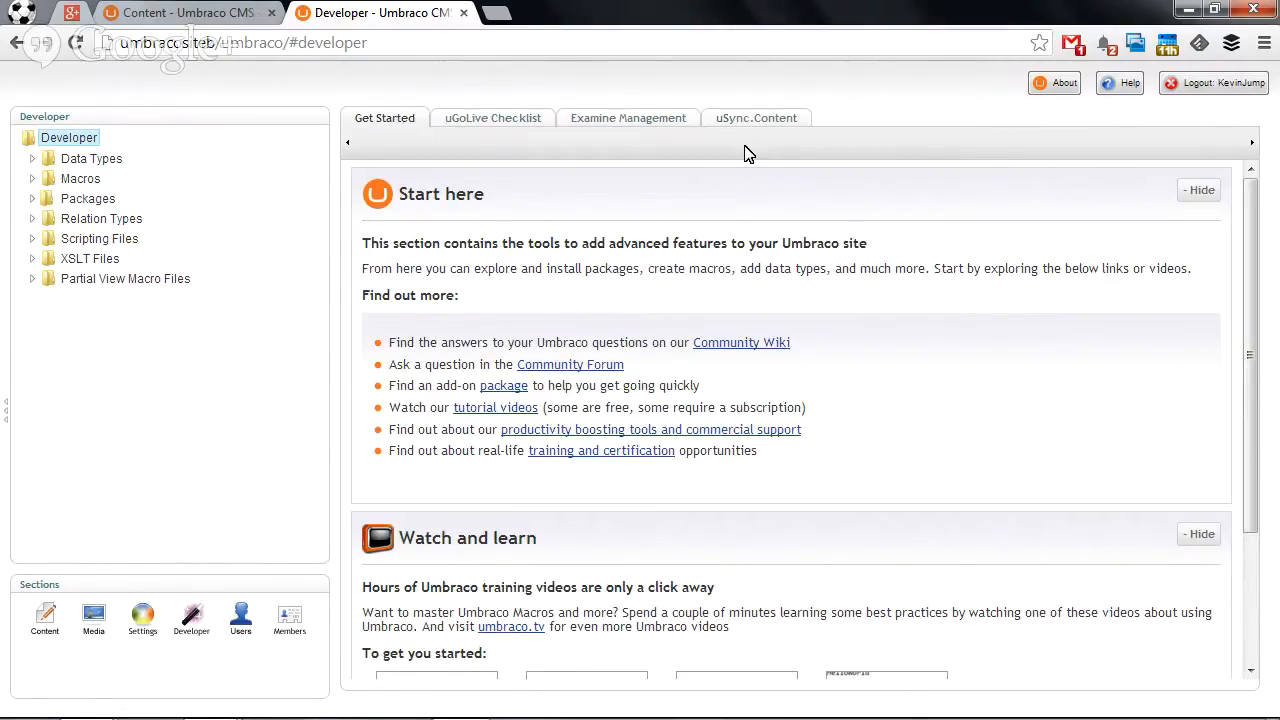
{"action": "left_click", "coordinate": [756, 117]}
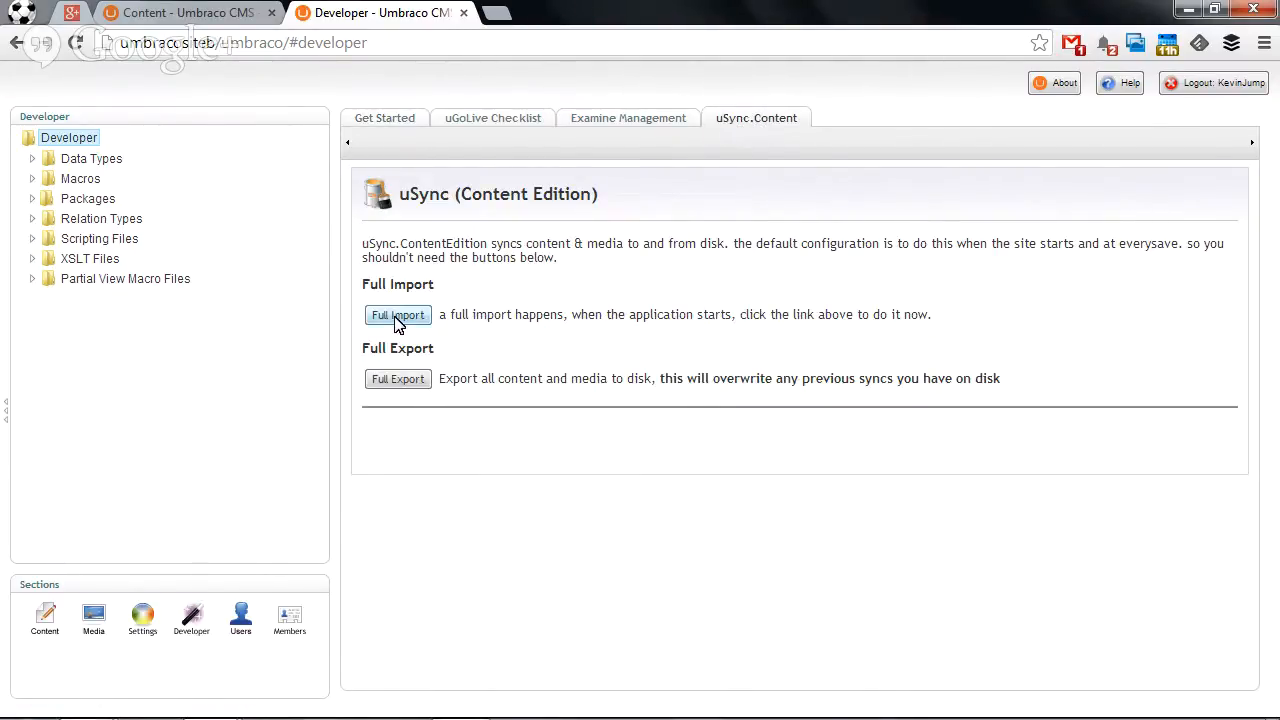
{"action": "left_click", "coordinate": [397, 314]}
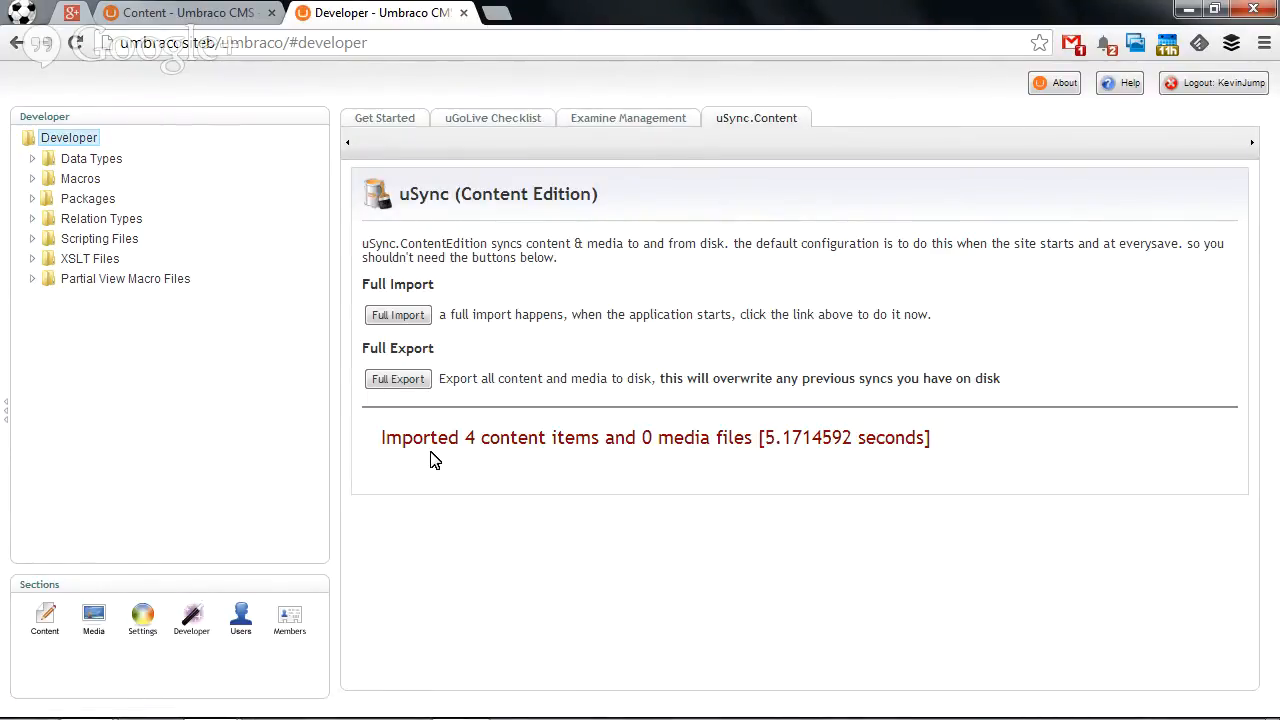
{"action": "mouse_move", "coordinate": [501, 547]}
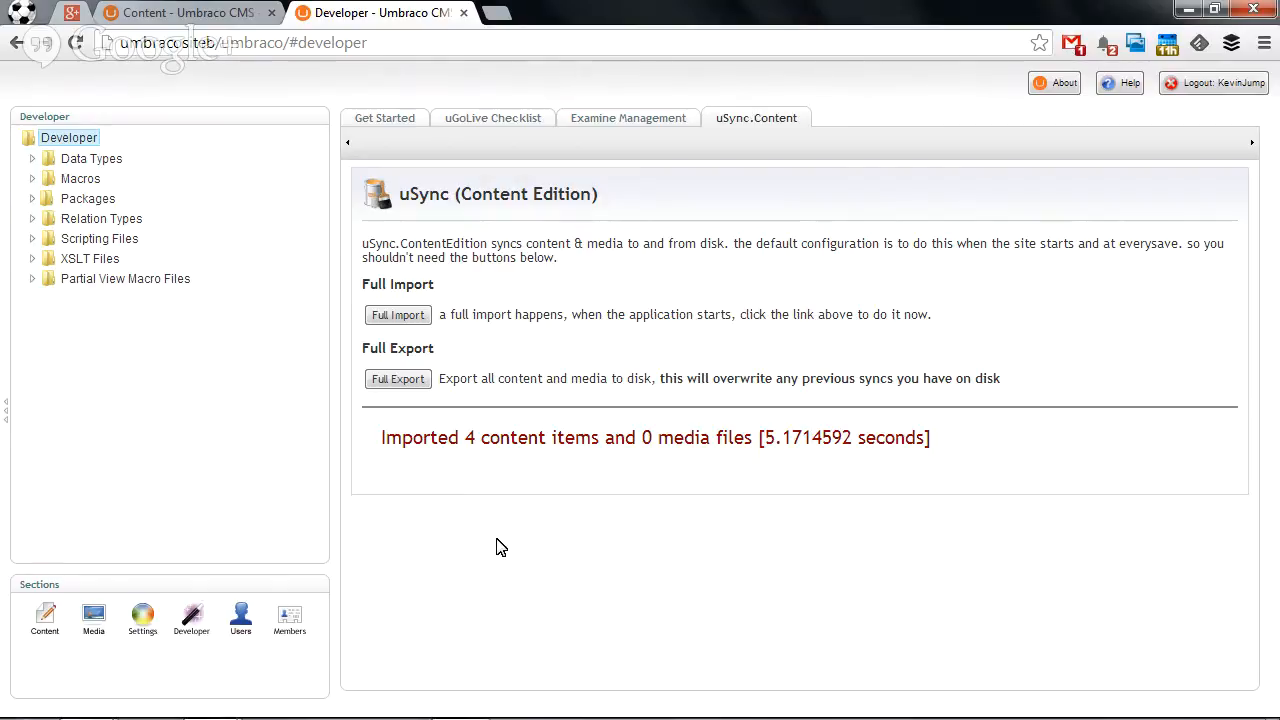
{"action": "mouse_move", "coordinate": [603, 270]}
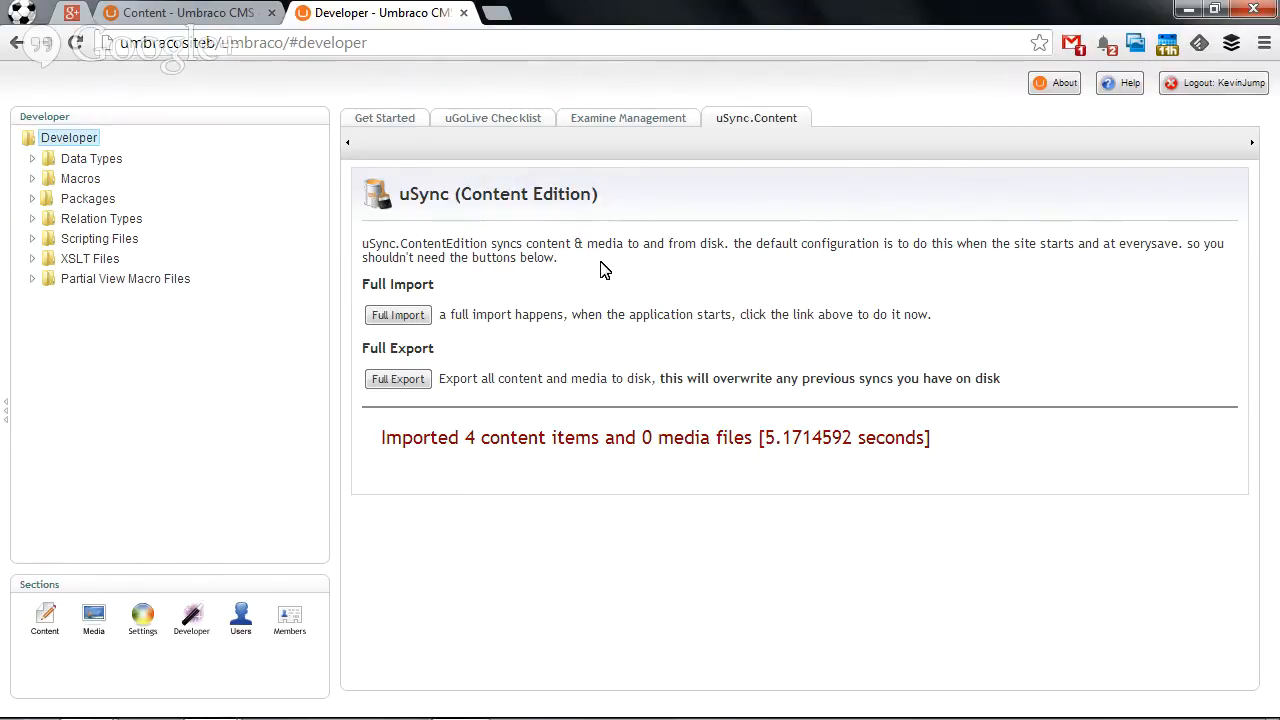
{"action": "mouse_move", "coordinate": [518, 335]}
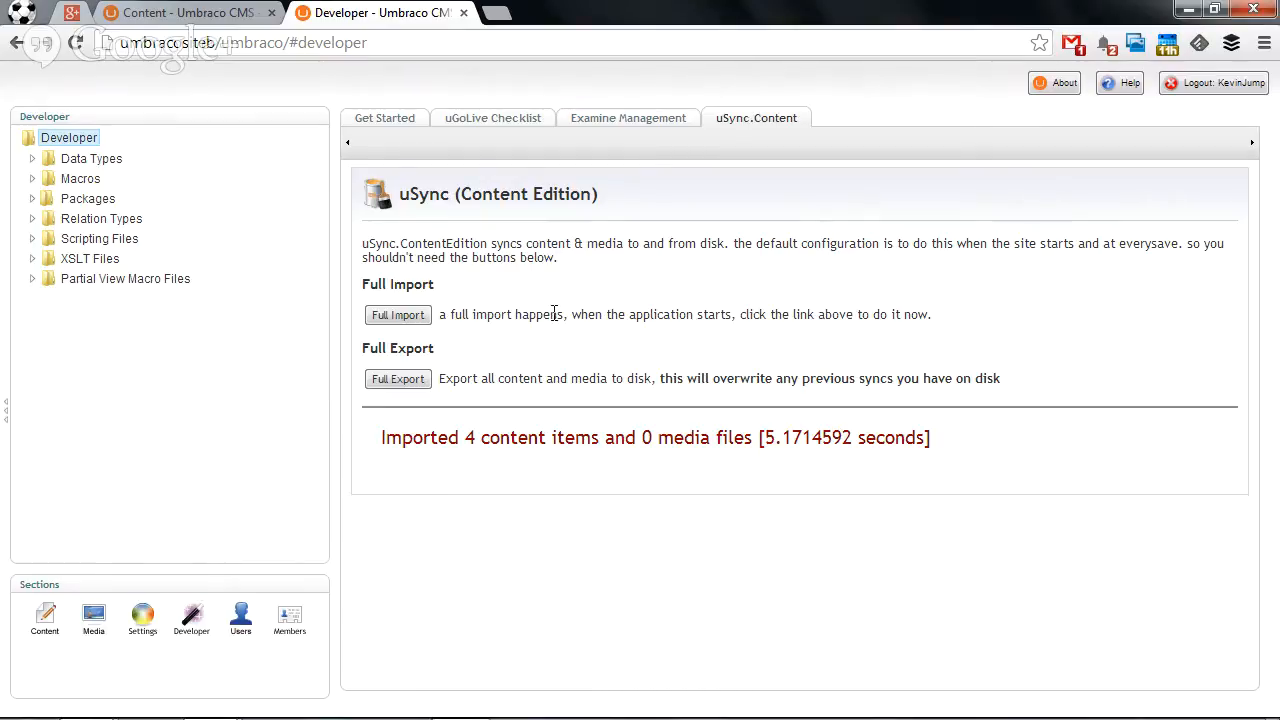
{"action": "mouse_move", "coordinate": [10, 641]}
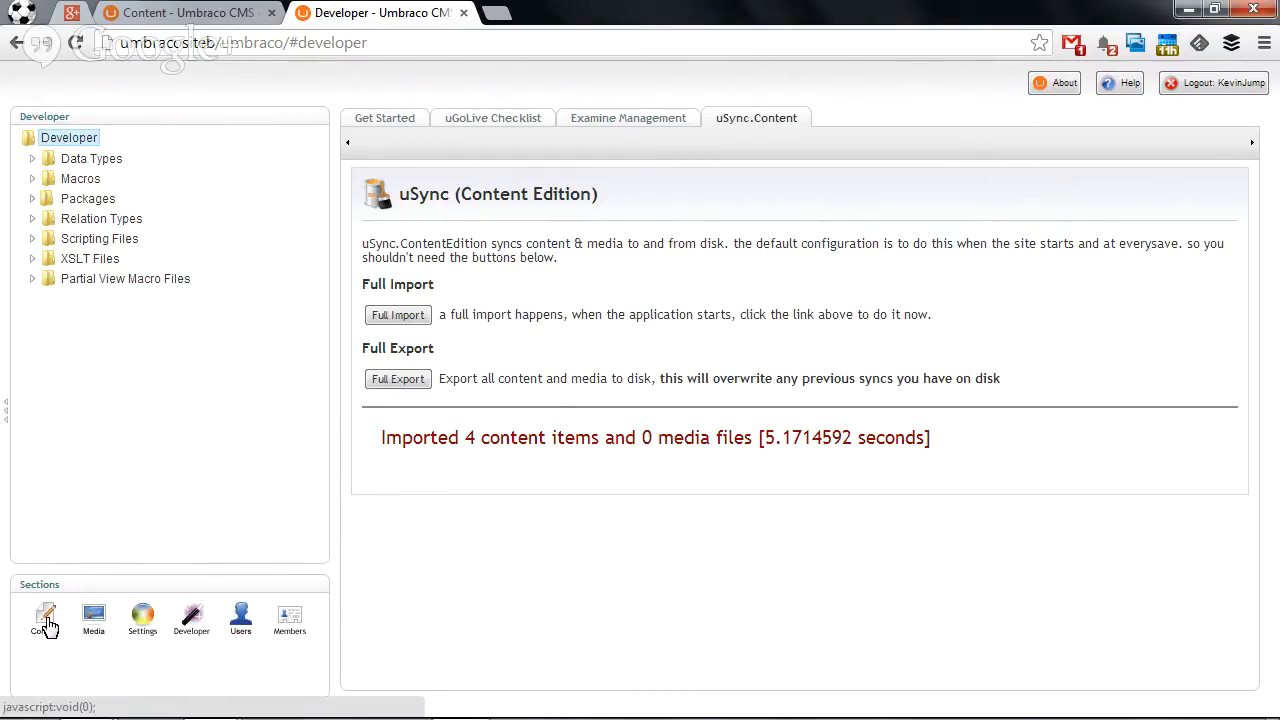
Expand SuperAmazingWebsite in Site B's content tree and open its home page.
{"action": "left_click", "coordinate": [44, 618]}
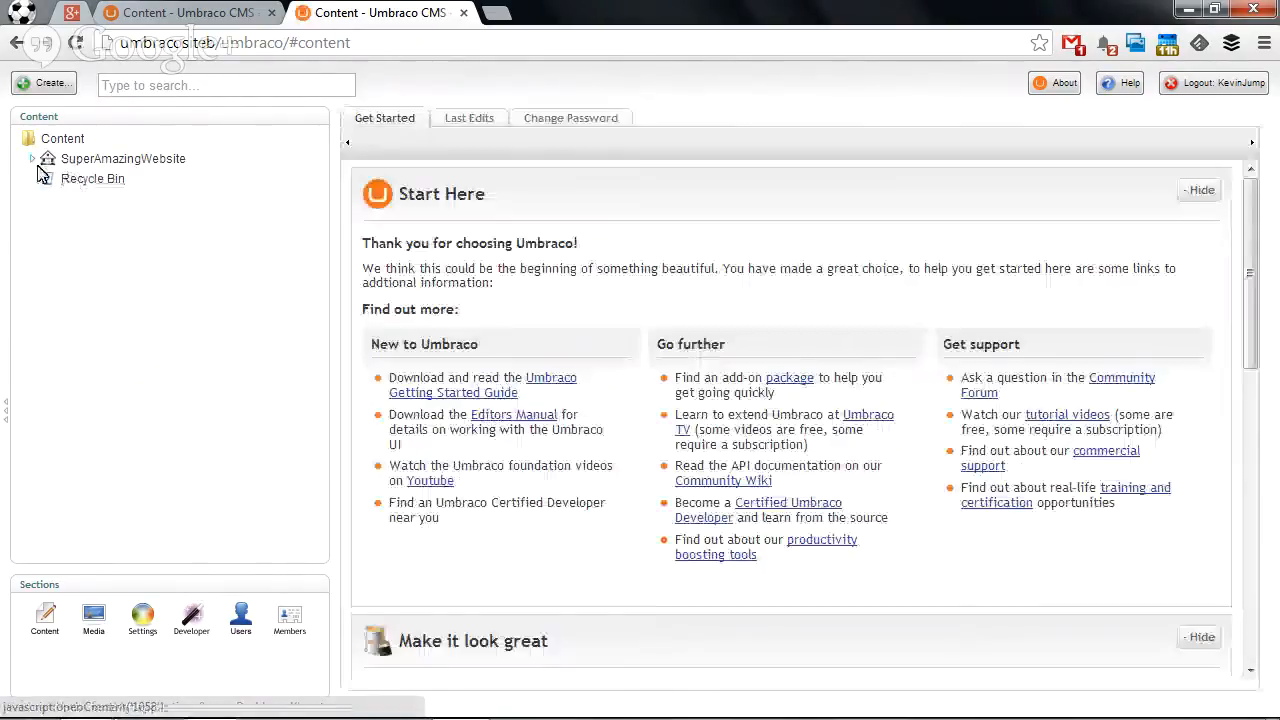
{"action": "left_click", "coordinate": [31, 158]}
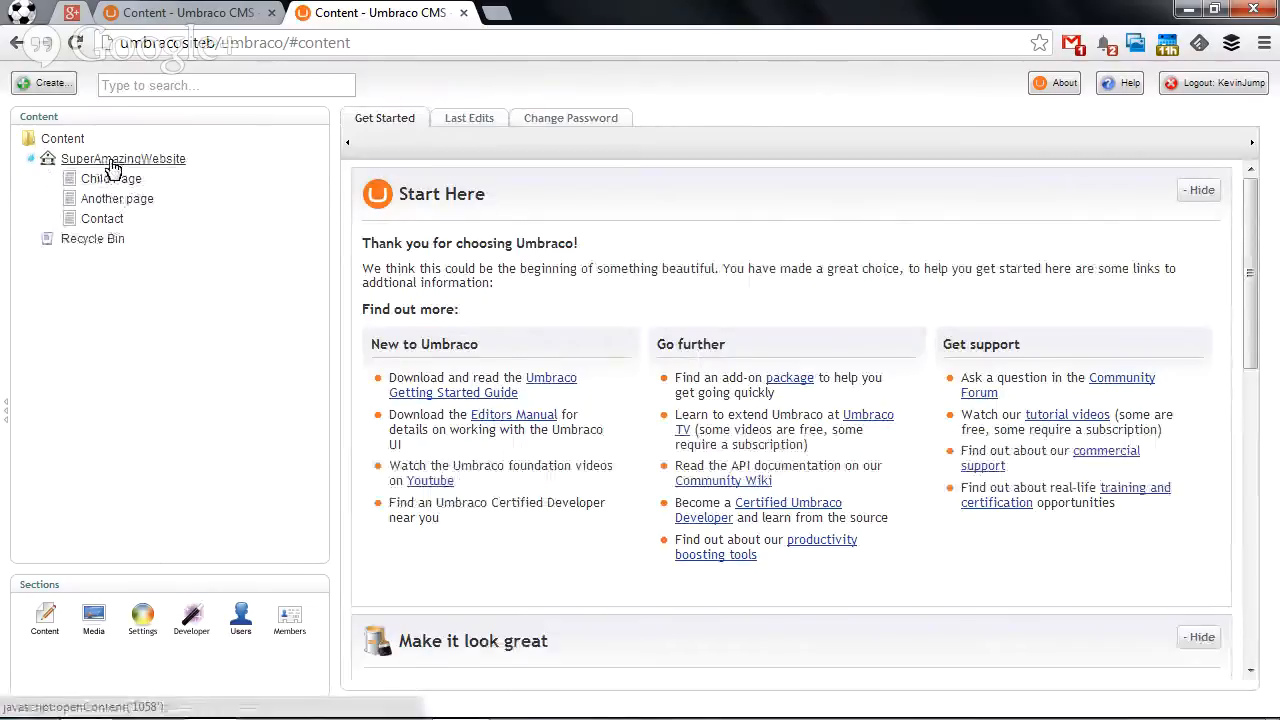
{"action": "left_click", "coordinate": [123, 158]}
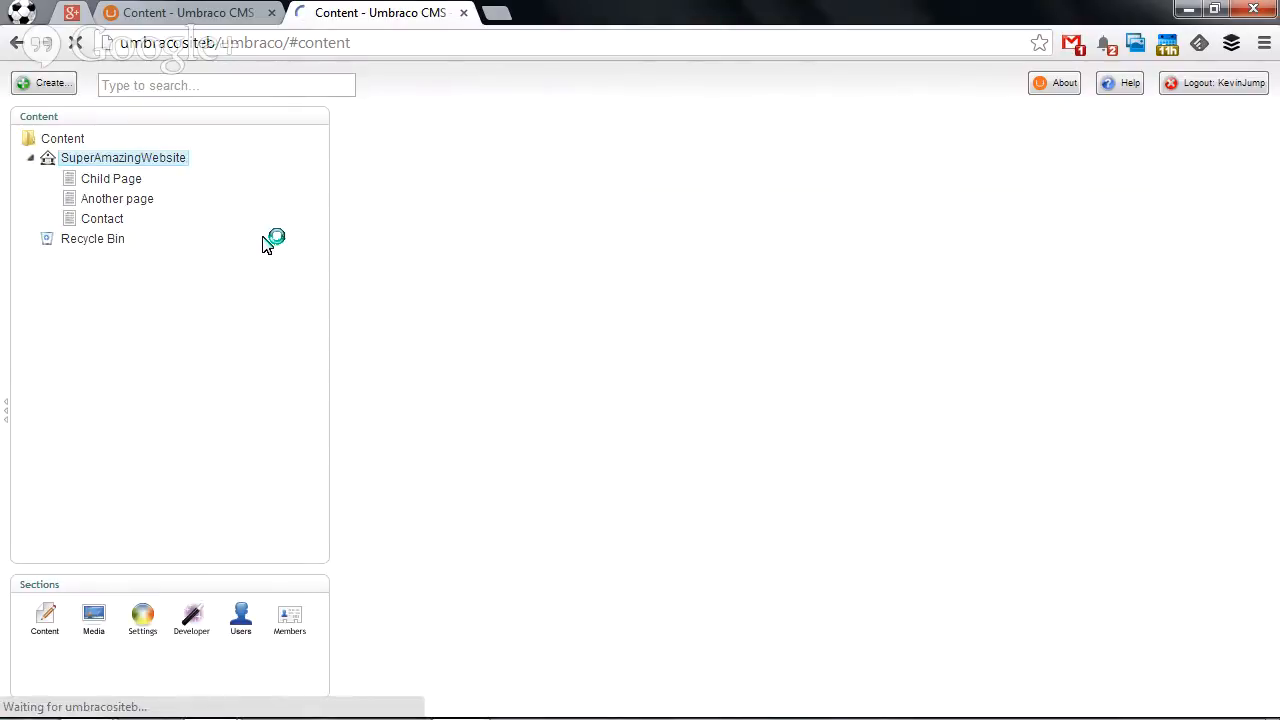
{"action": "left_click", "coordinate": [123, 157]}
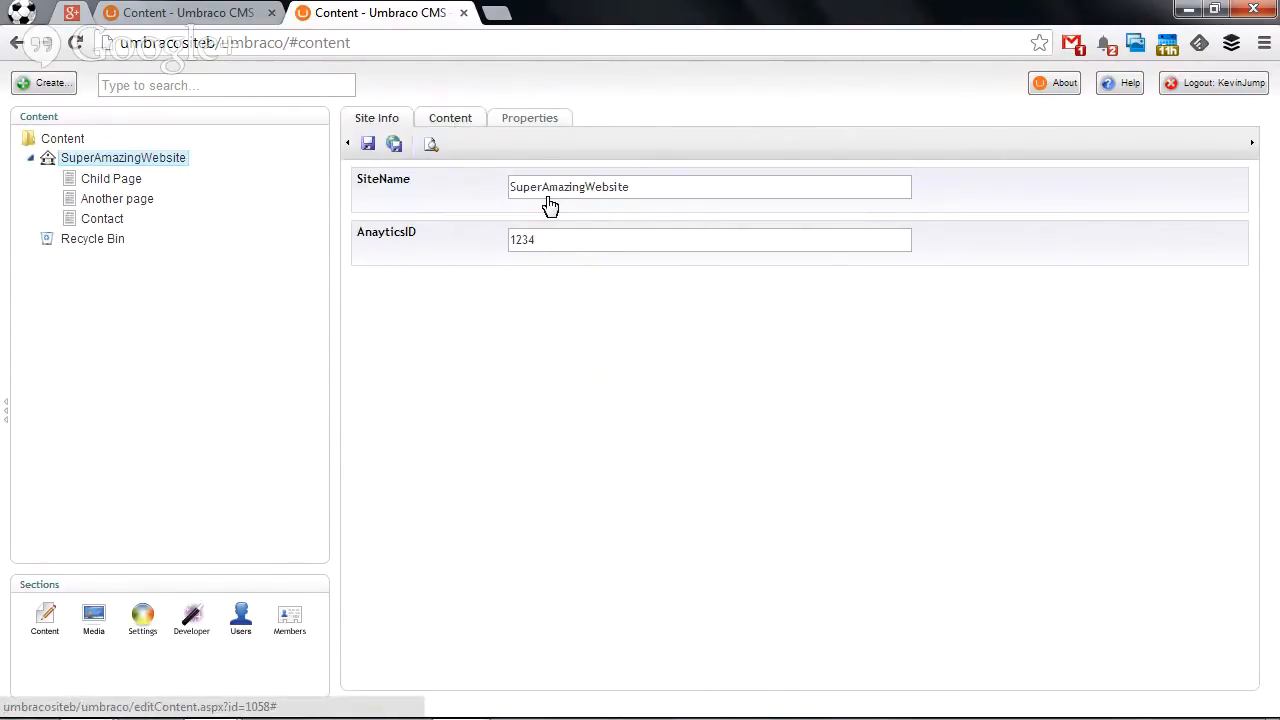
Look over the page's Properties tab, then return to its title and body content.
{"action": "left_click", "coordinate": [449, 117]}
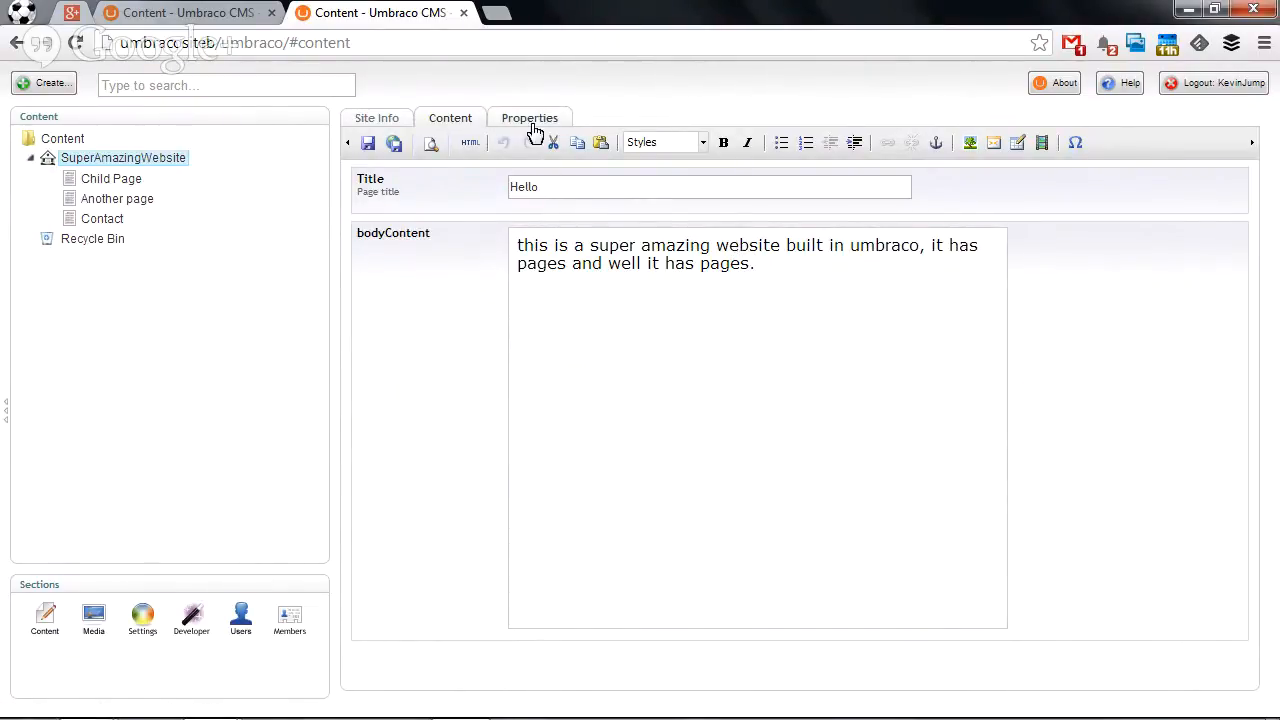
{"action": "left_click", "coordinate": [530, 118]}
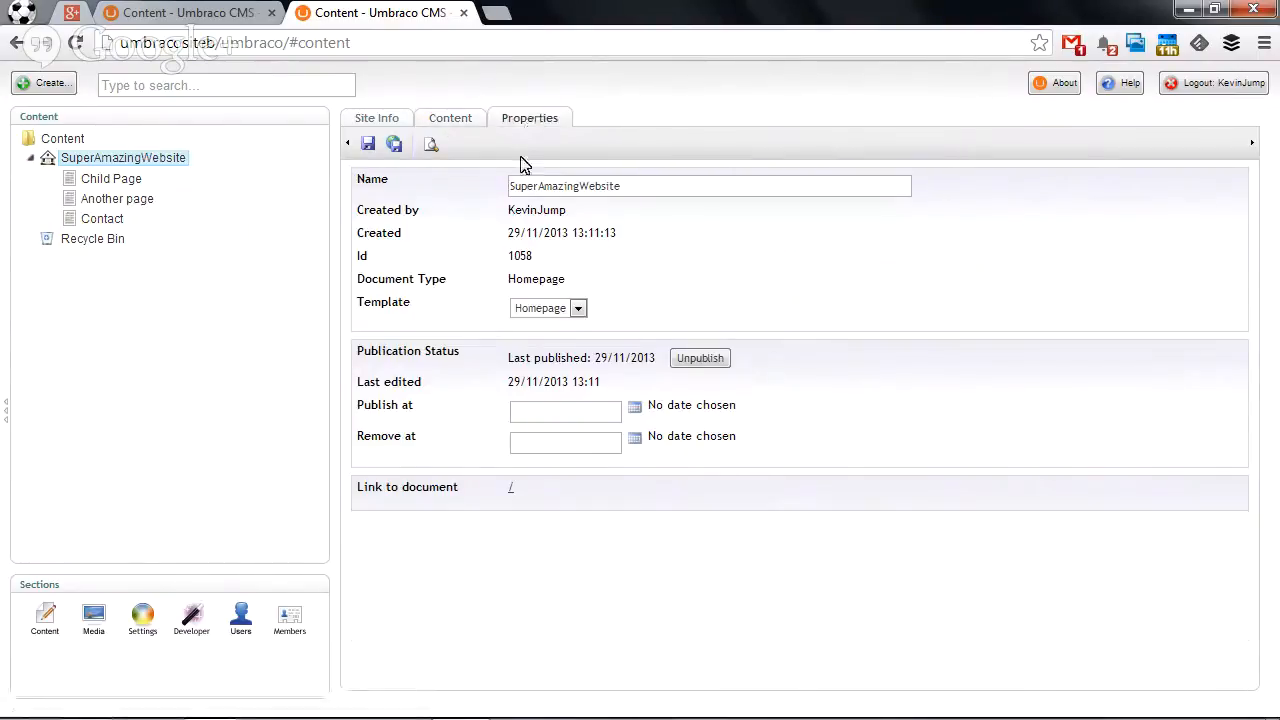
{"action": "left_click", "coordinate": [450, 117]}
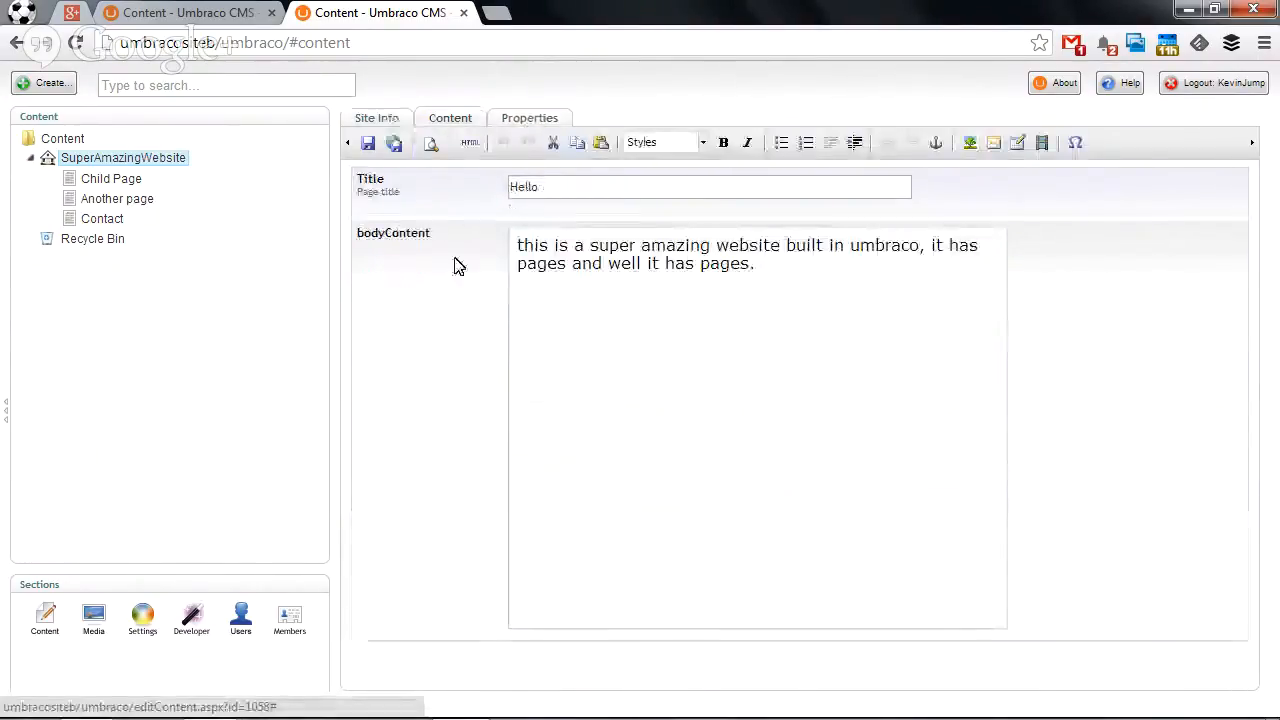
Link the word 'pages' to SuperAmazingWebsite and confirm localLink:1058 in the HTML source.
{"action": "double_click", "coordinate": [724, 263]}
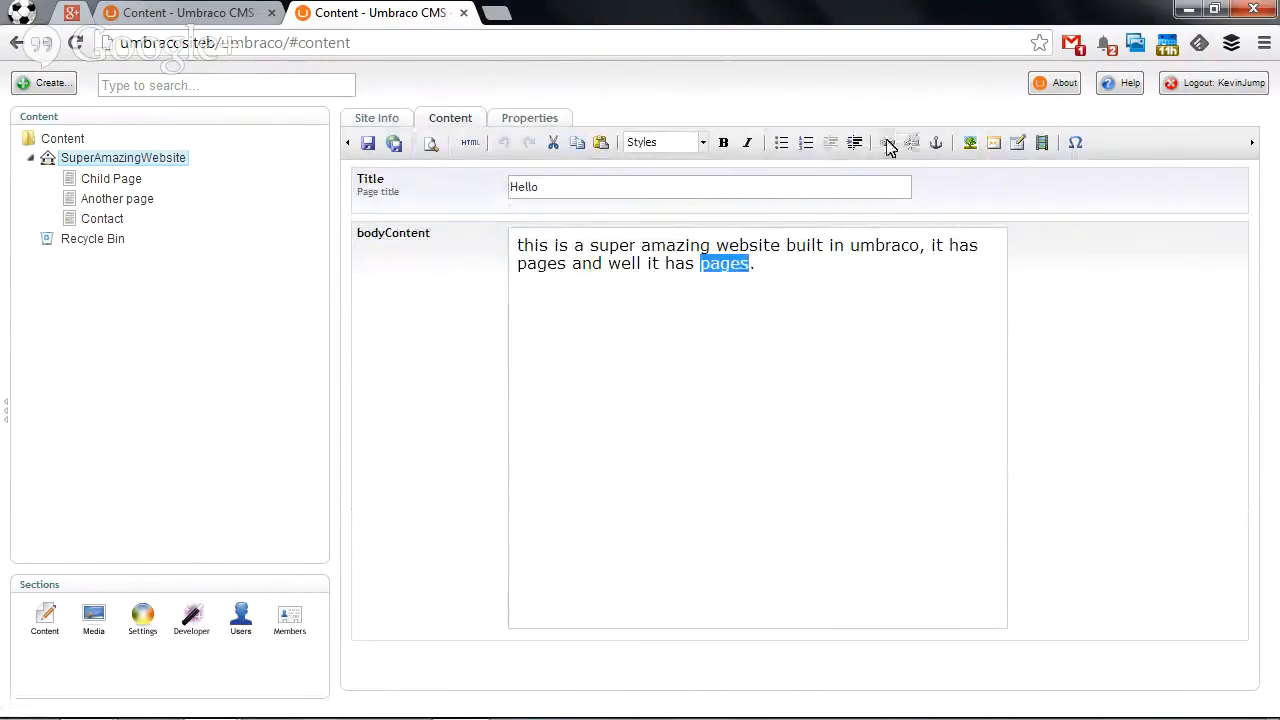
{"action": "left_click", "coordinate": [883, 142]}
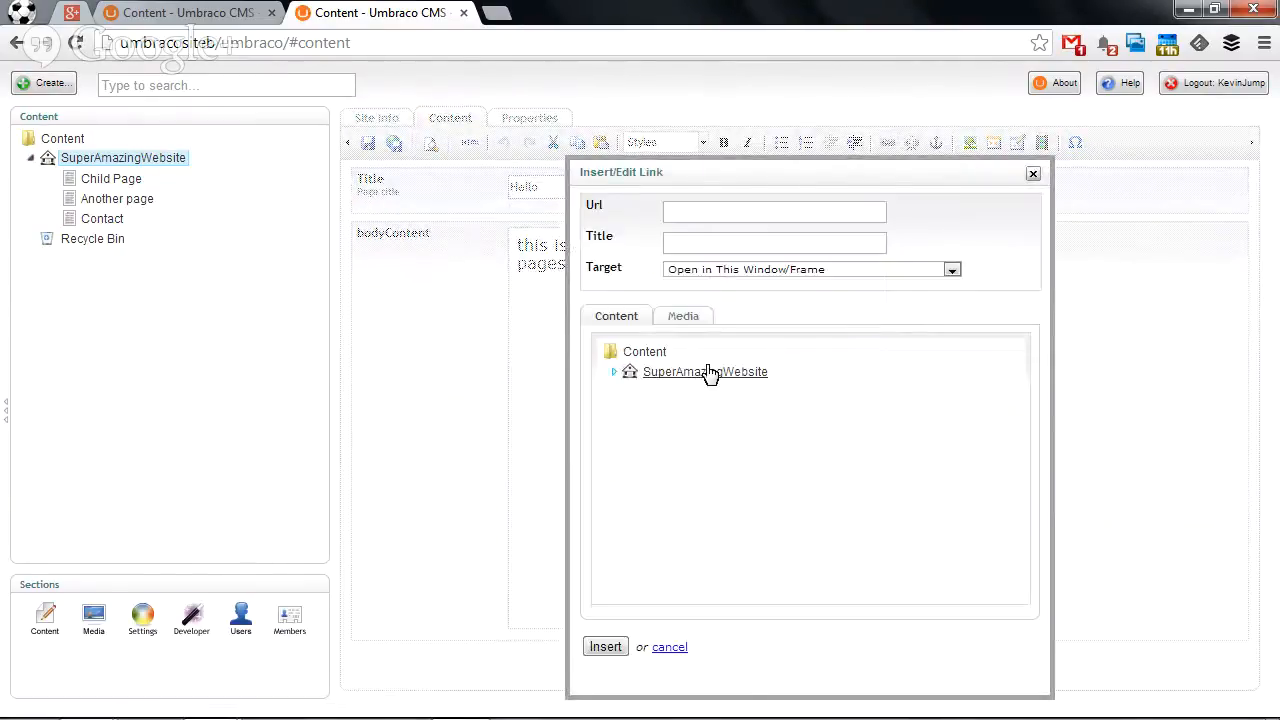
{"action": "left_click", "coordinate": [604, 646]}
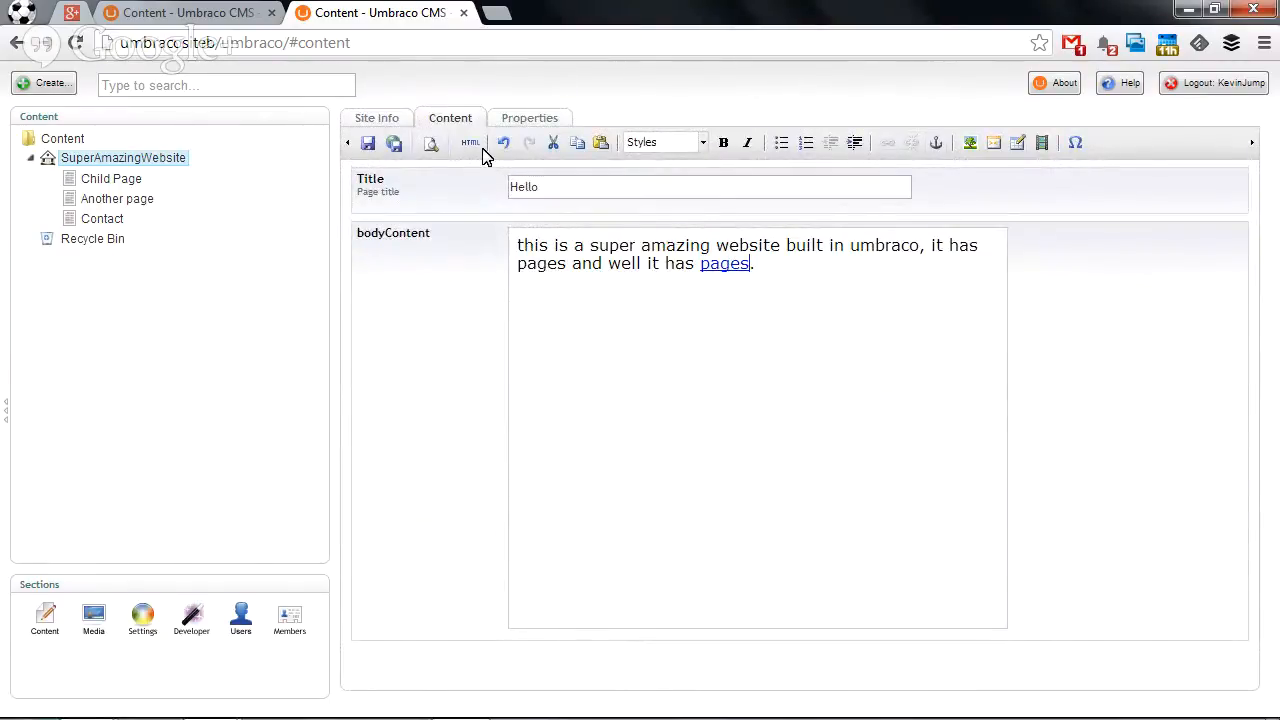
{"action": "left_click", "coordinate": [470, 142]}
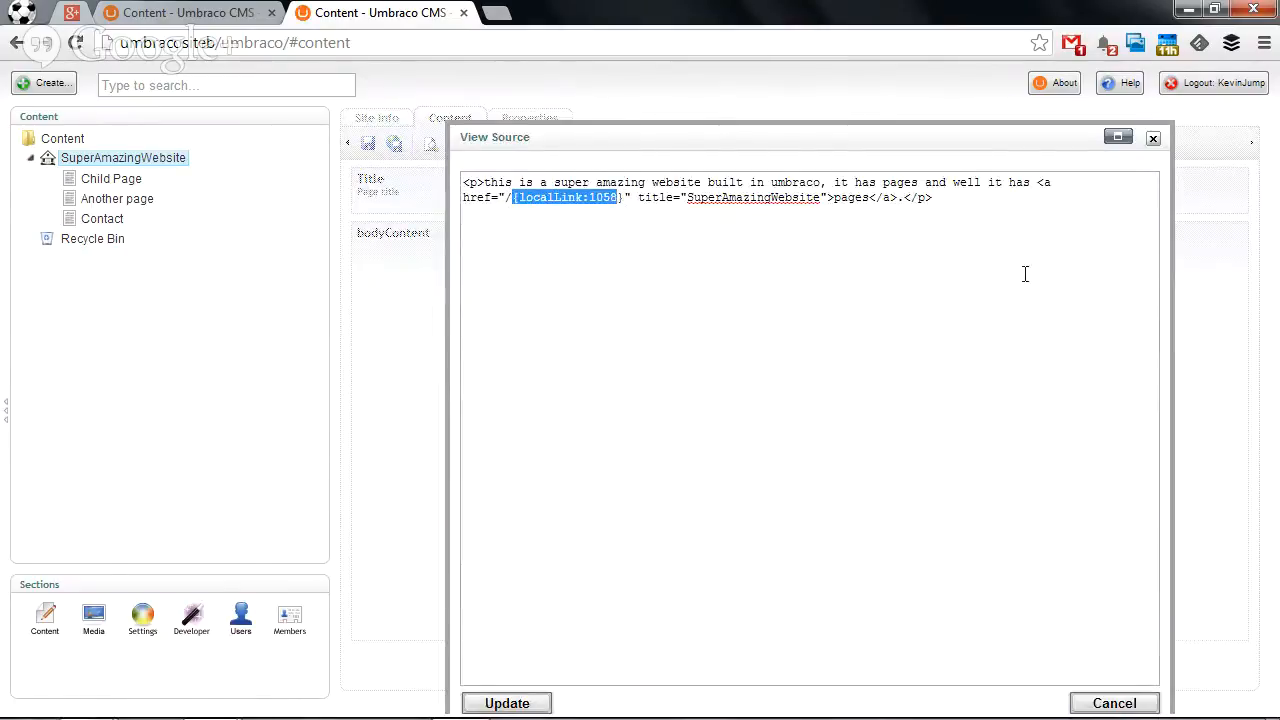
{"action": "left_click", "coordinate": [506, 703]}
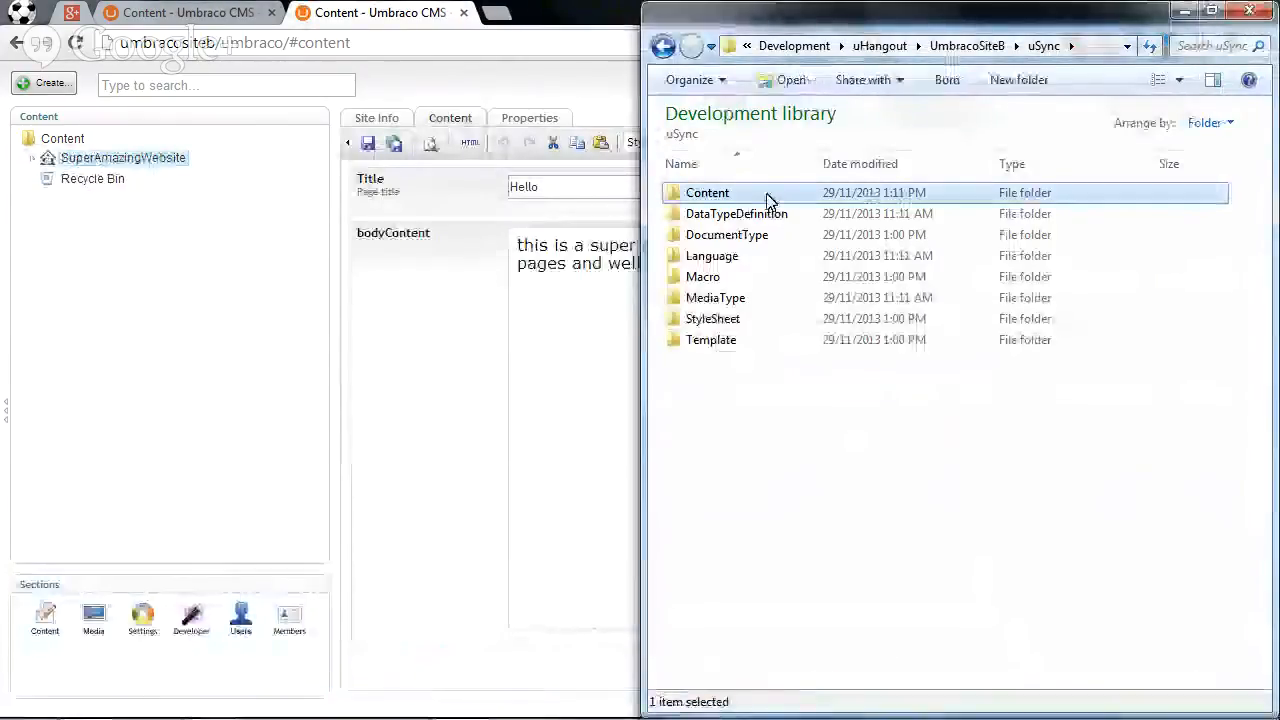
Navigate to UmbracoSiteB\App_Data\TEMP and select the _uSyncImport and _uSyncSource files.
{"action": "double_click", "coordinate": [707, 192]}
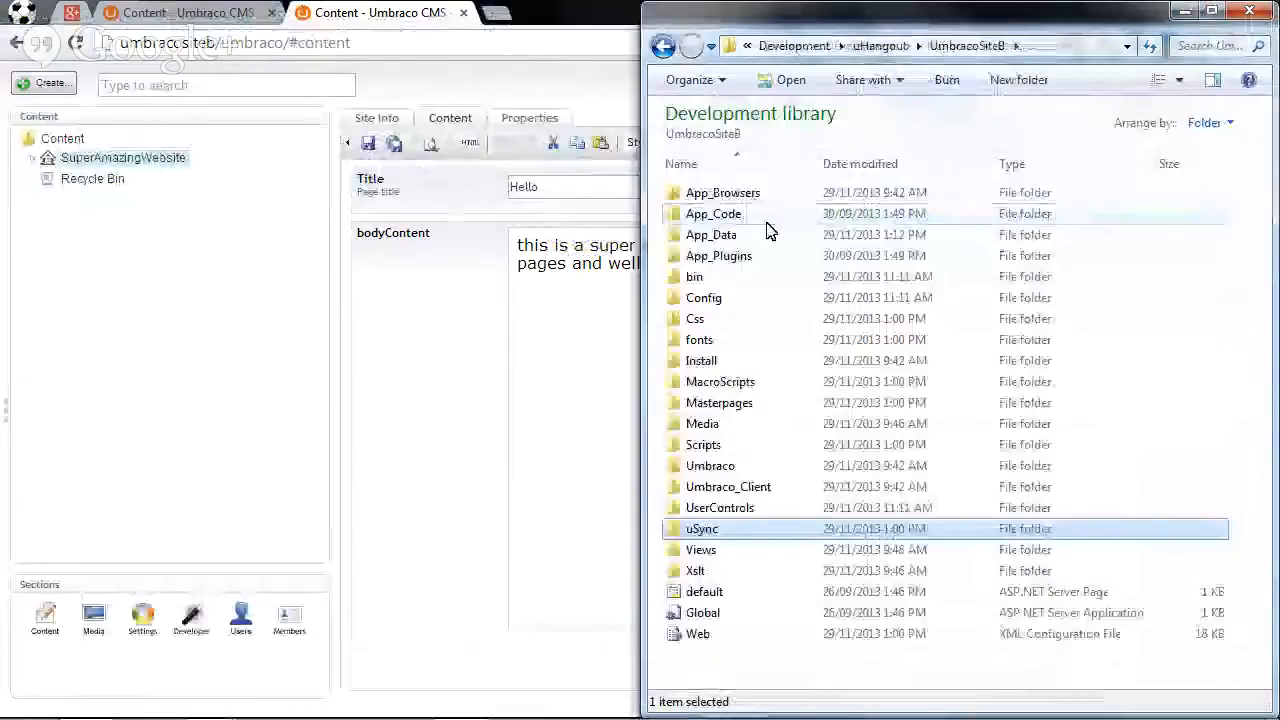
{"action": "double_click", "coordinate": [711, 234]}
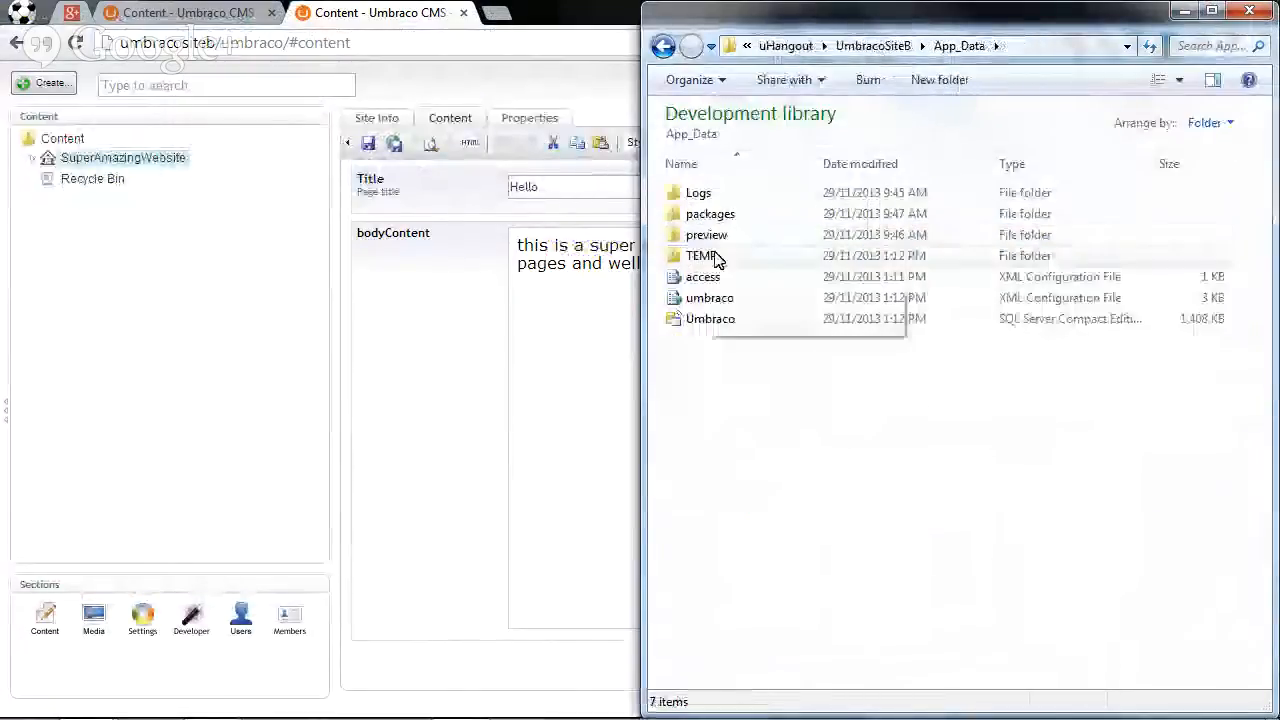
{"action": "double_click", "coordinate": [701, 255]}
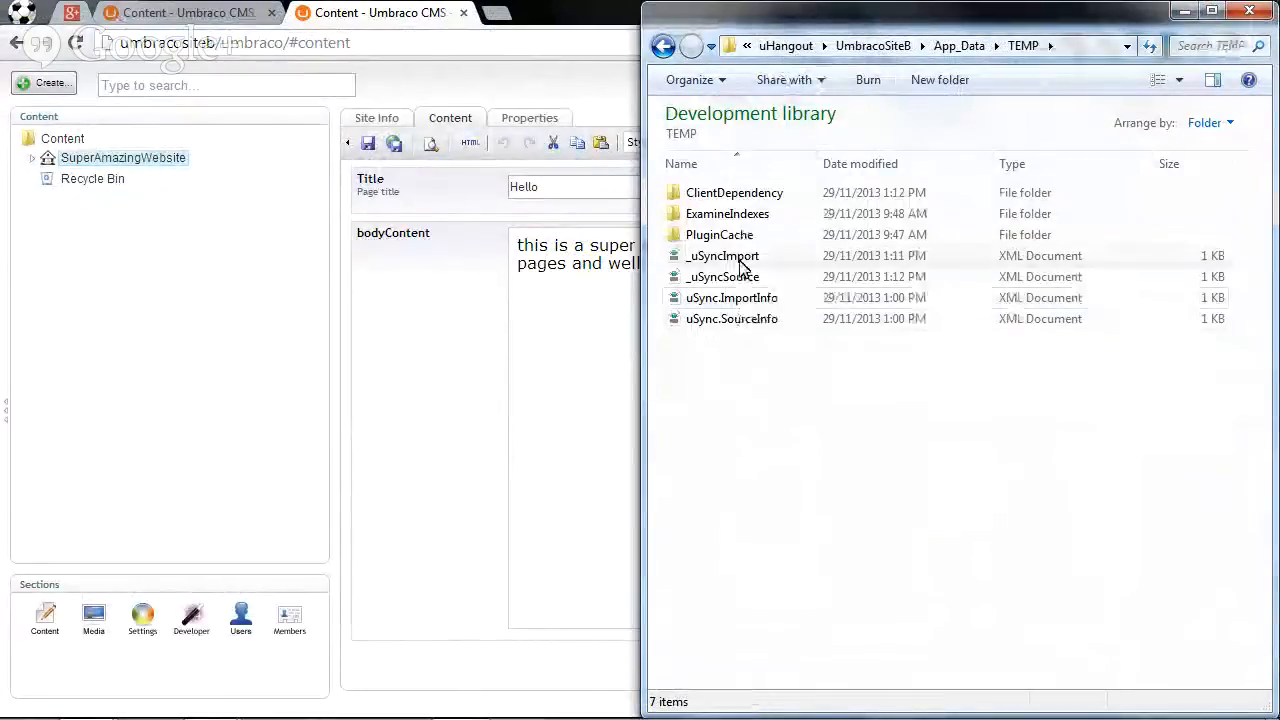
{"action": "left_click", "coordinate": [723, 256]}
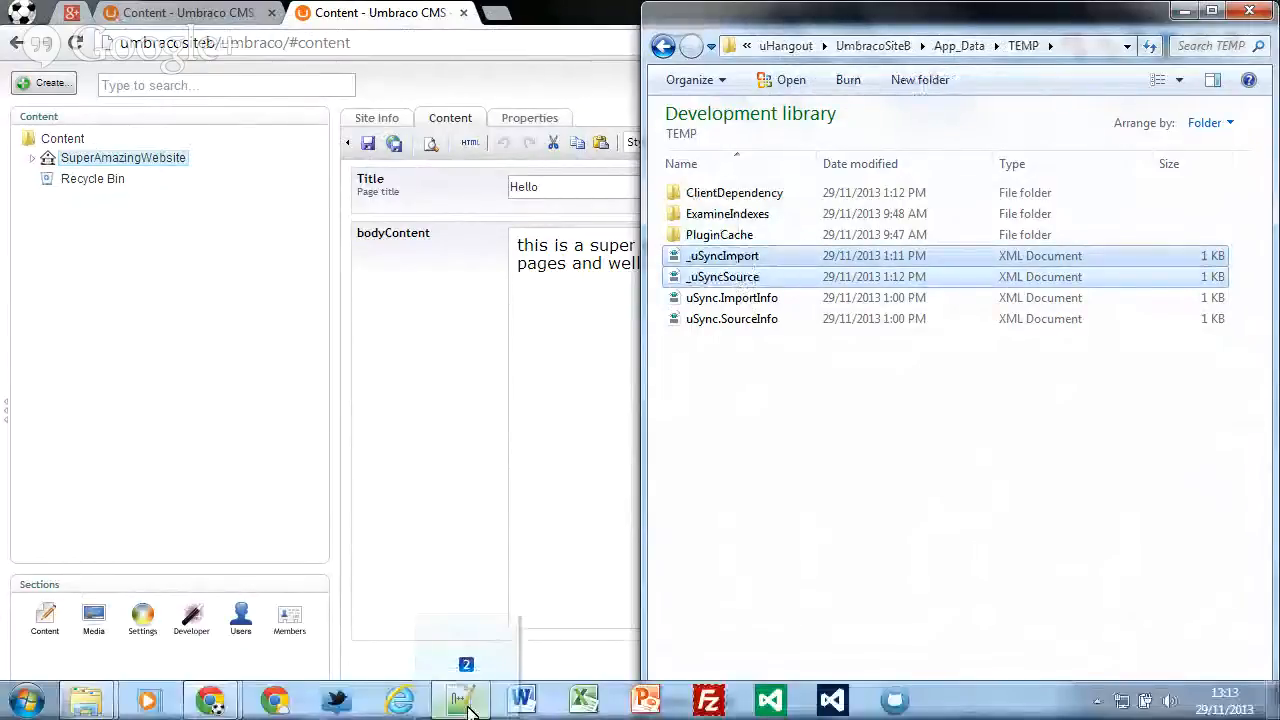
Review the ID mappings in _uSyncImport.xml and _uSyncSource.xml in Notepad++, then close both.
{"action": "left_click", "coordinate": [461, 698]}
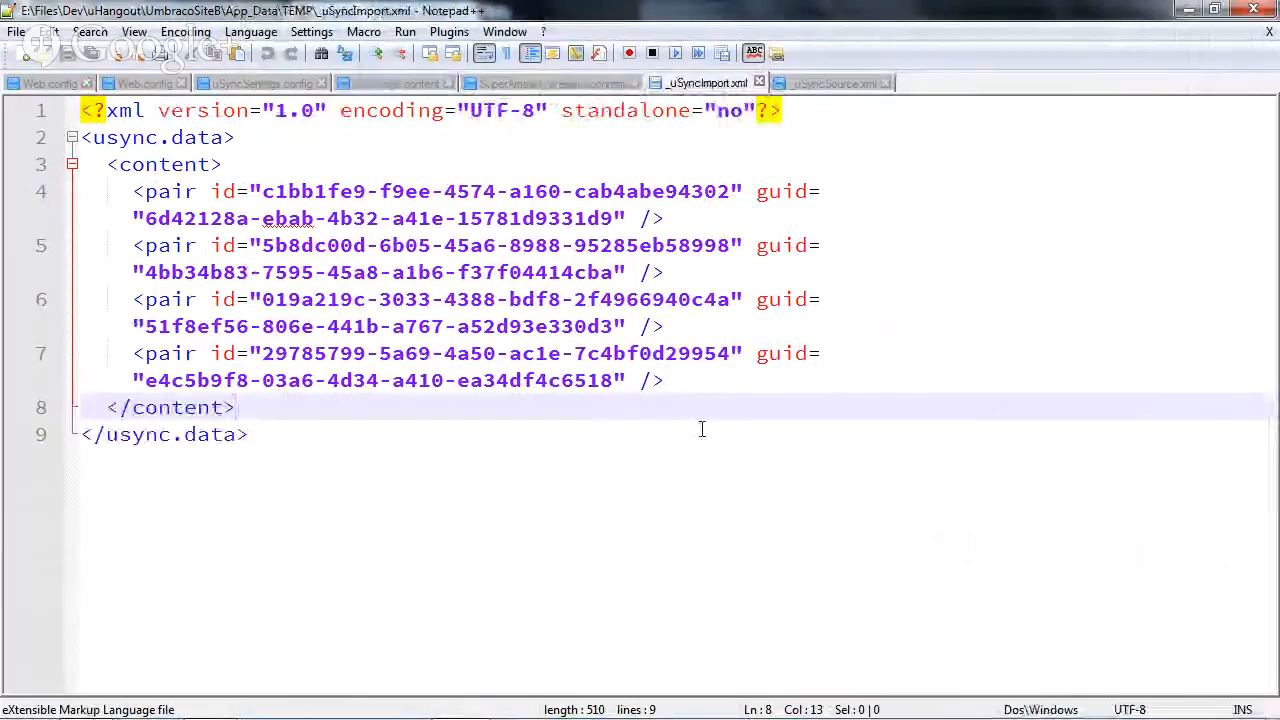
{"action": "left_click", "coordinate": [393, 83]}
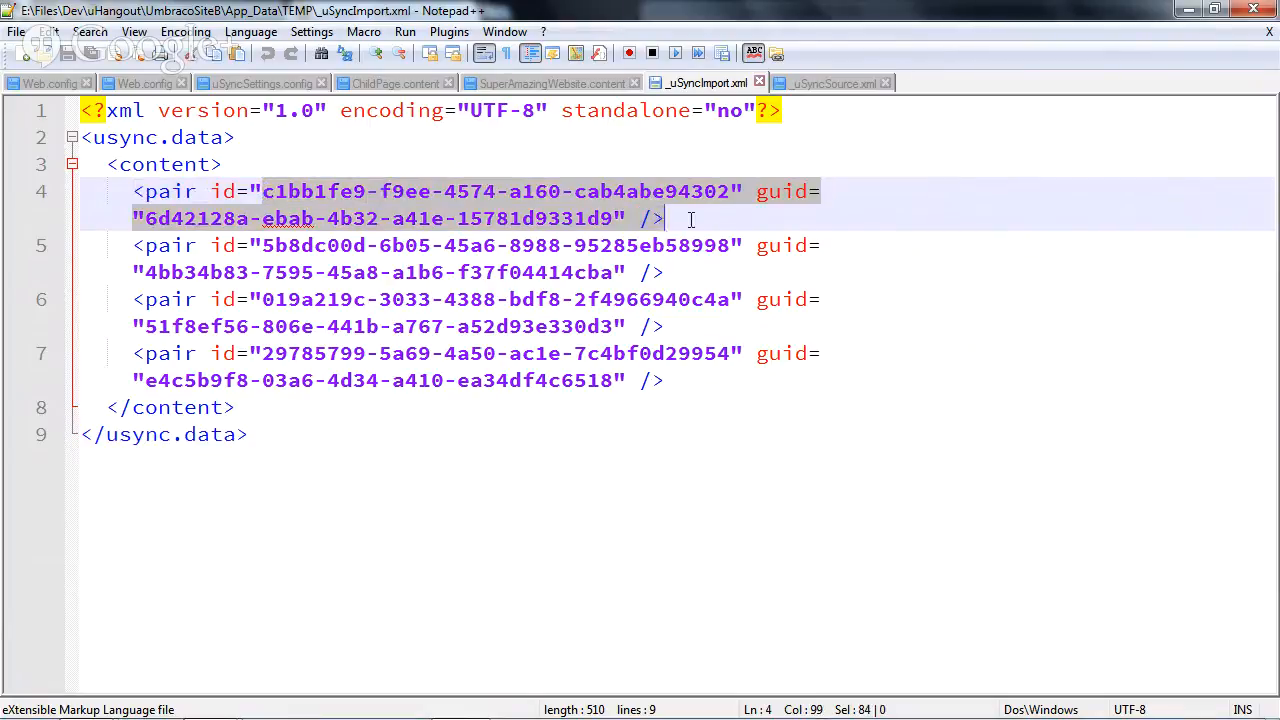
{"action": "left_click", "coordinate": [690, 218]}
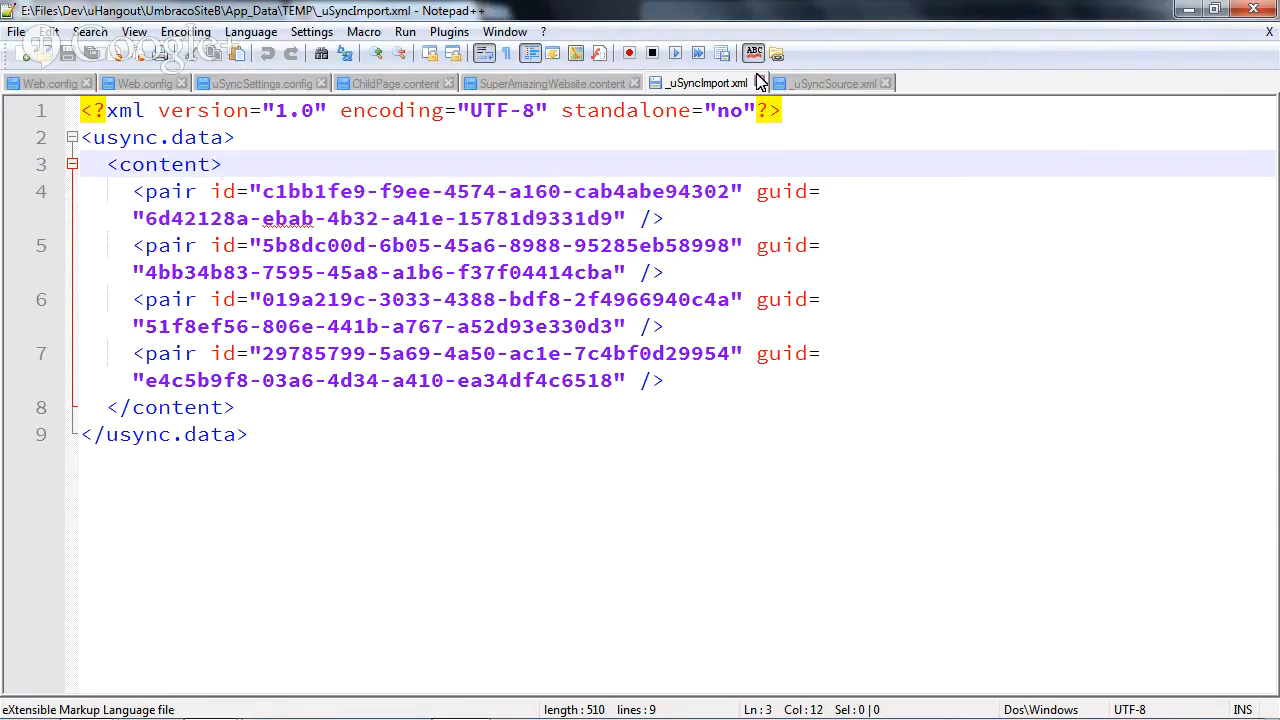
{"action": "left_click", "coordinate": [708, 83]}
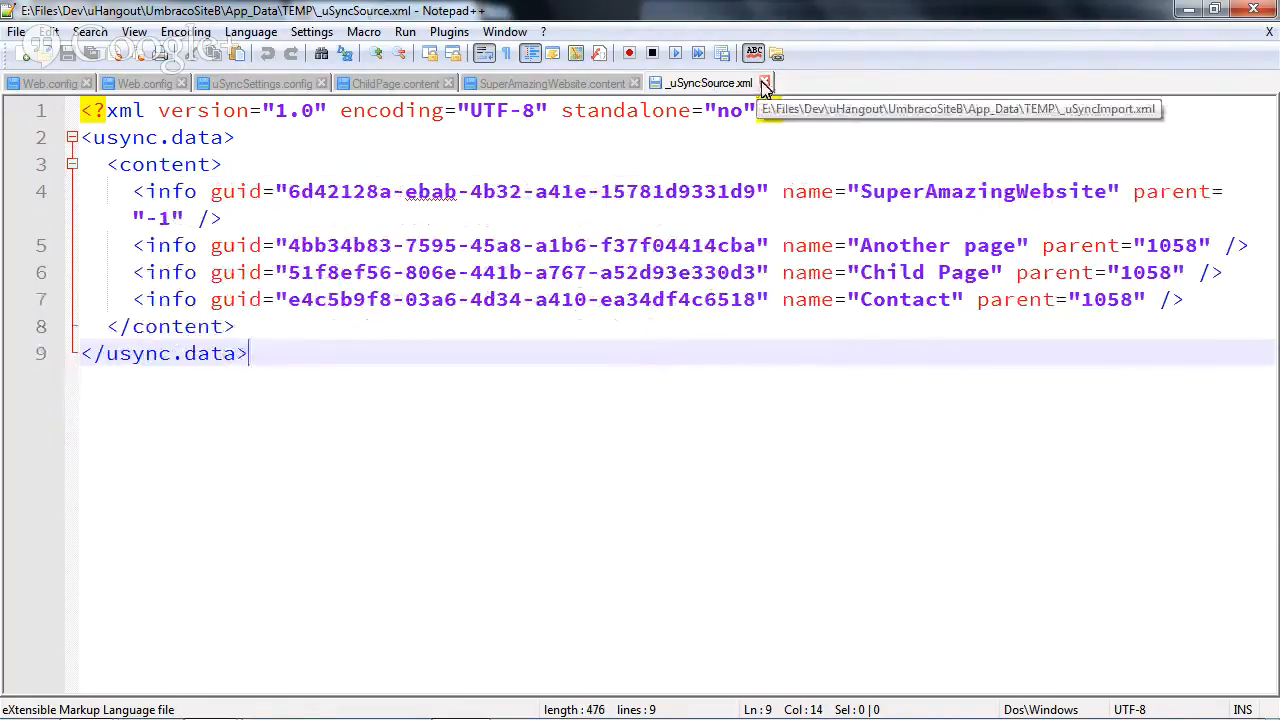
{"action": "left_click", "coordinate": [765, 83]}
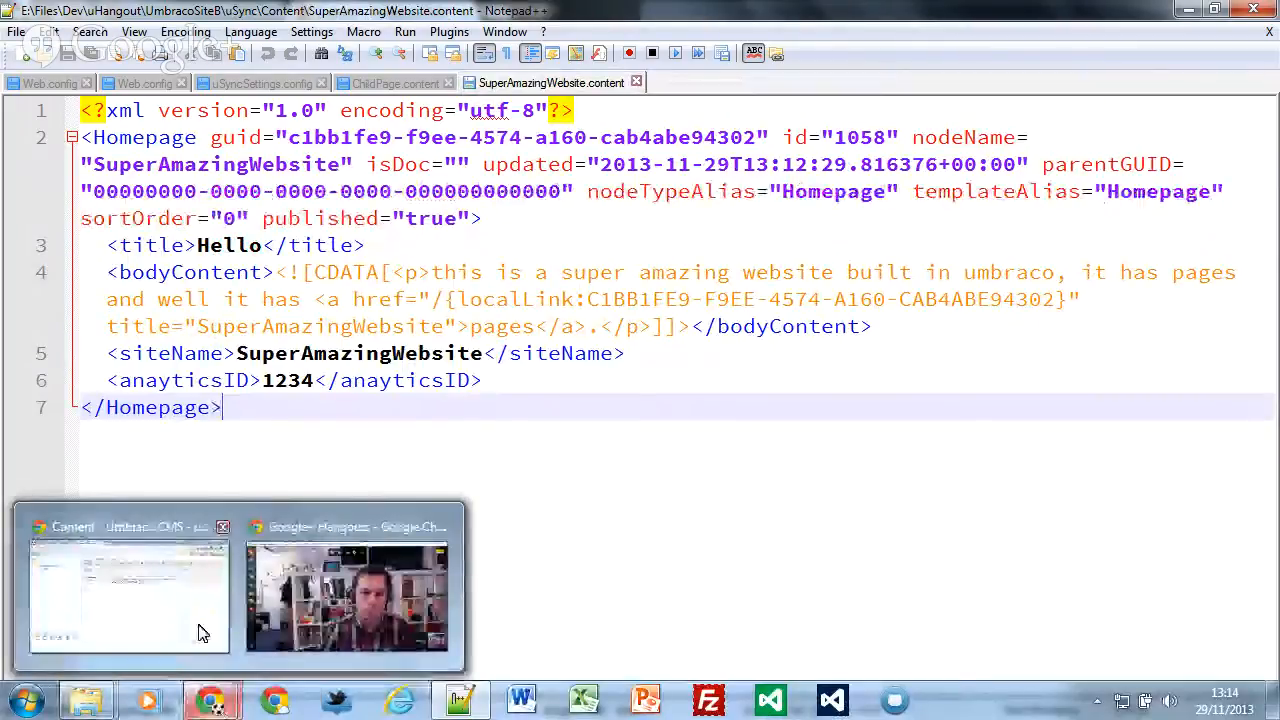
Return to the site B back office in Chrome and view the empty Media section.
{"action": "left_click", "coordinate": [128, 590]}
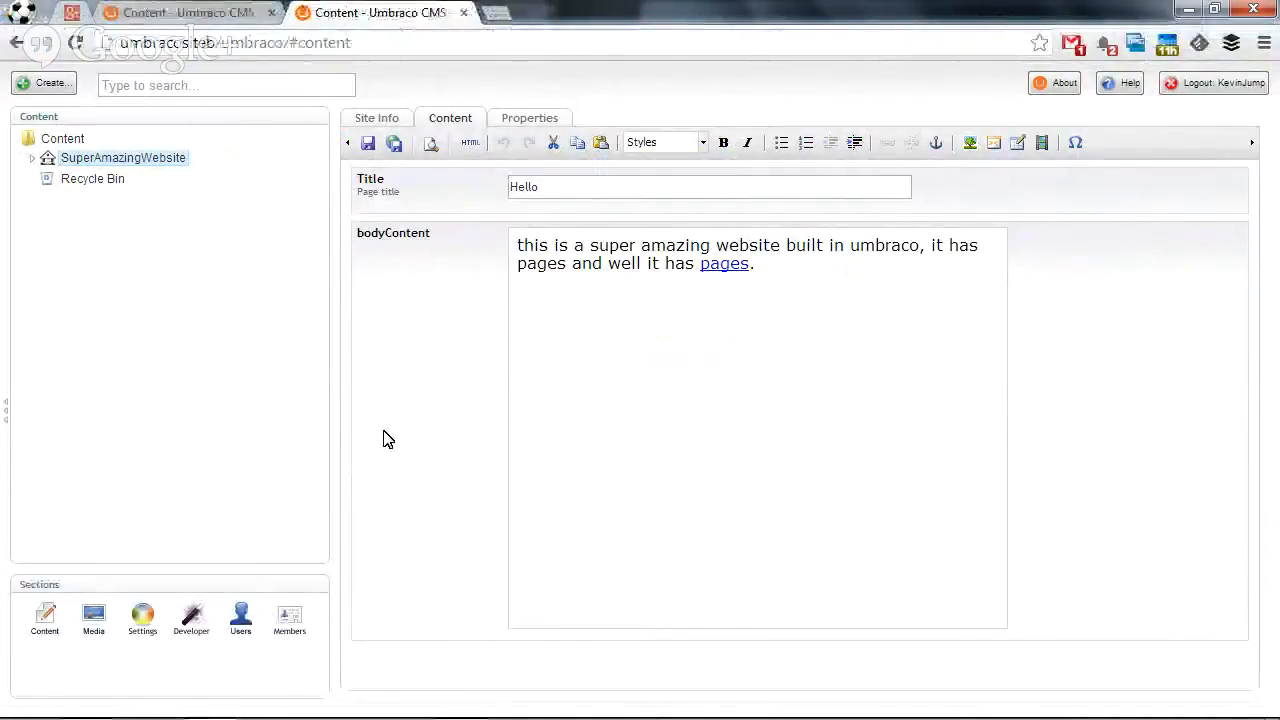
{"action": "mouse_move", "coordinate": [93, 614]}
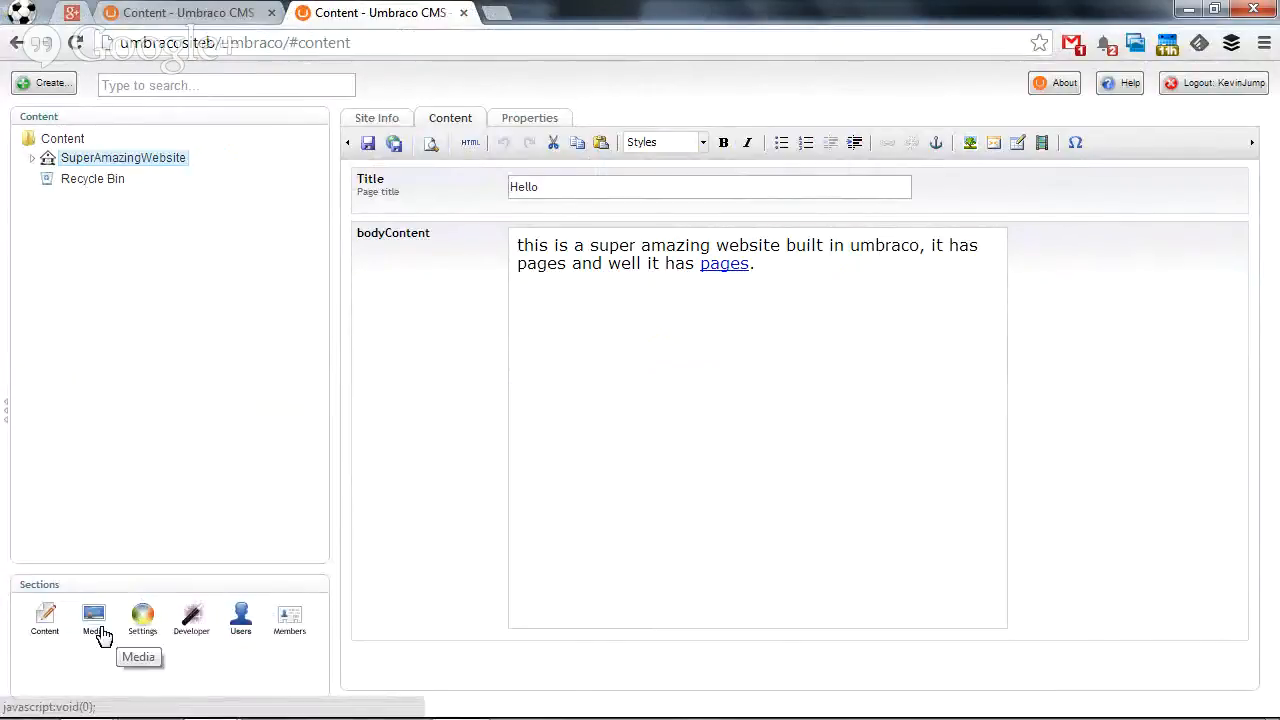
{"action": "left_click", "coordinate": [93, 617]}
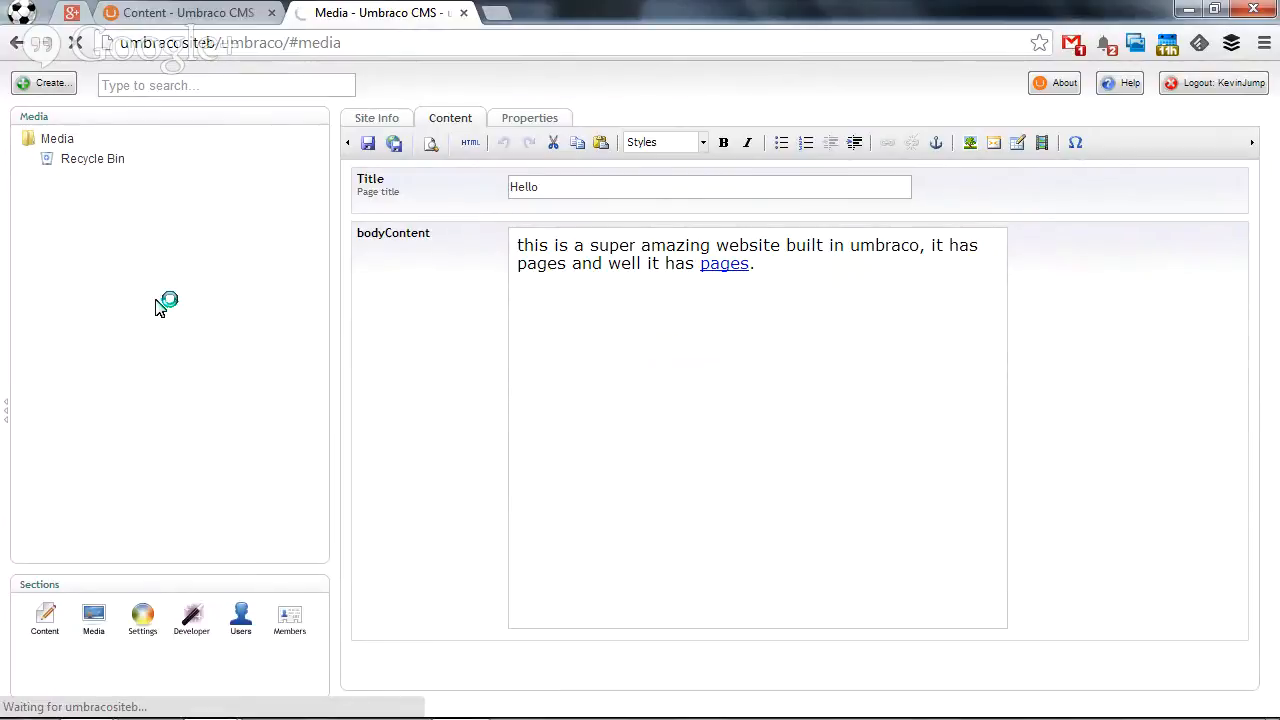
{"action": "left_click", "coordinate": [93, 617]}
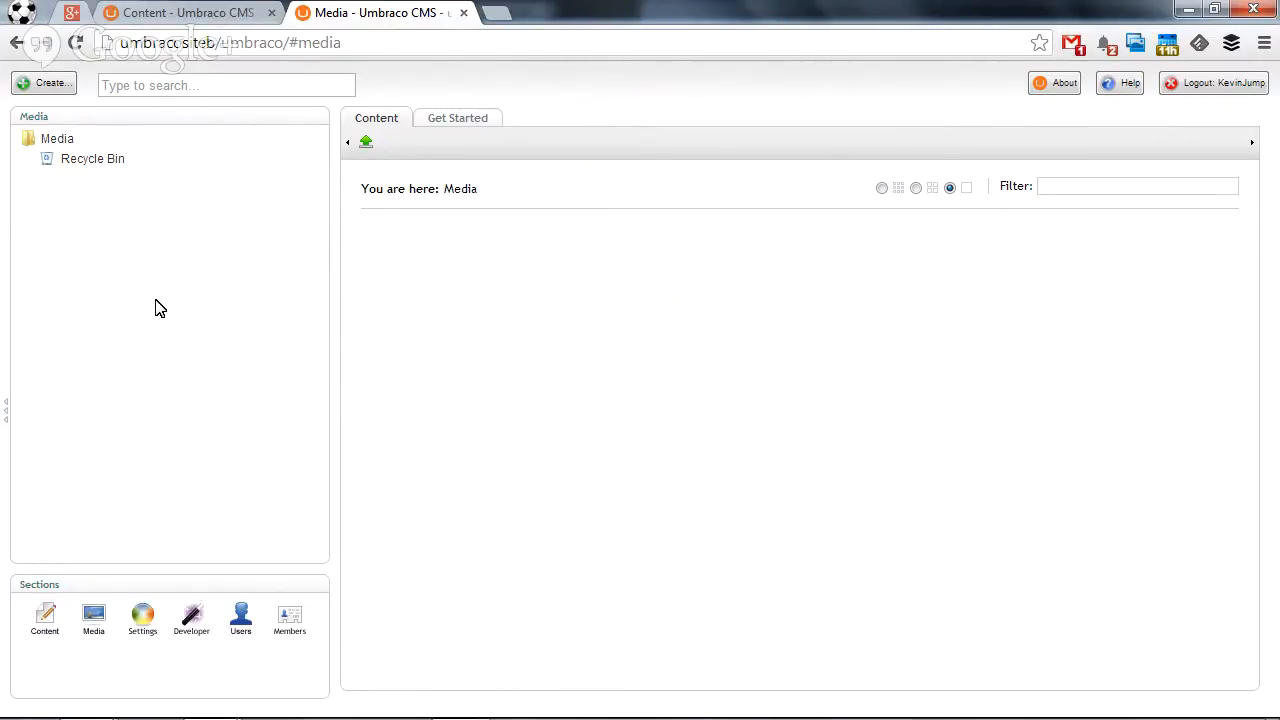
{"action": "mouse_move", "coordinate": [169, 337]}
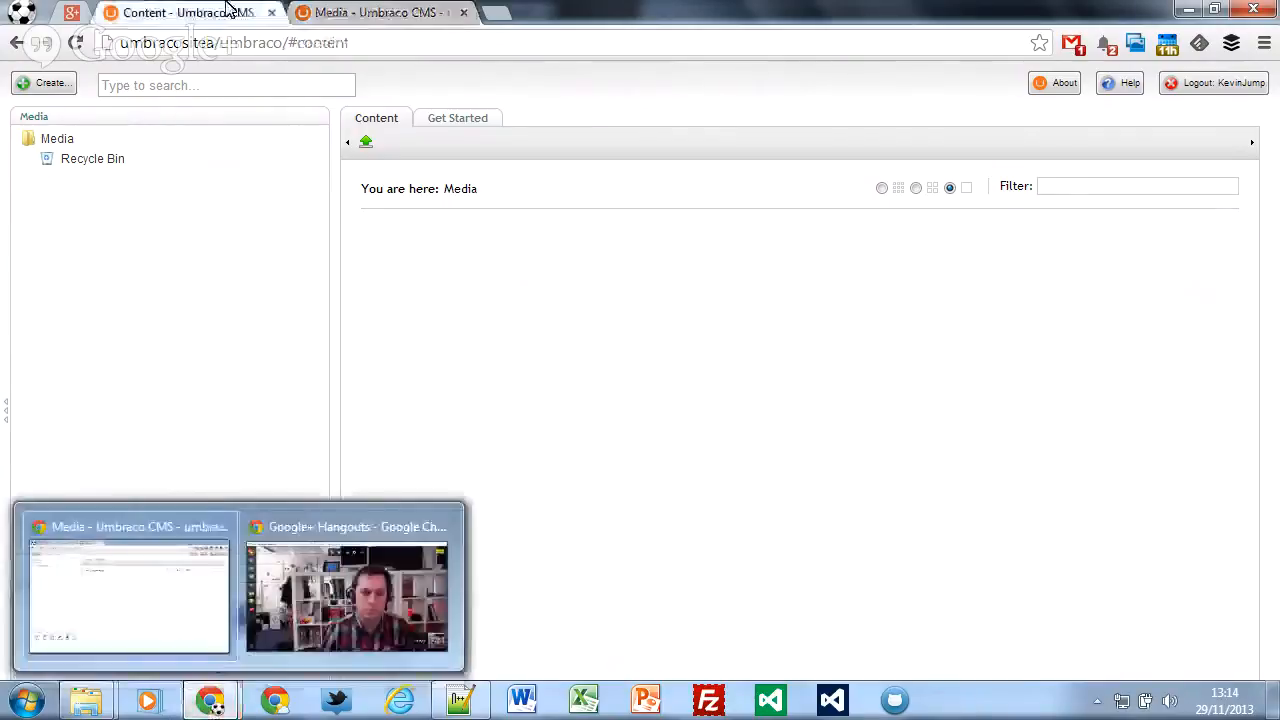
Switch to the umbracositea Chrome tab showing the SuperAmazingWebsite content tree.
{"action": "left_click", "coordinate": [180, 12]}
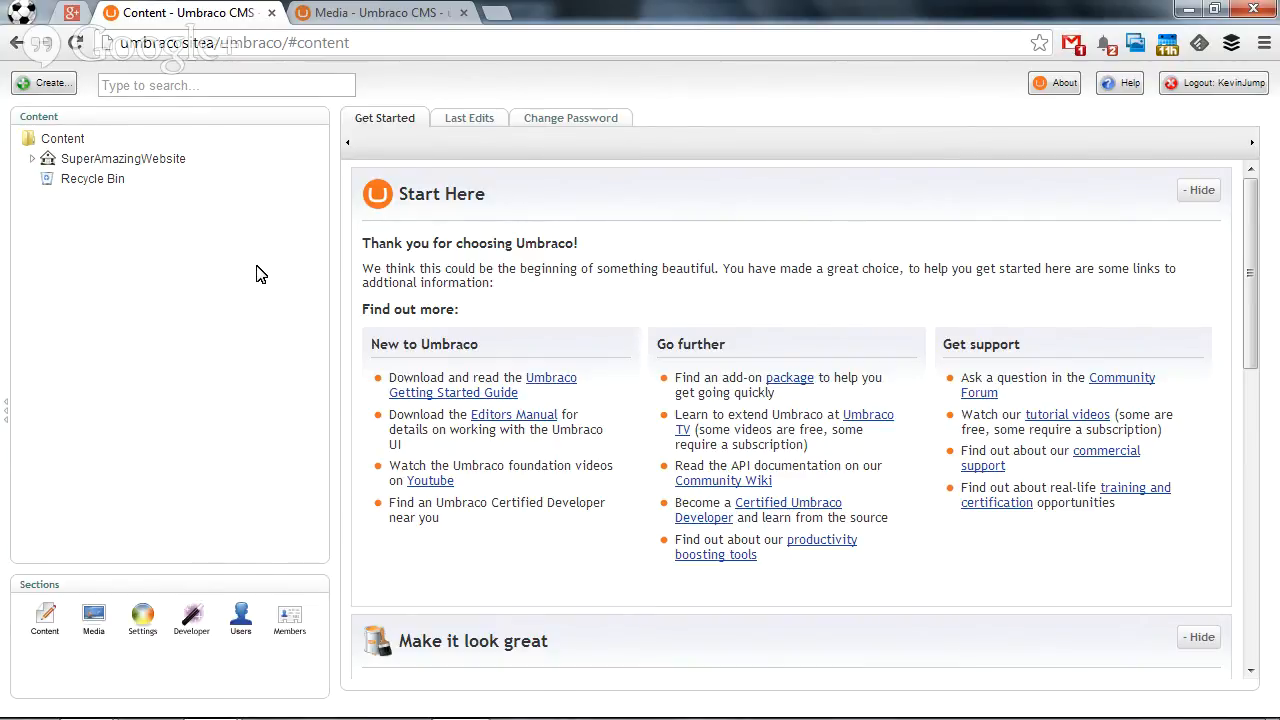
{"action": "mouse_move", "coordinate": [645, 369]}
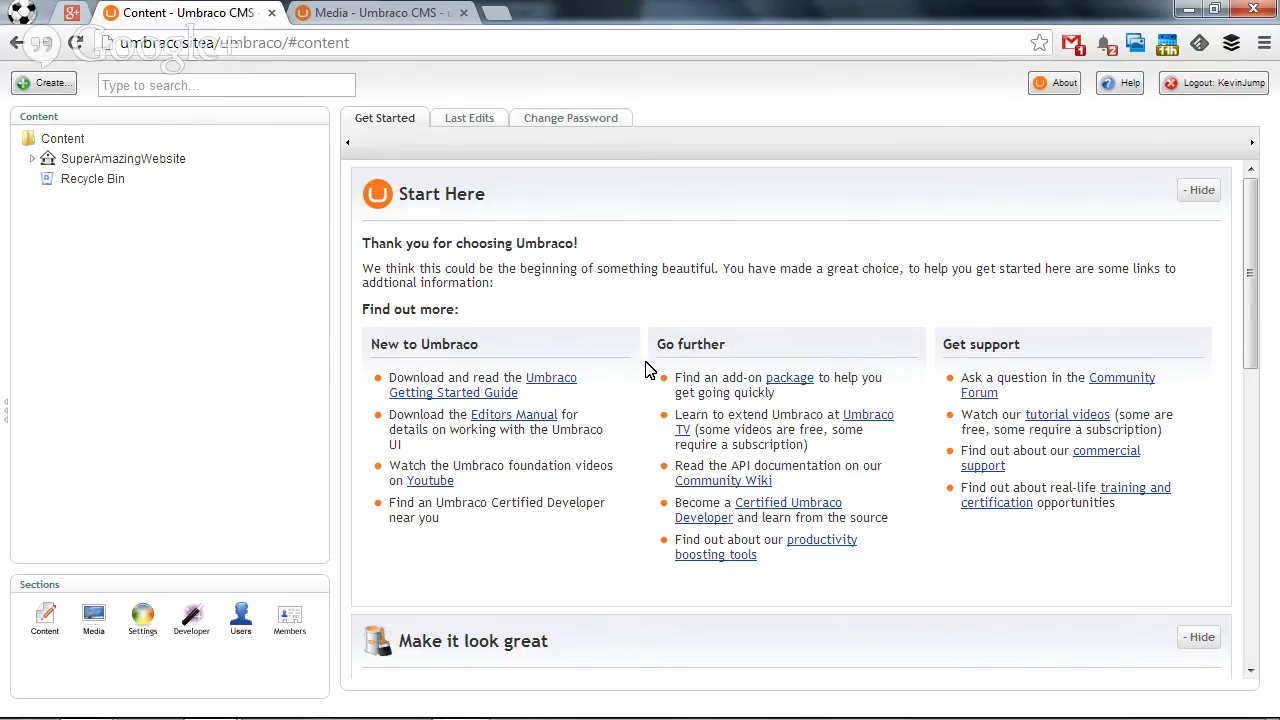